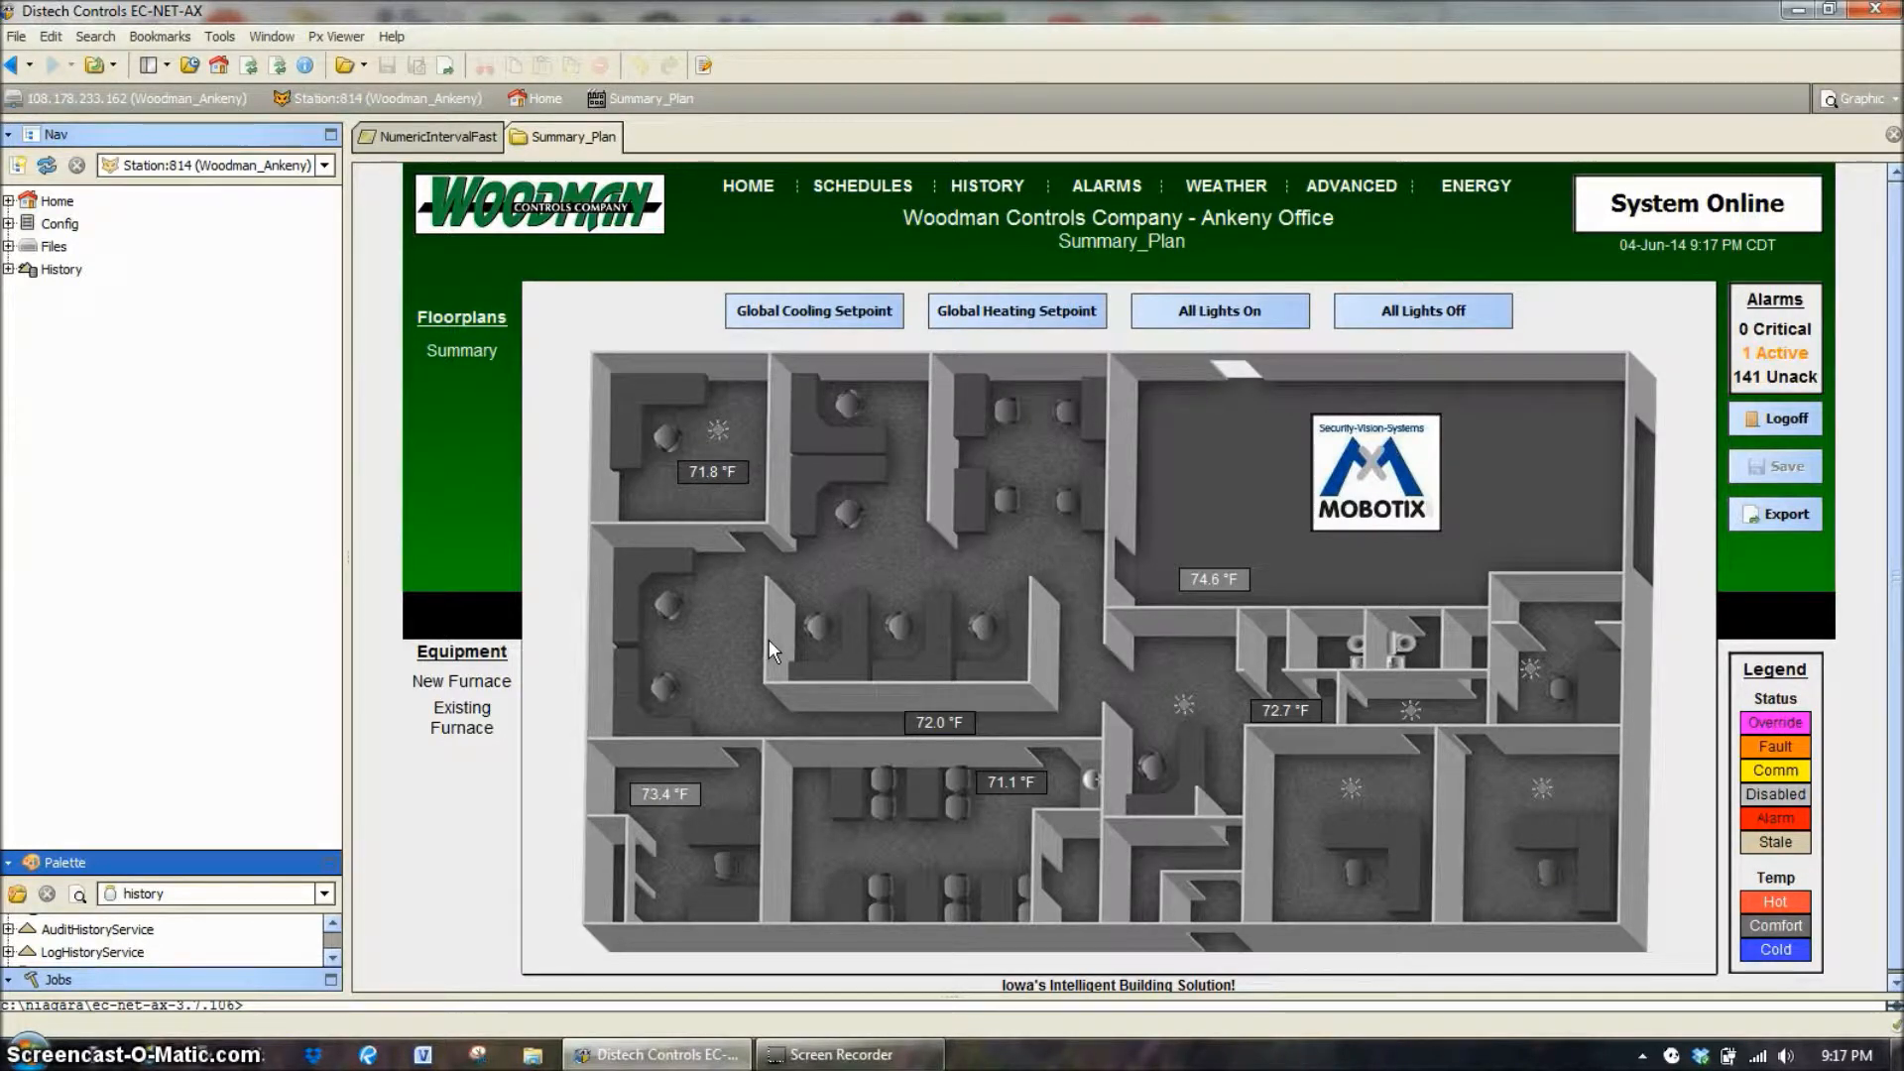
pyautogui.moveTo(46, 370)
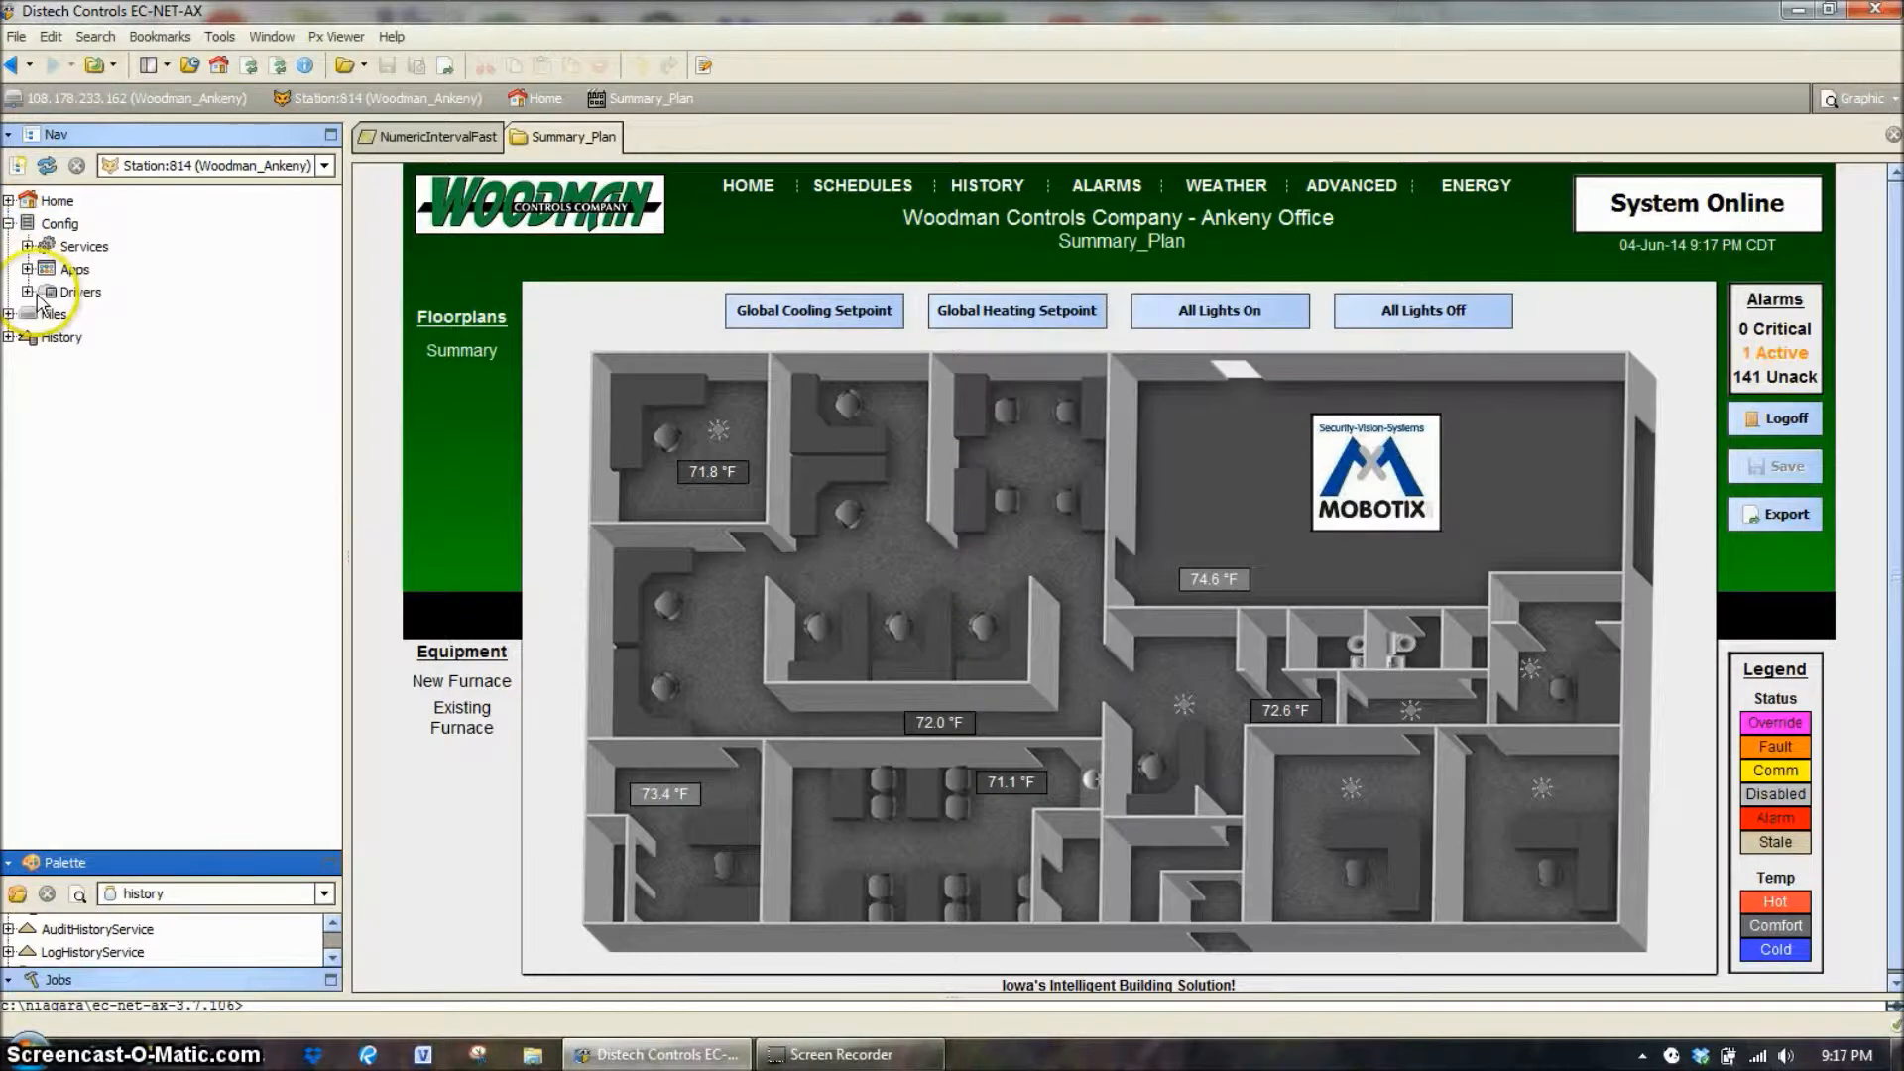
# - Expand Drivers > BcpBacnetNetwork > New_Furnace to SpaceTempOffice and select its NumericInterval extension
pyautogui.click(30, 291)
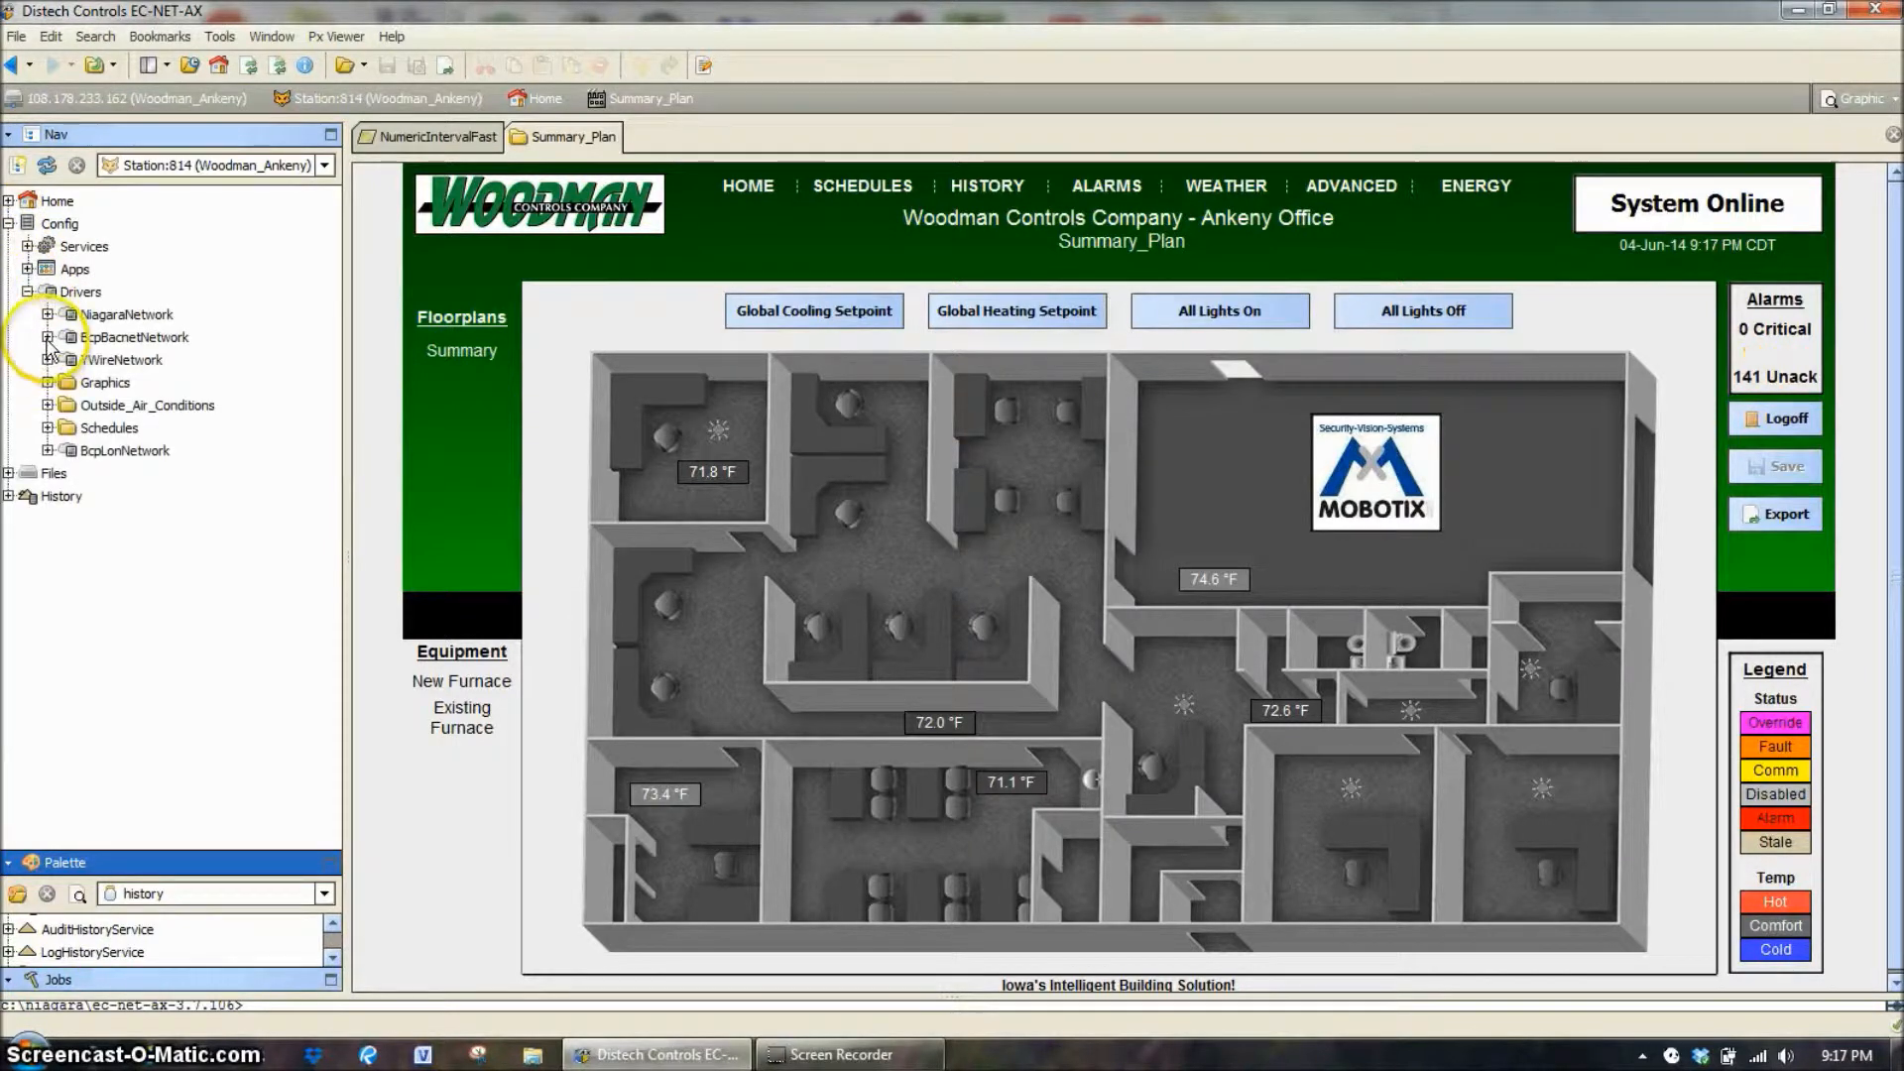
pyautogui.click(50, 337)
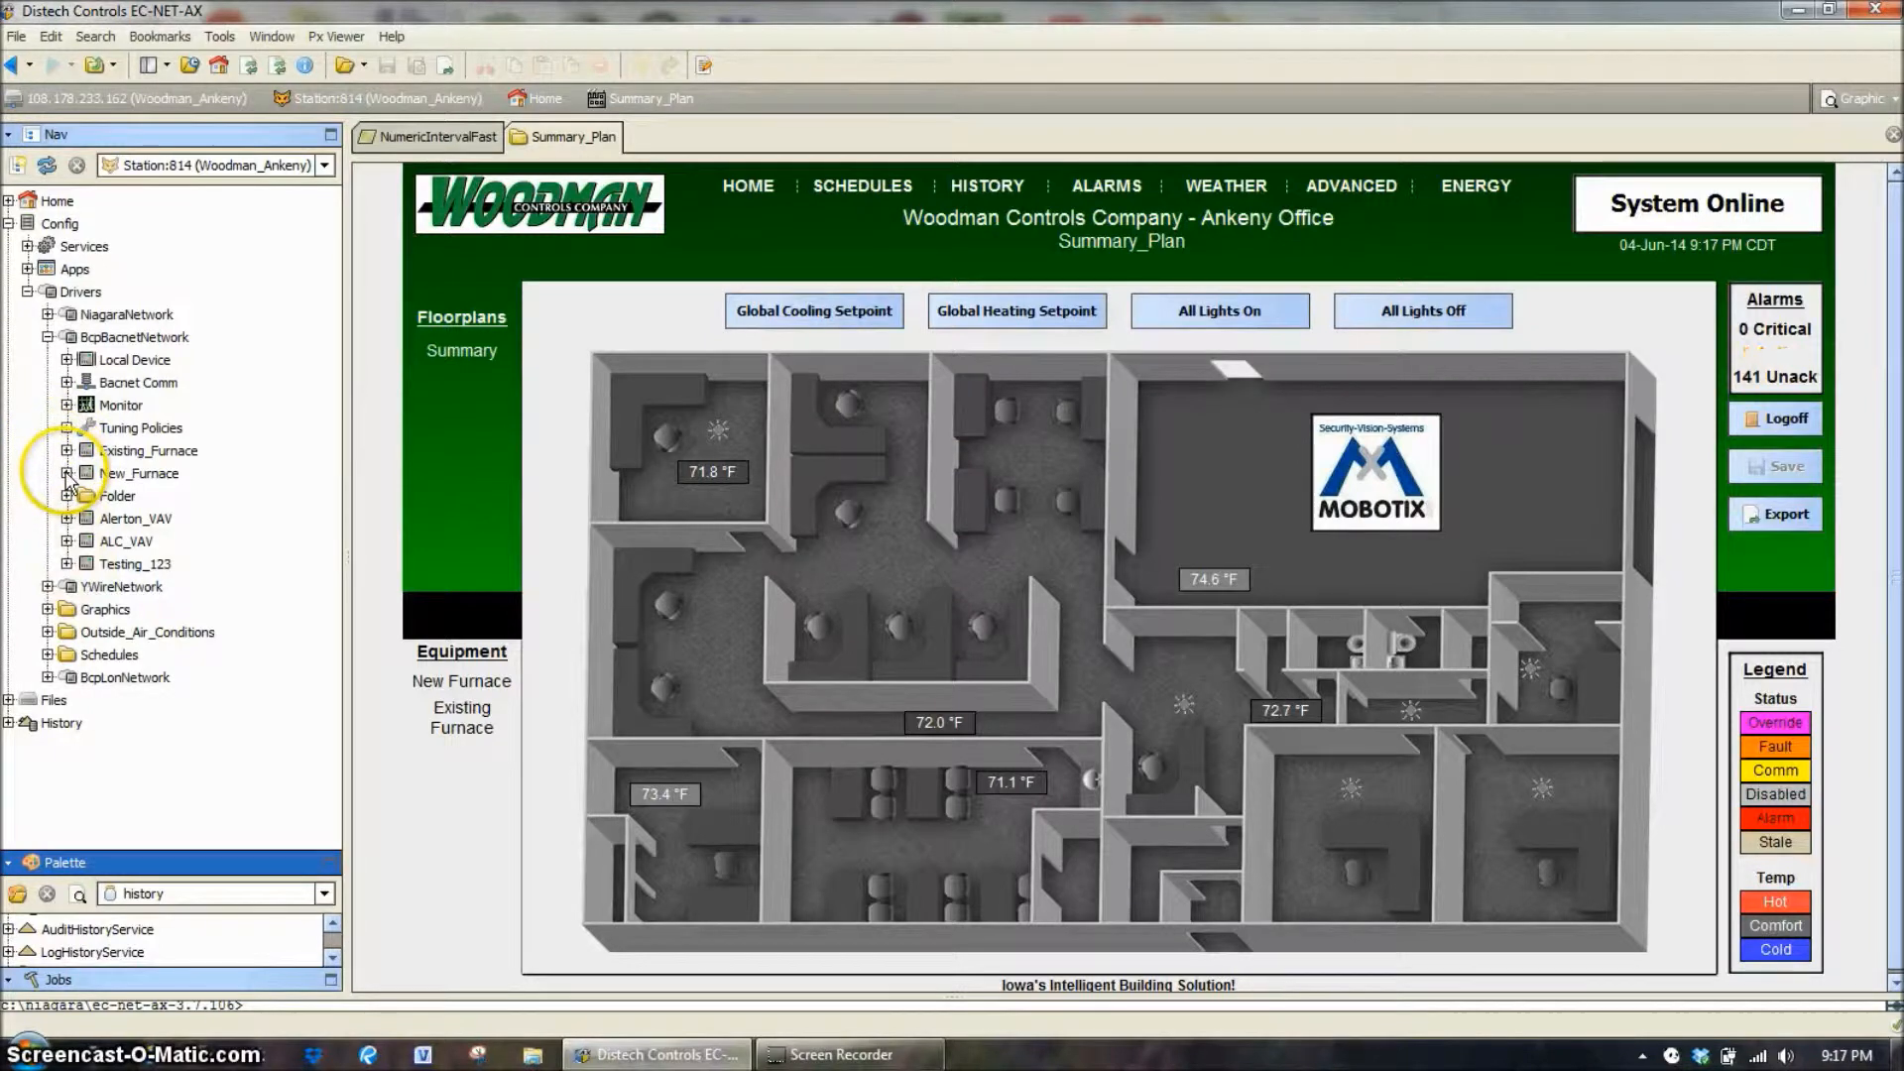
pyautogui.click(67, 474)
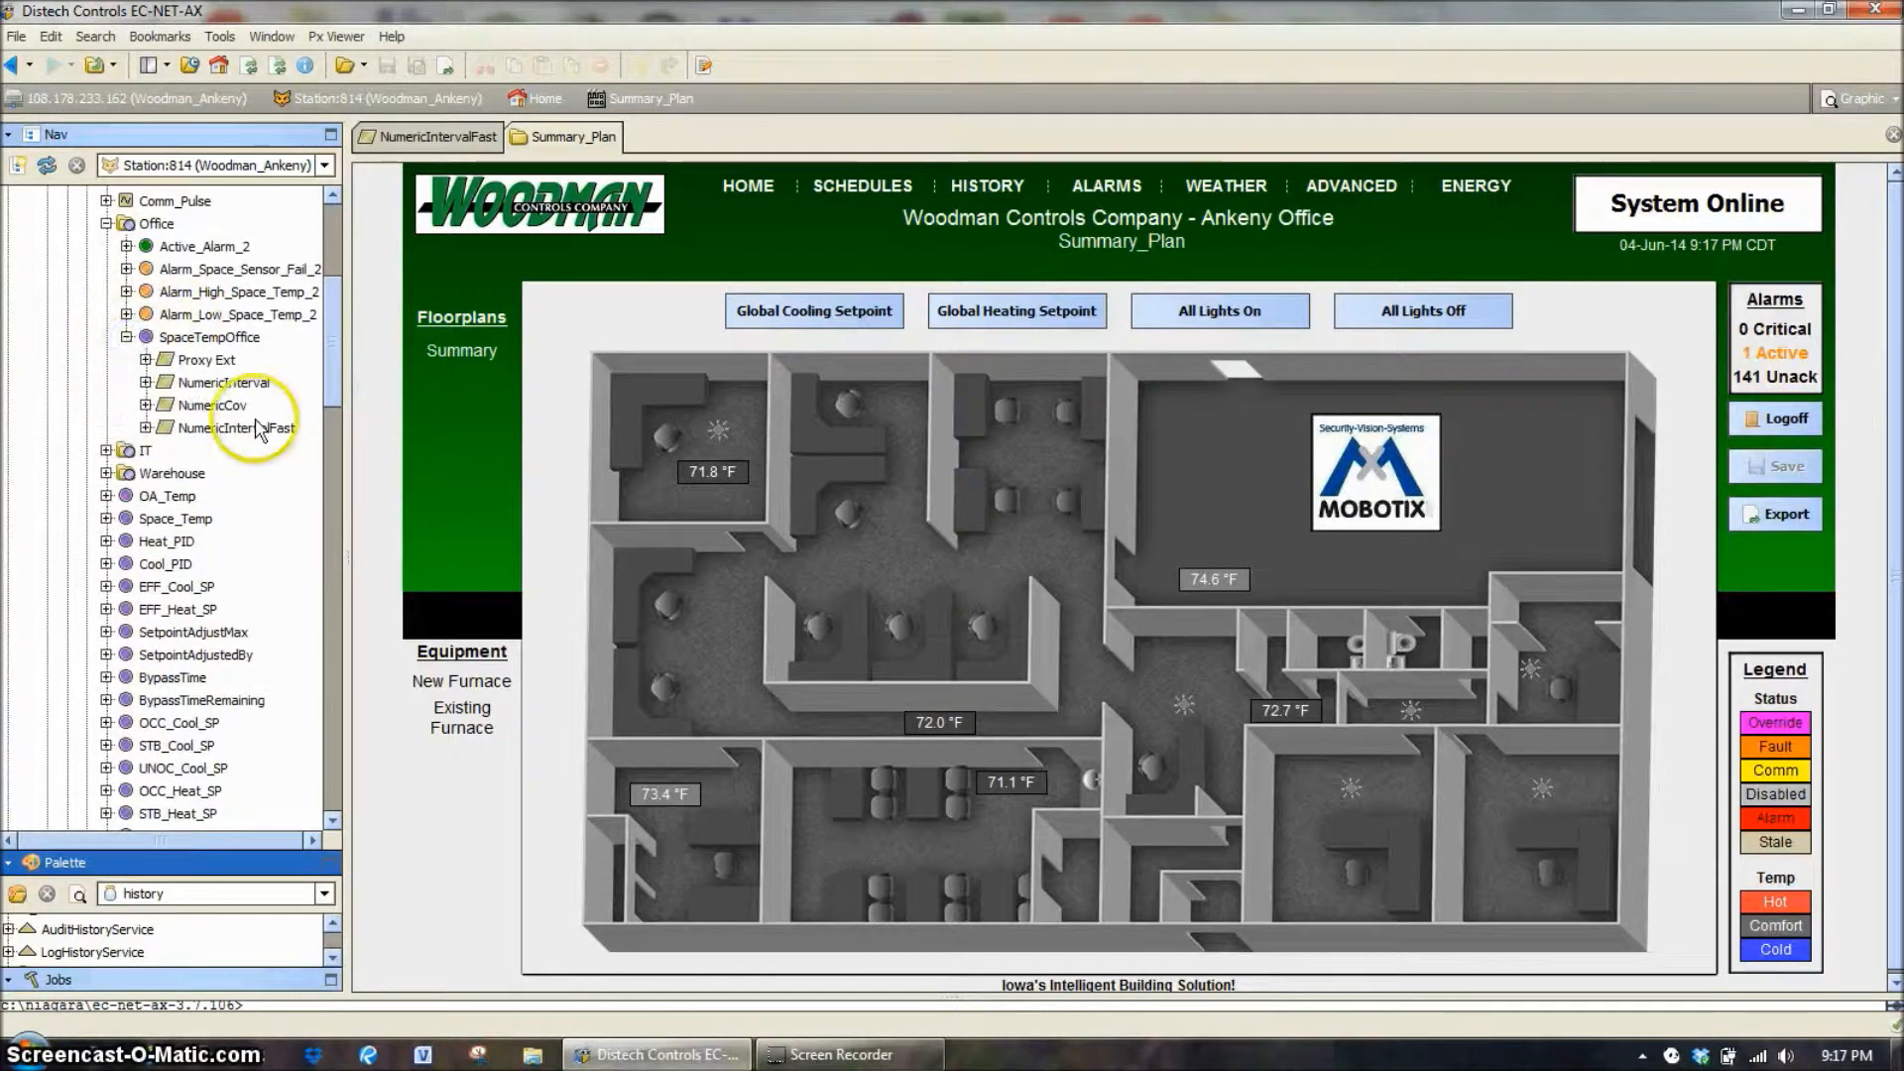
pyautogui.moveTo(264, 441)
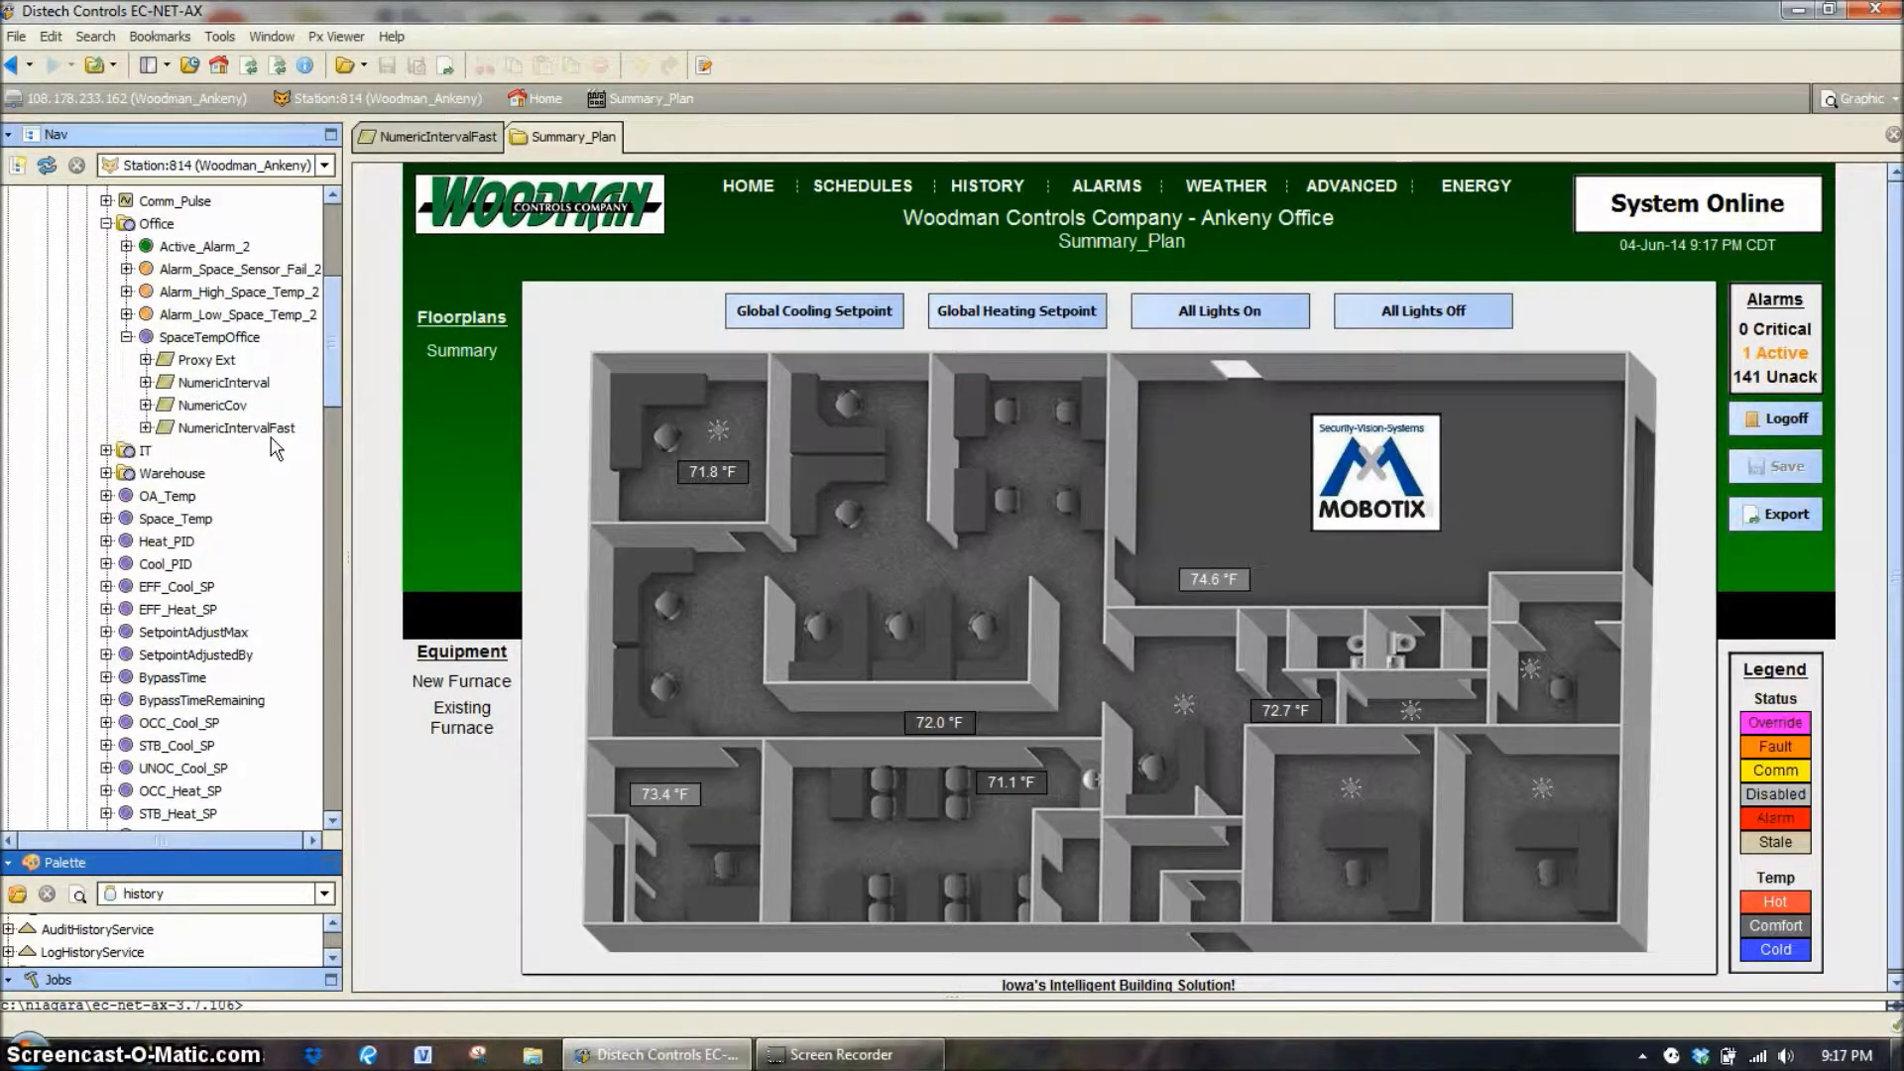
pyautogui.click(226, 380)
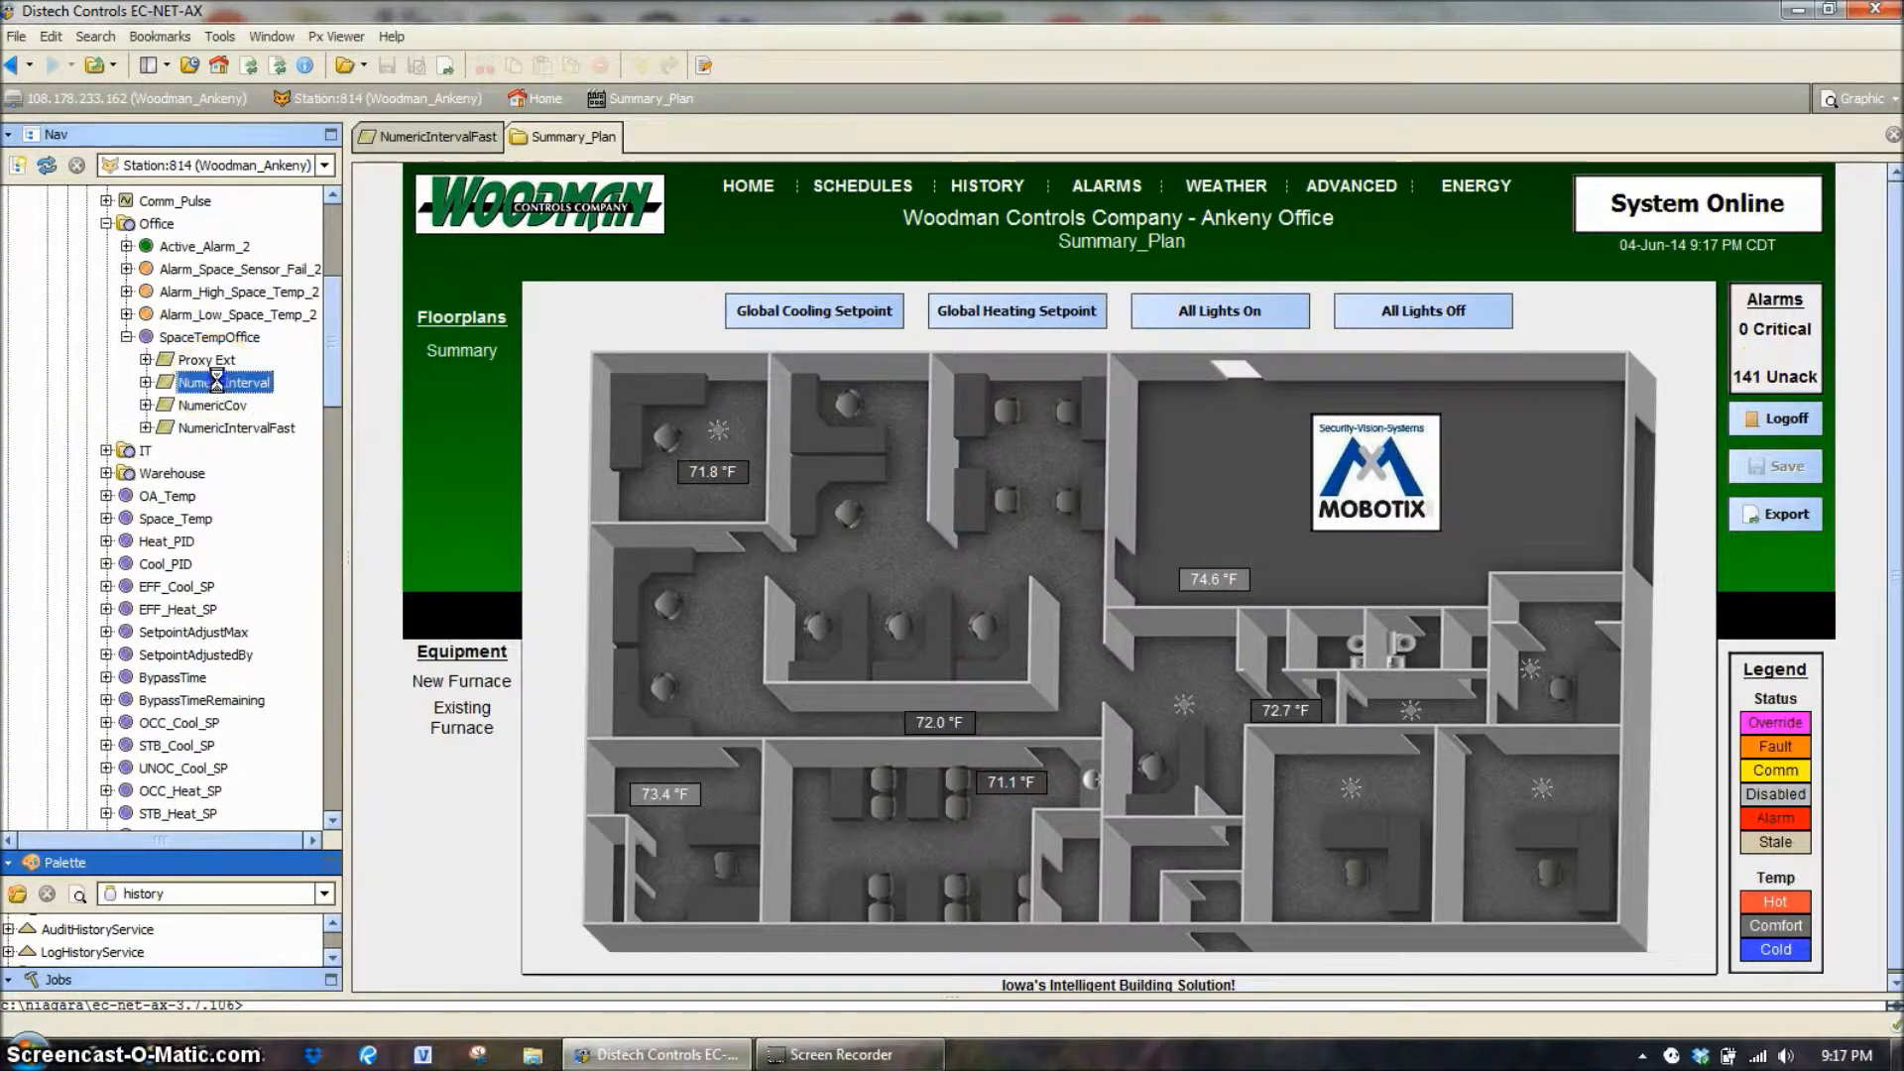
# - Show NumericInterval's property sheet with History Config expanded (500 records, roll, 15 min)
pyautogui.doubleClick(222, 381)
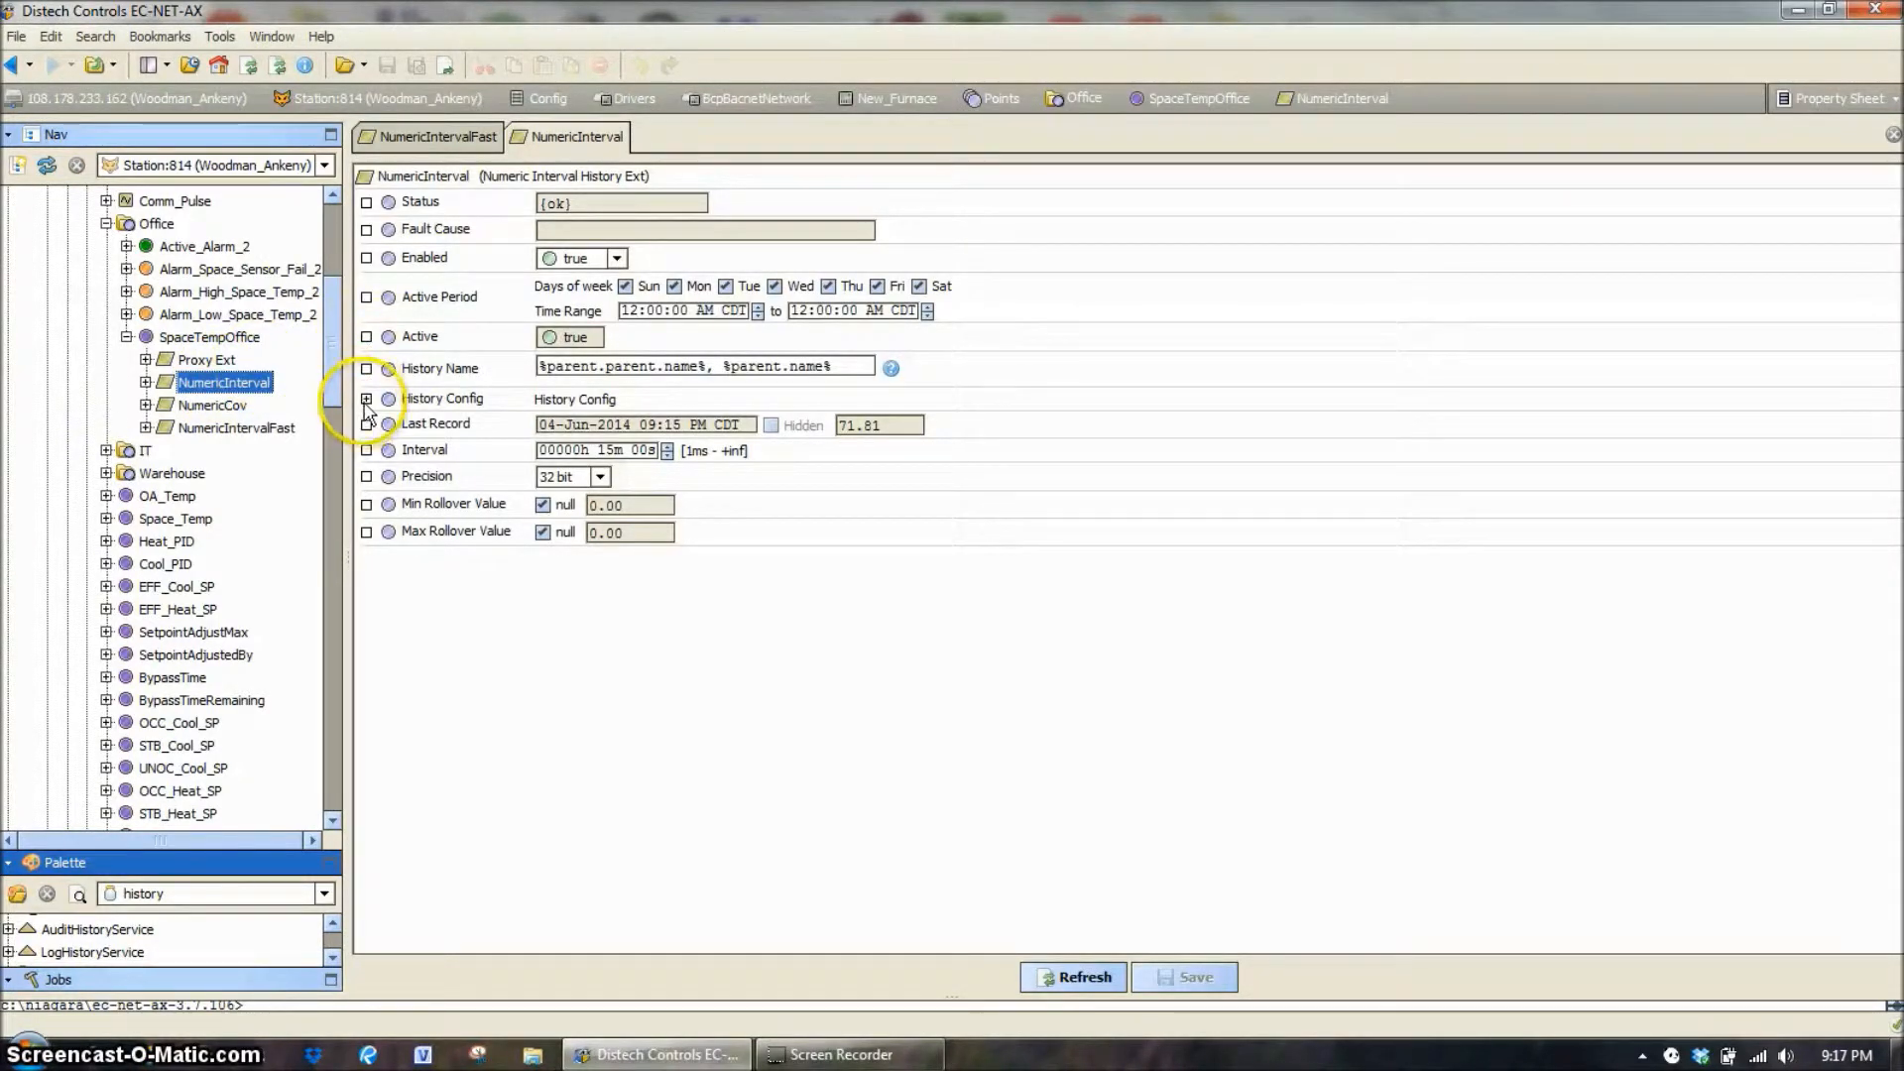
pyautogui.click(365, 398)
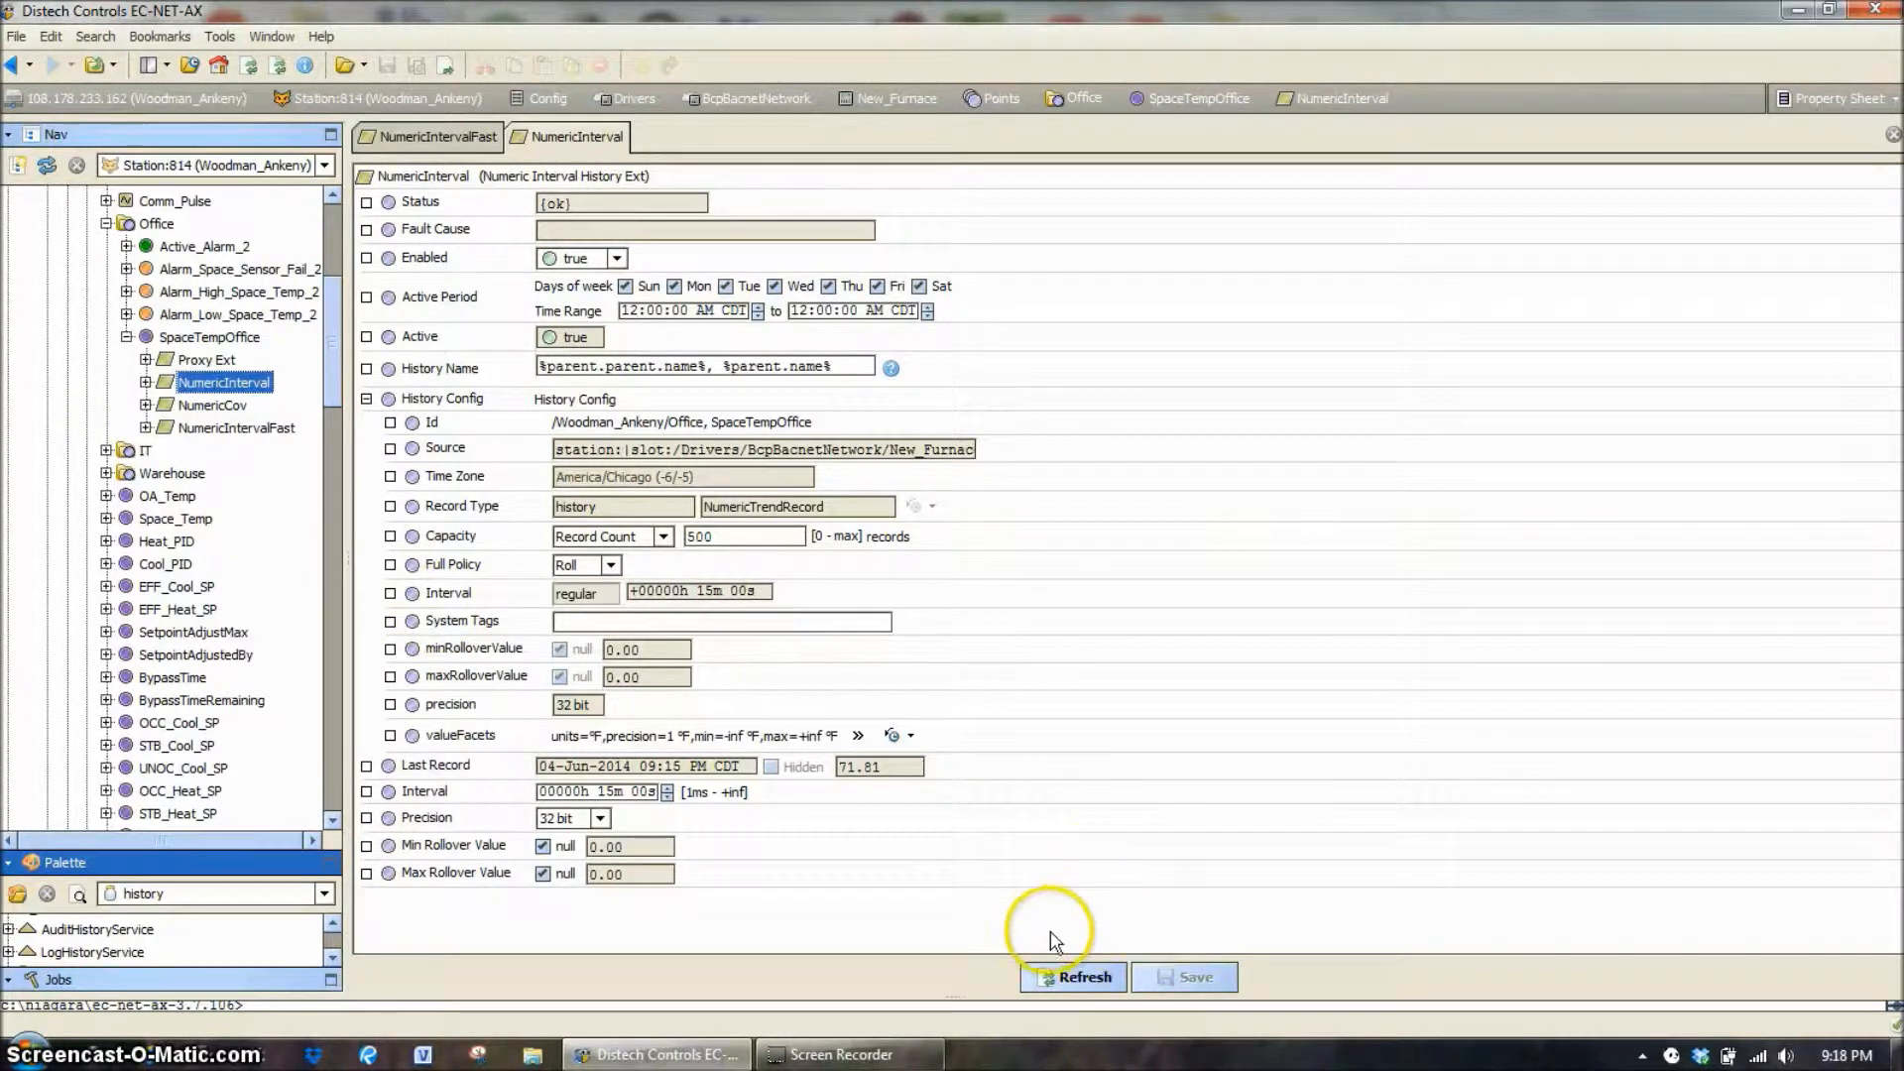
pyautogui.moveTo(407, 282)
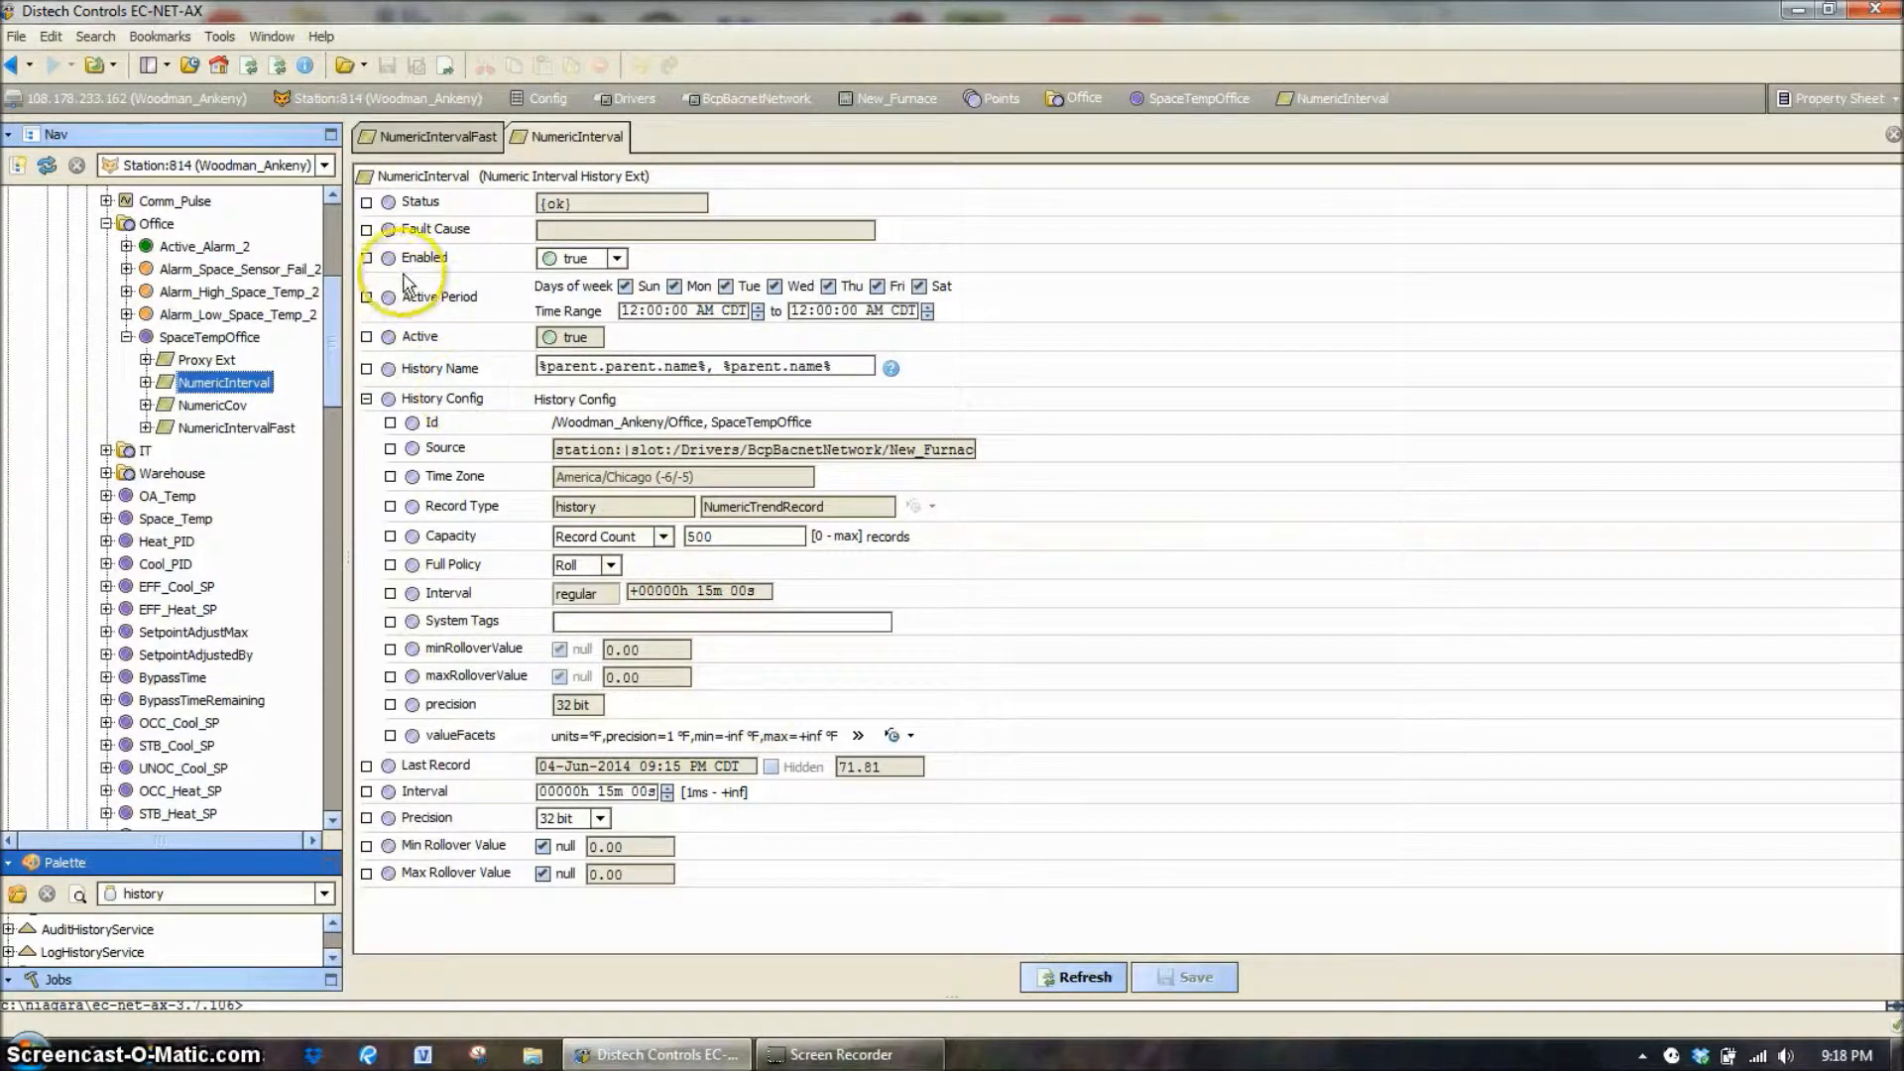
pyautogui.moveTo(504, 194)
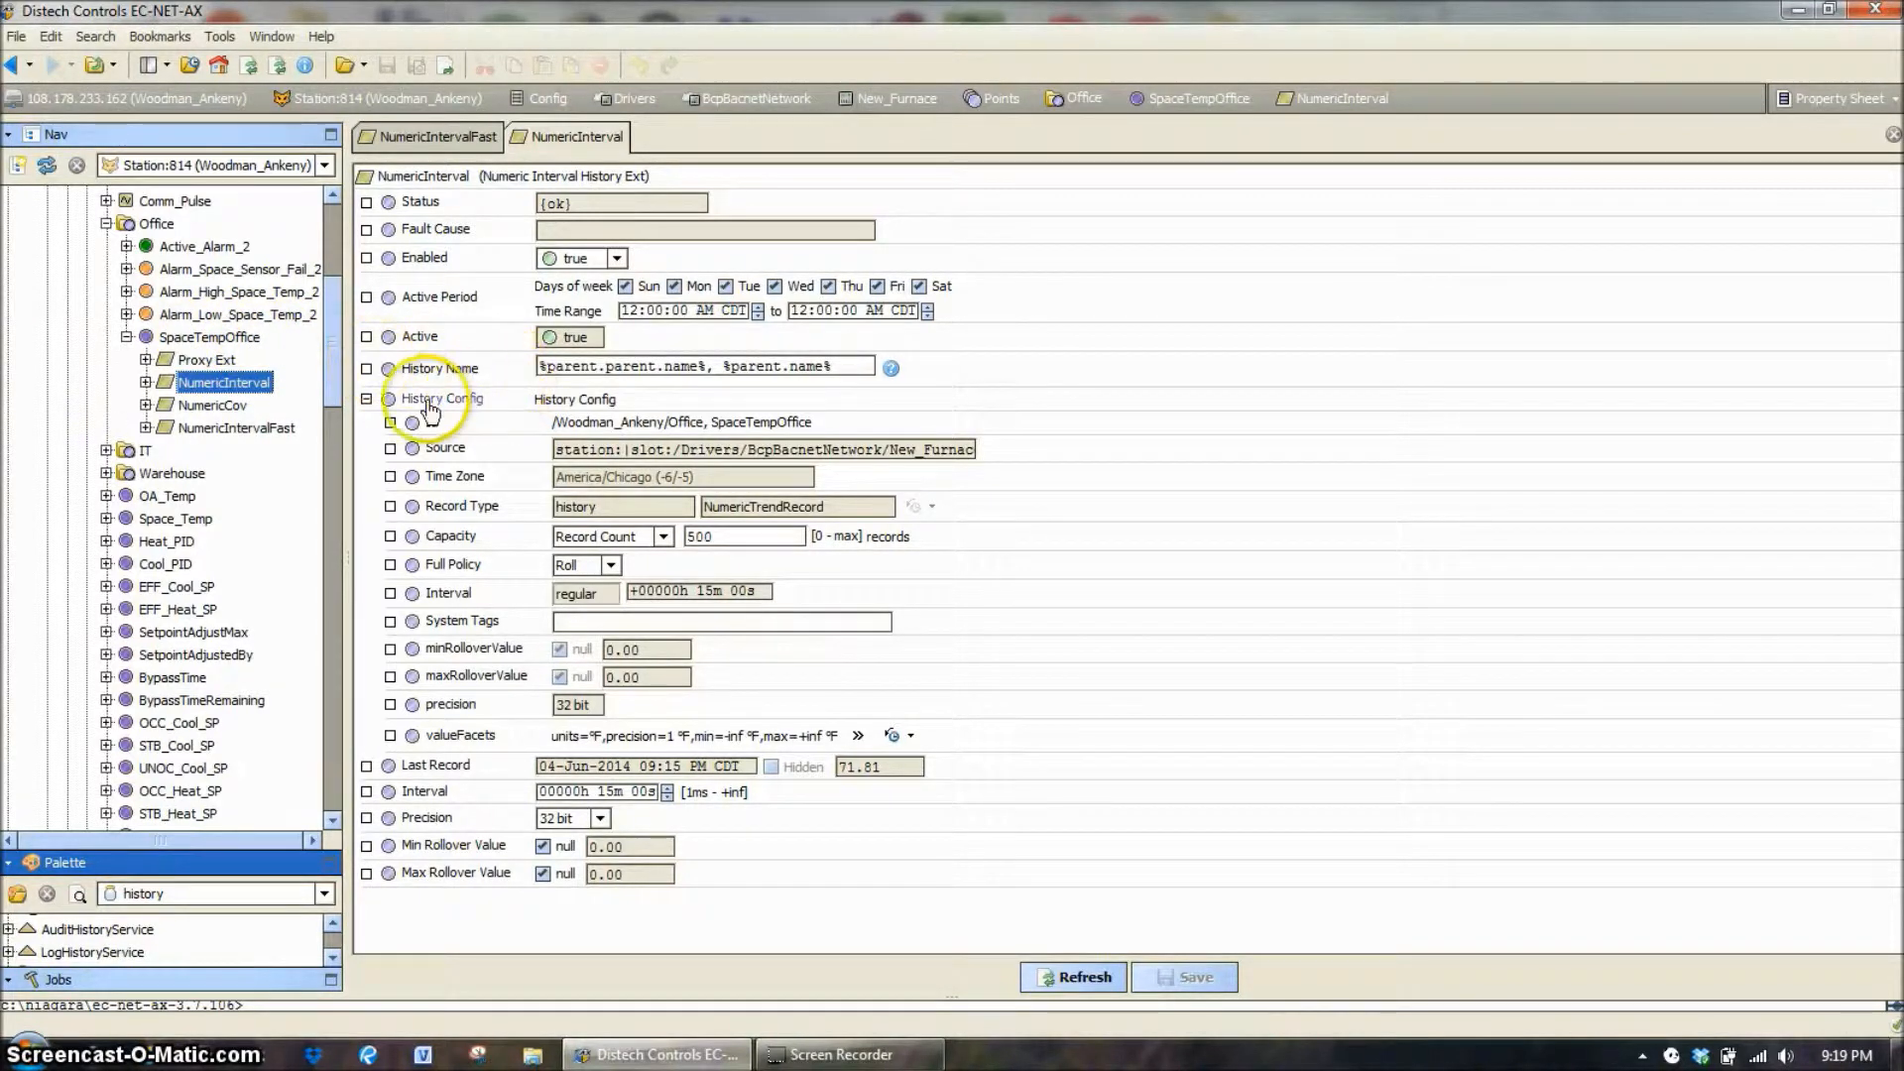
pyautogui.click(365, 399)
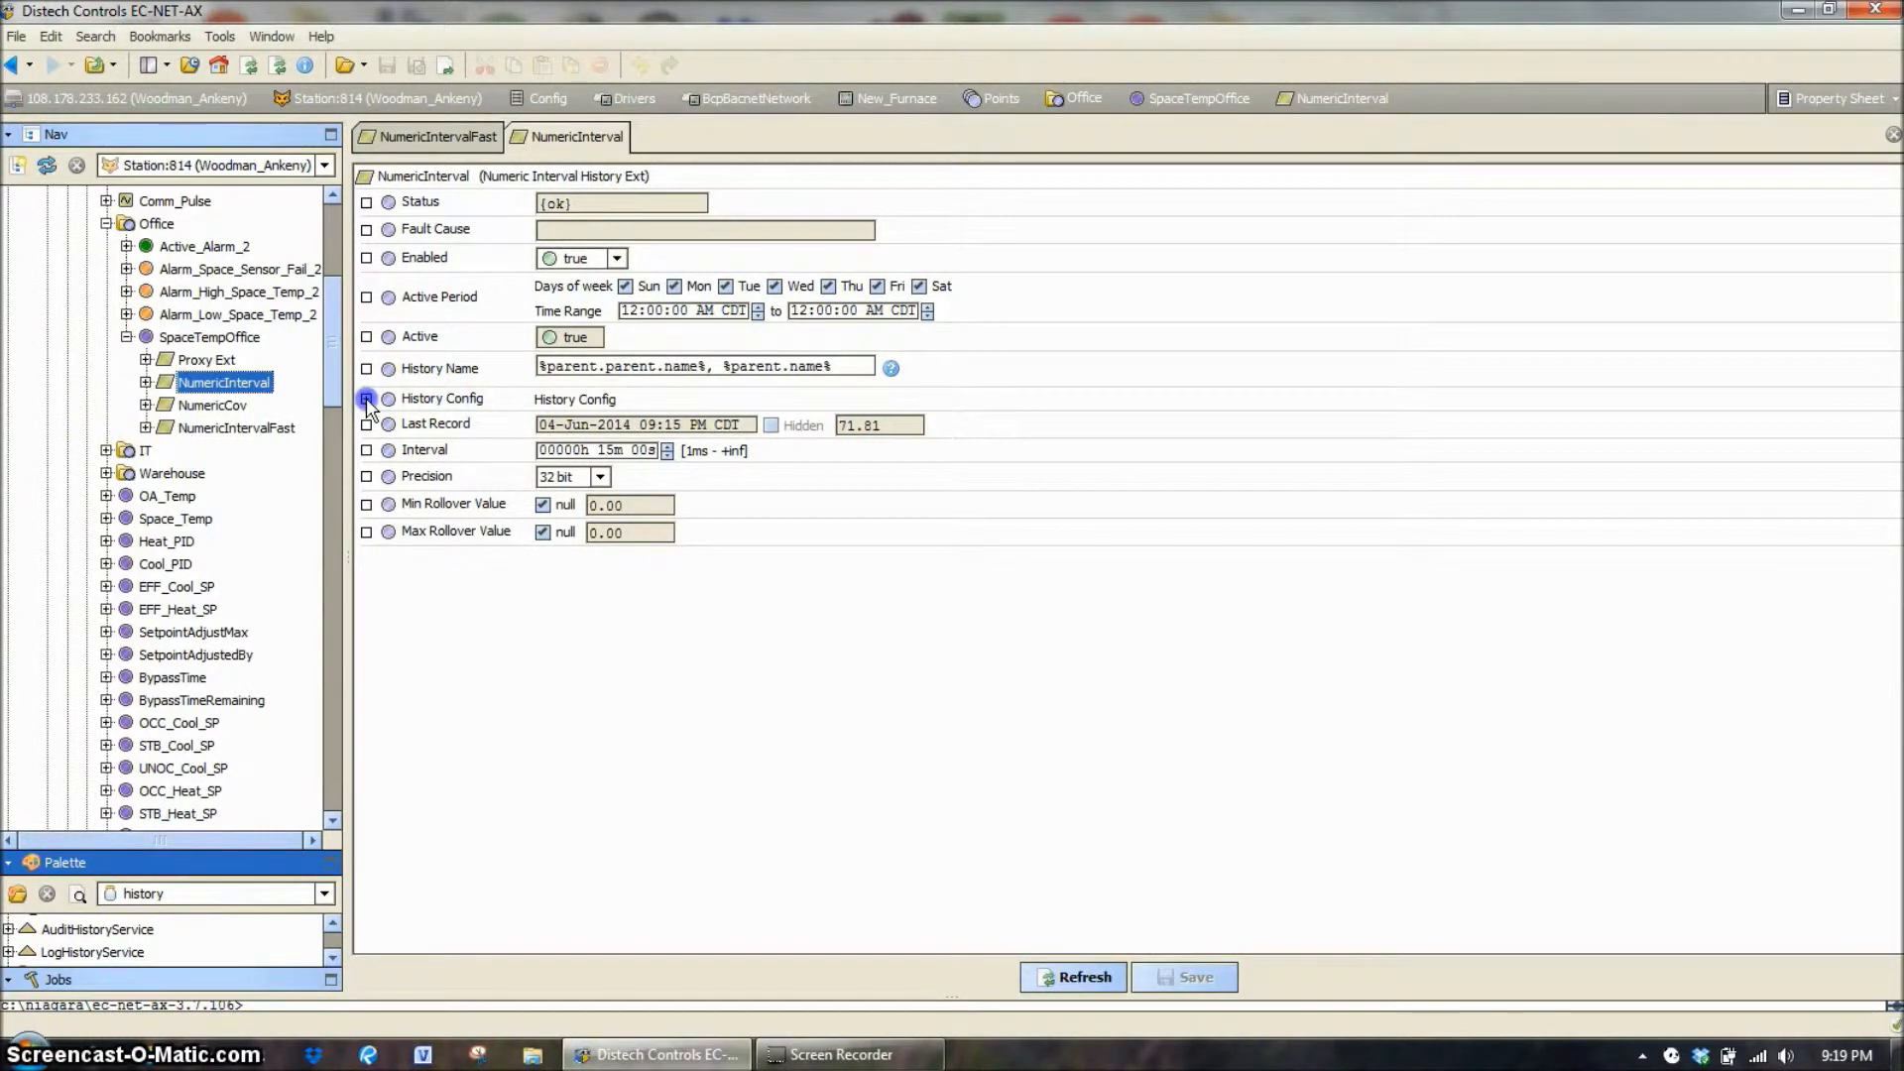
pyautogui.click(367, 399)
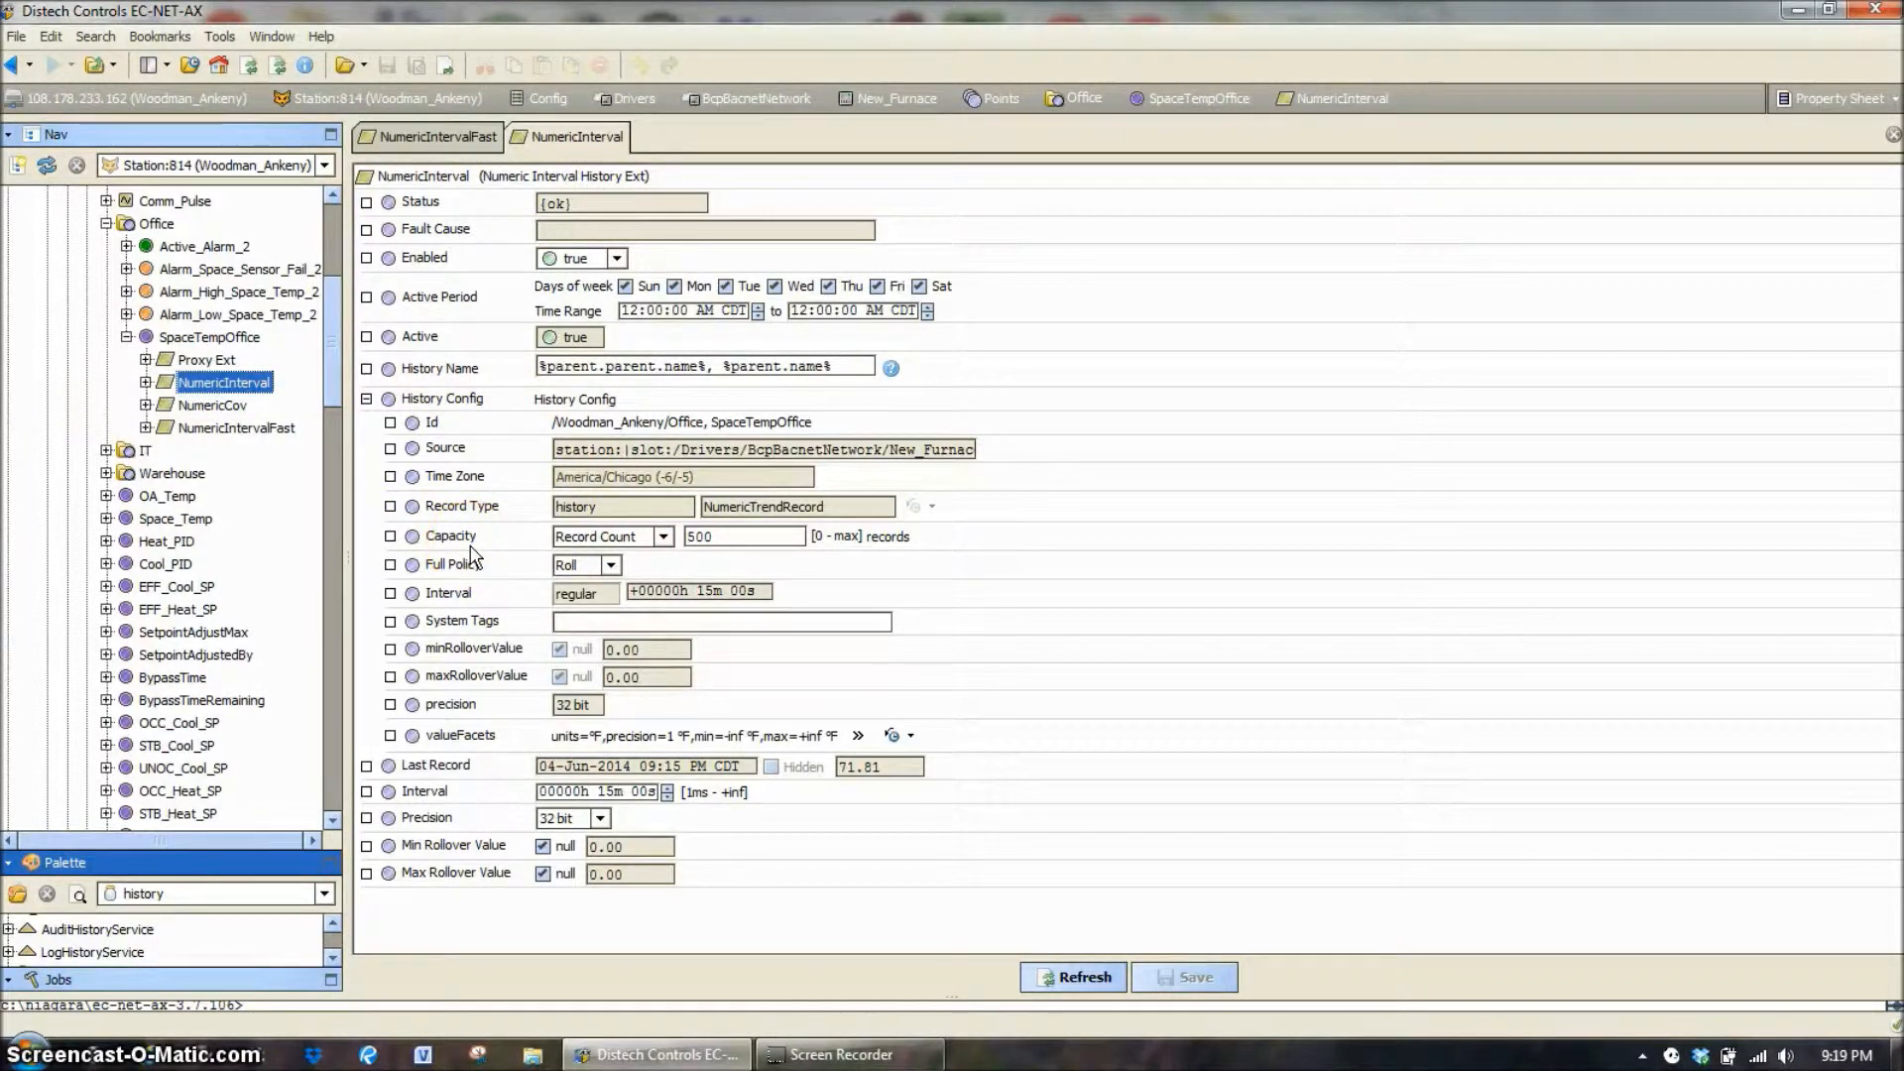
pyautogui.moveTo(601, 555)
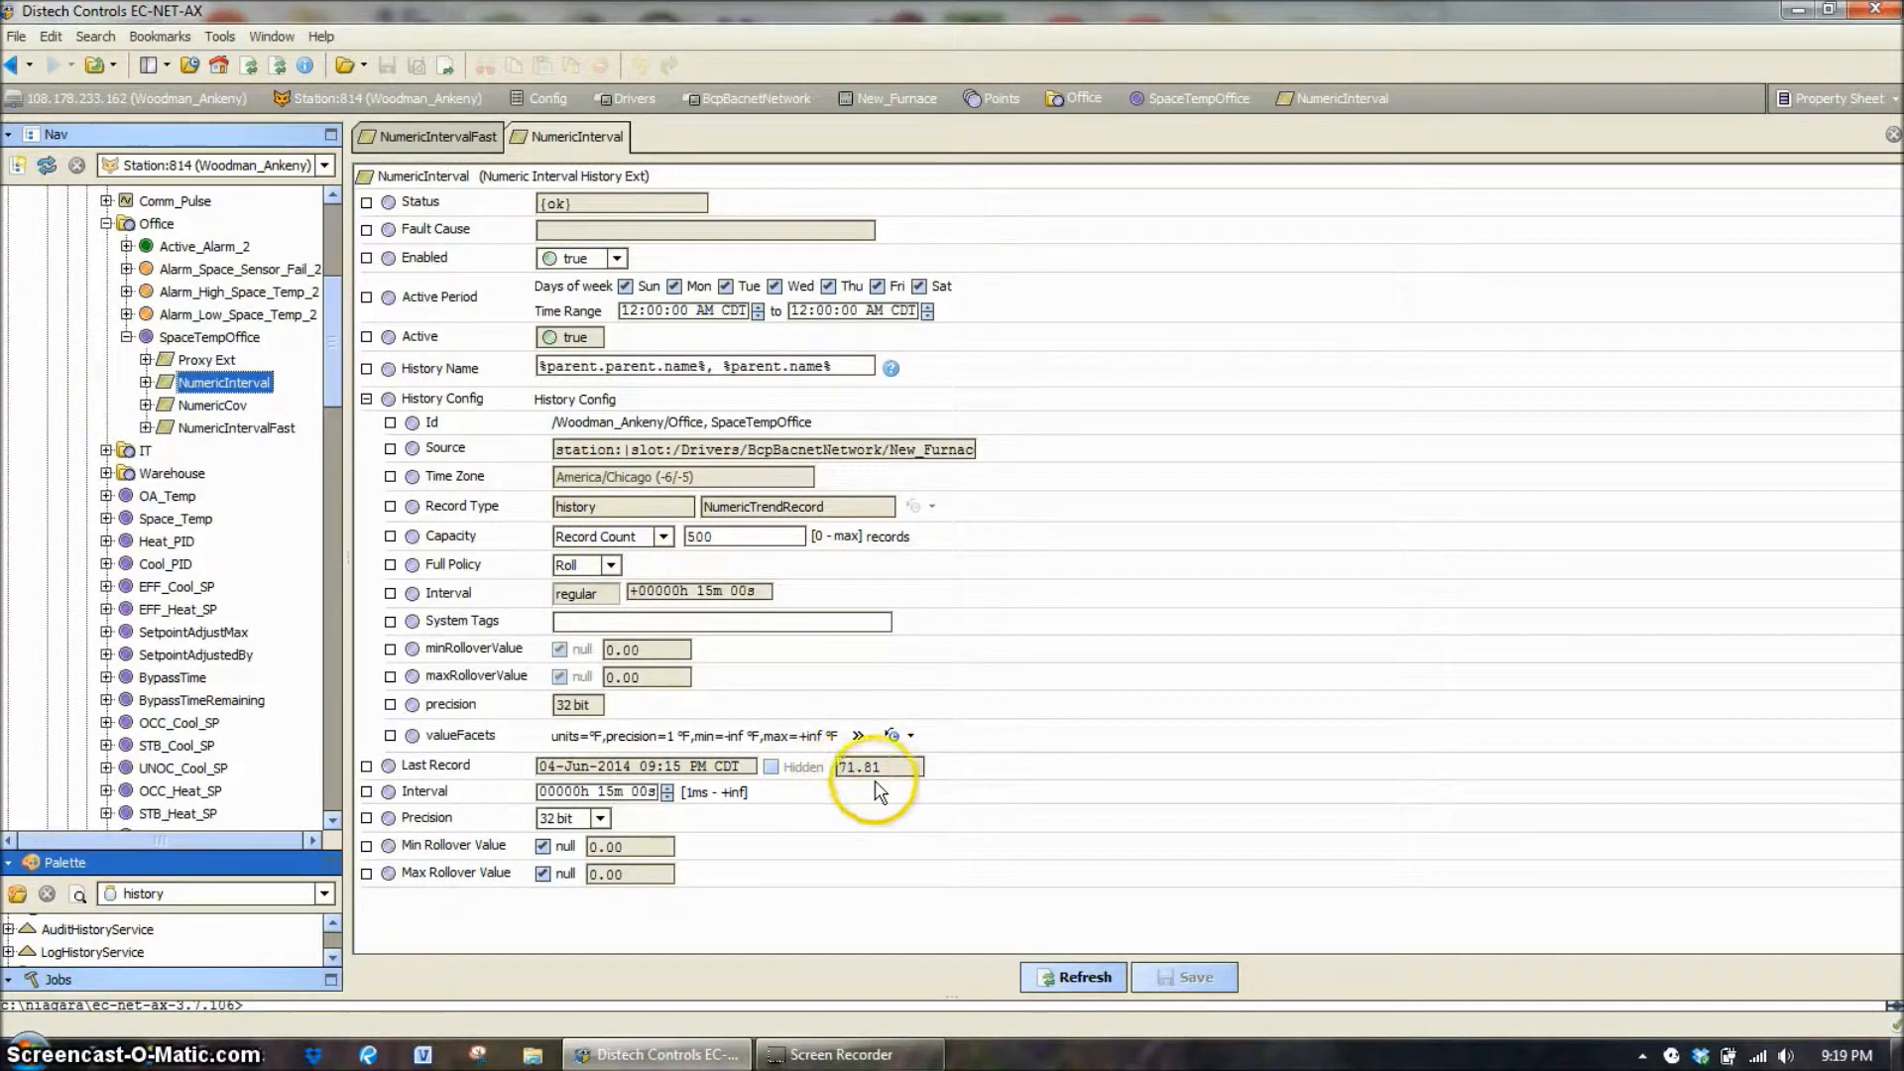
pyautogui.moveTo(657, 559)
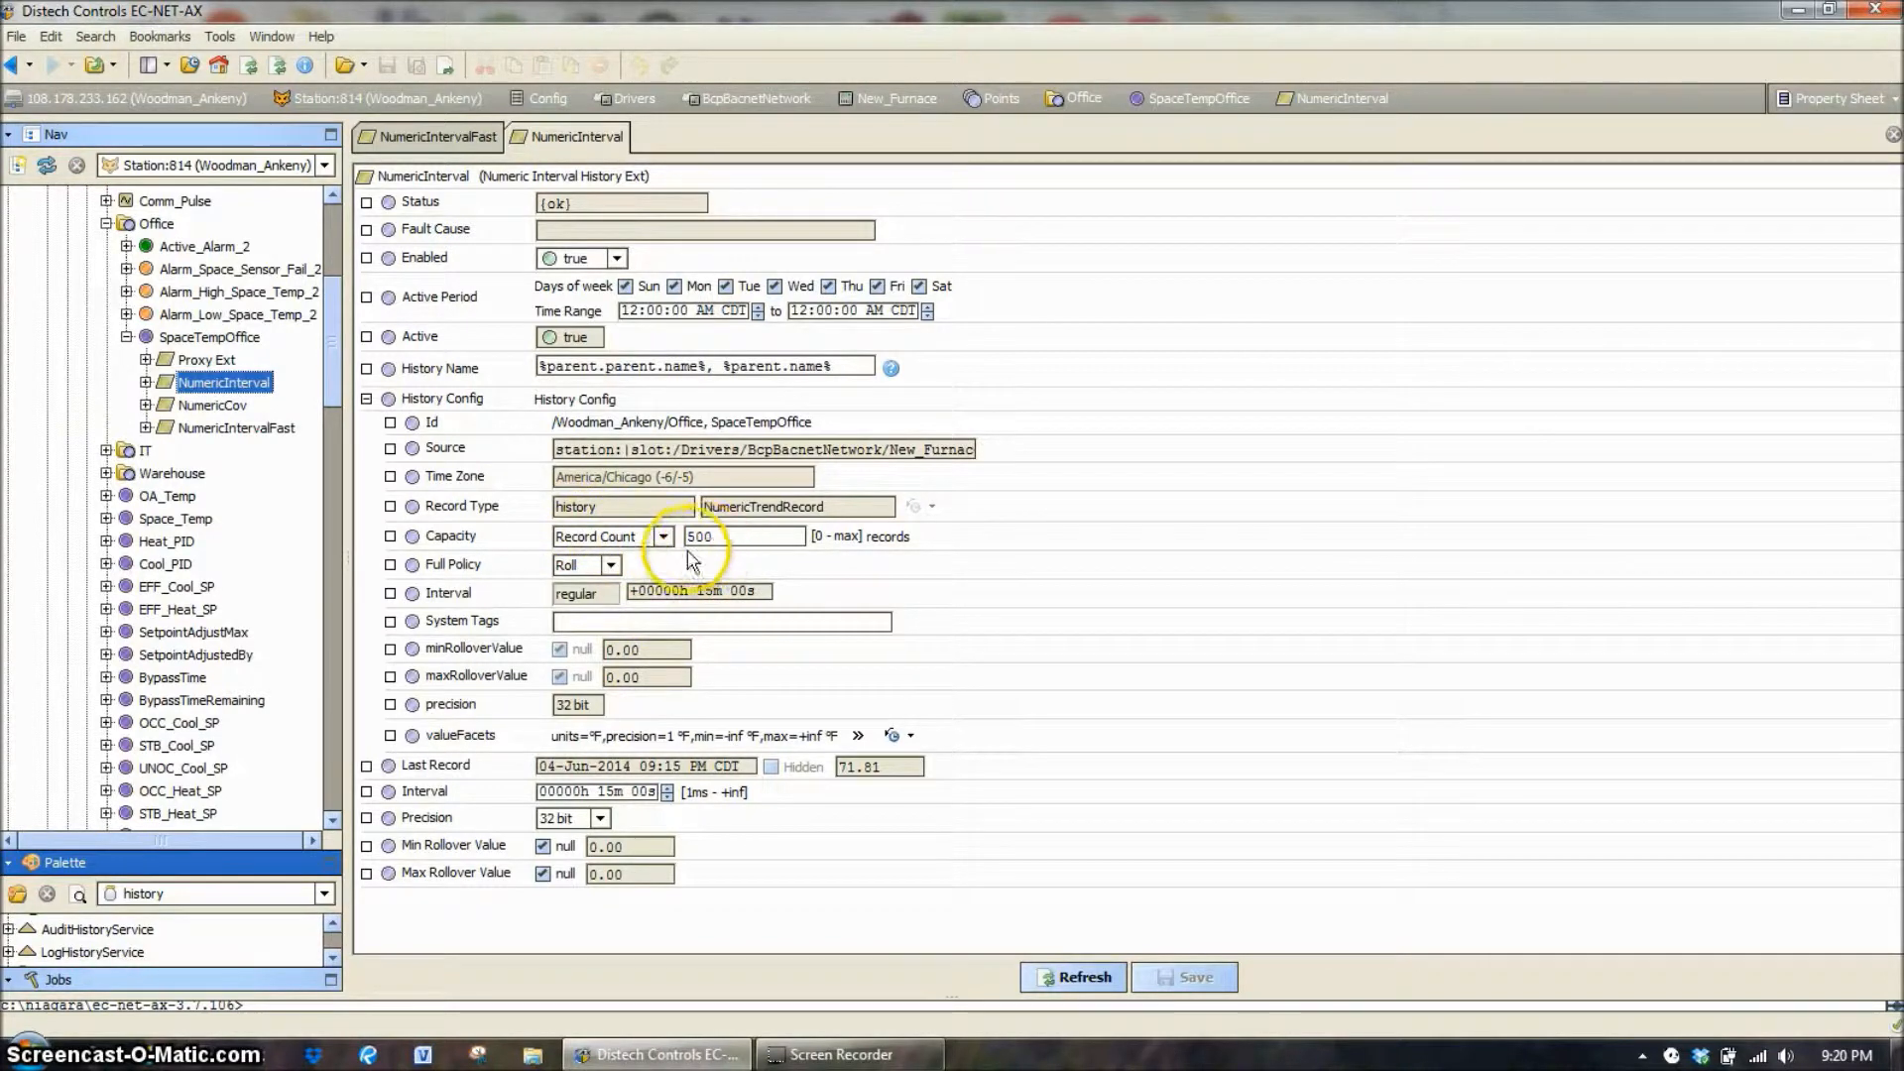
# - Trial-edit History Config to full policy Stop and capacity Unlimited without saving
pyautogui.click(613, 566)
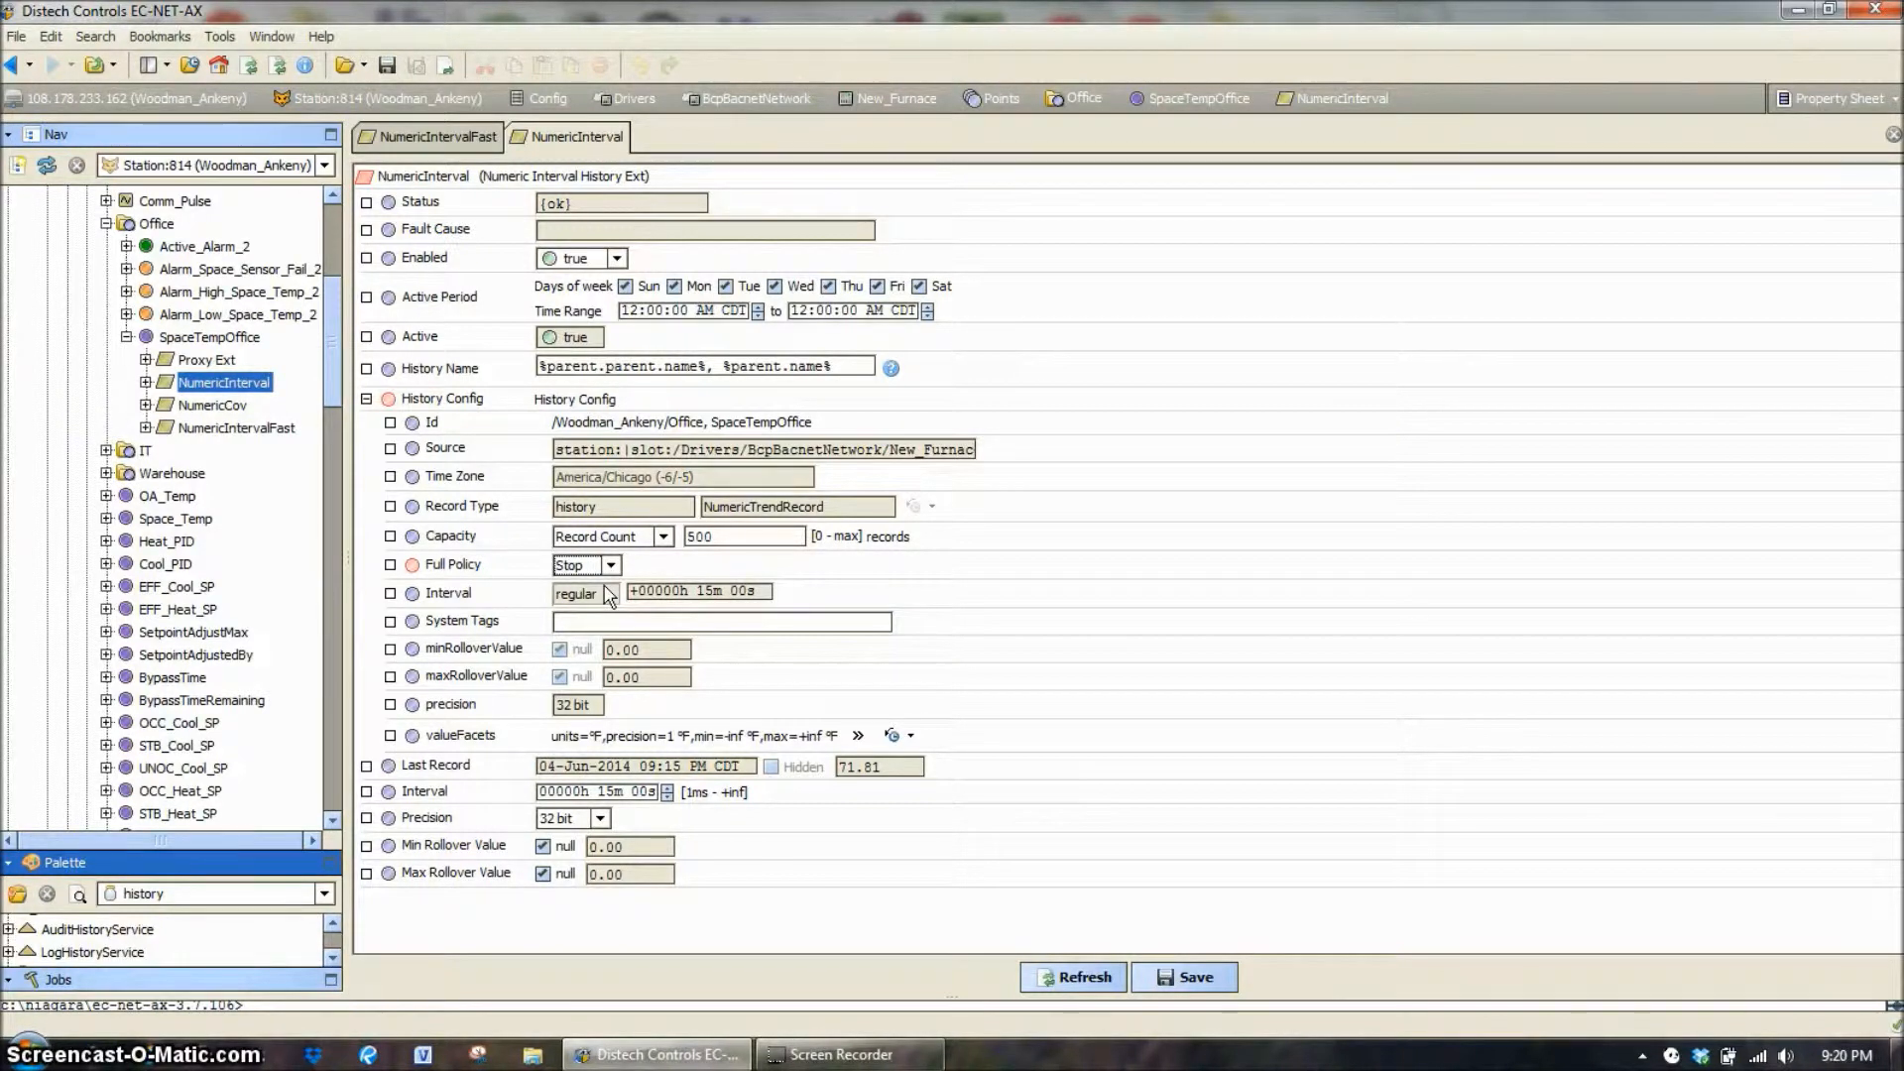
pyautogui.click(613, 565)
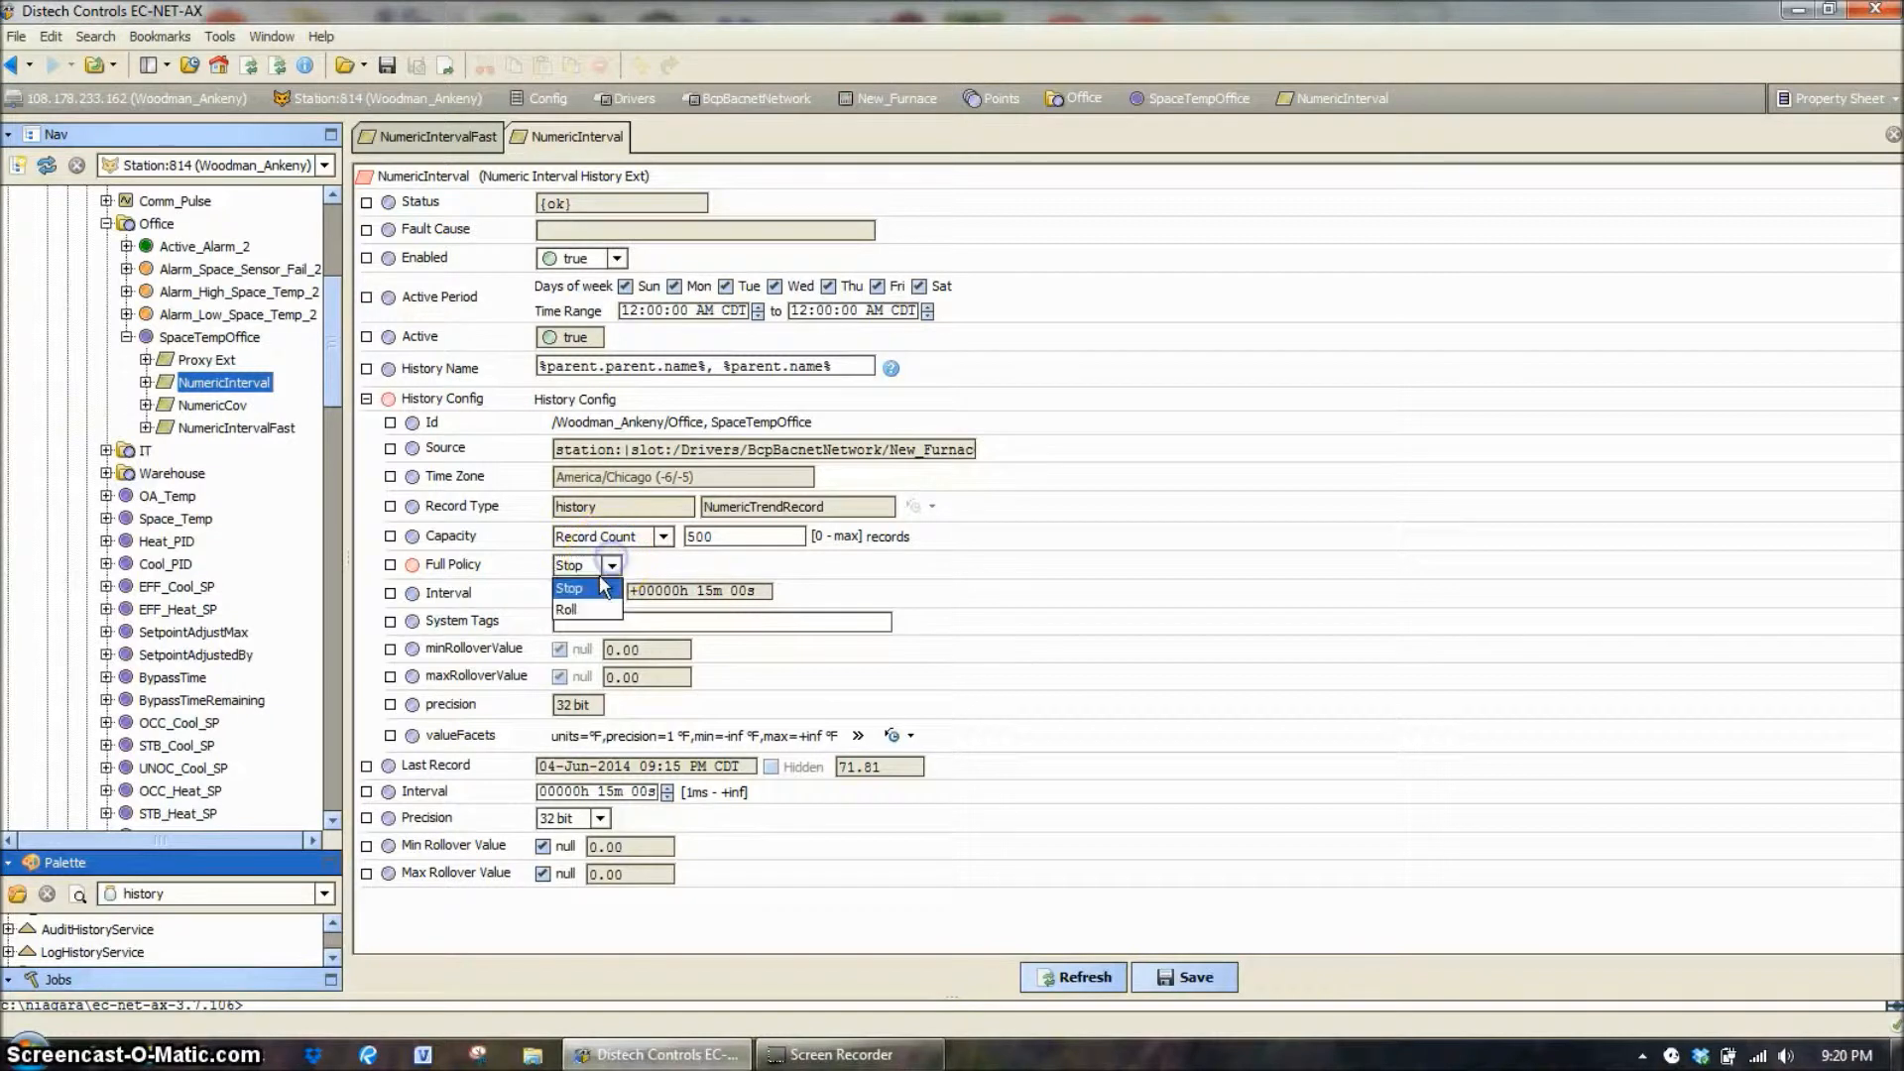
pyautogui.click(662, 535)
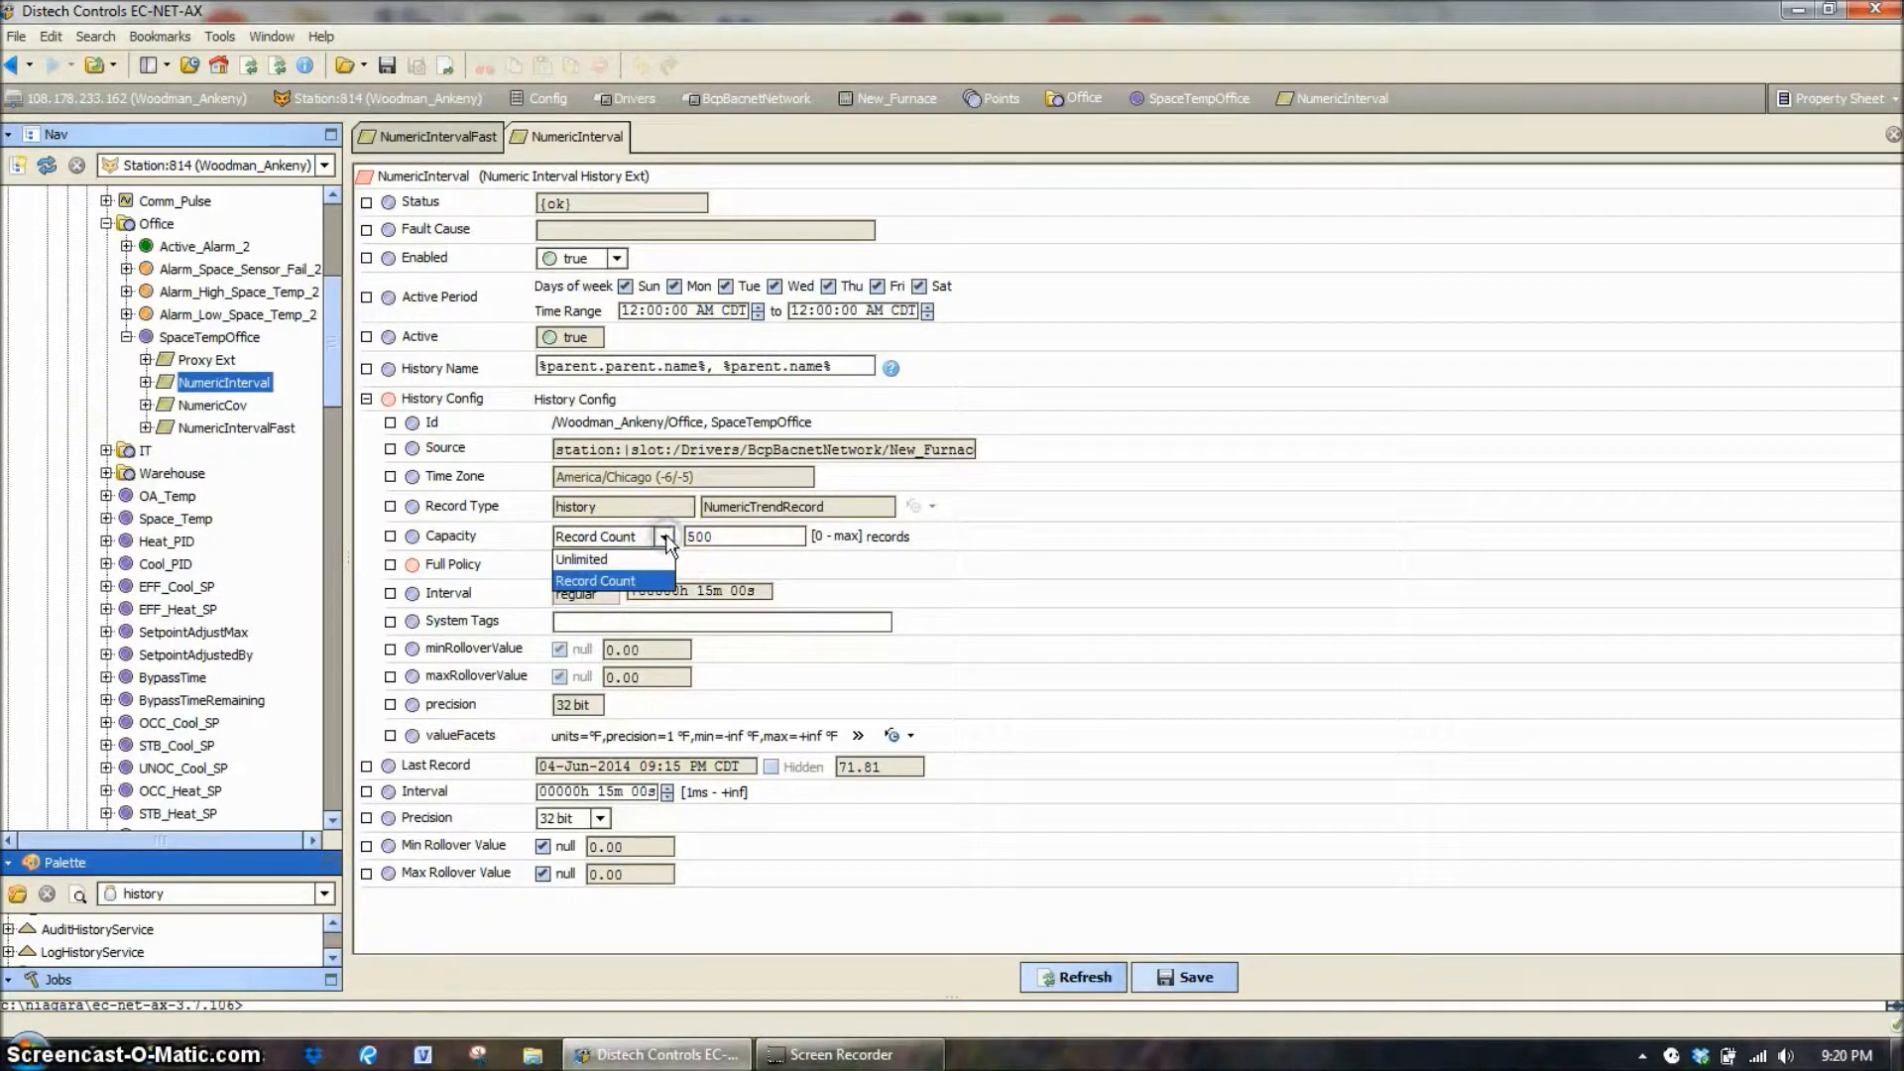
pyautogui.click(581, 559)
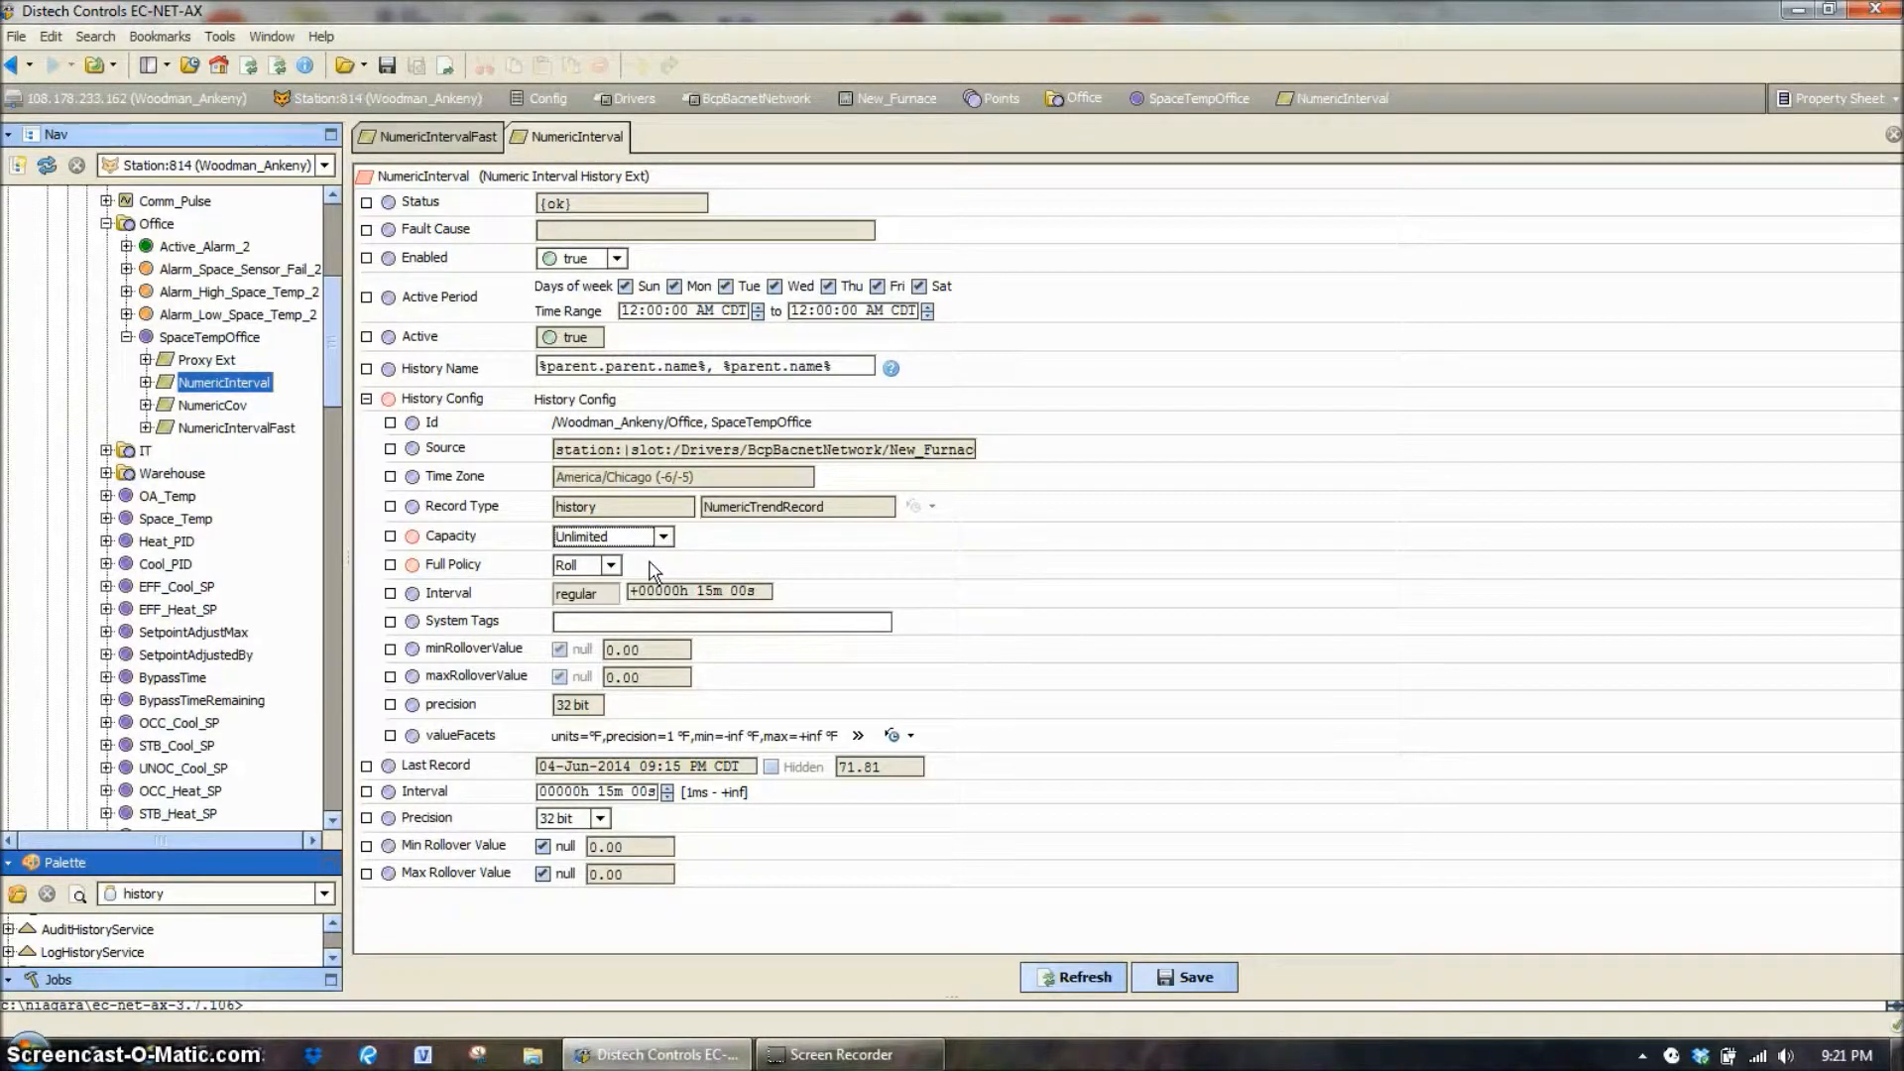
# - Refresh NumericInterval and answer No, restoring 500 records with roll policy
pyautogui.click(367, 399)
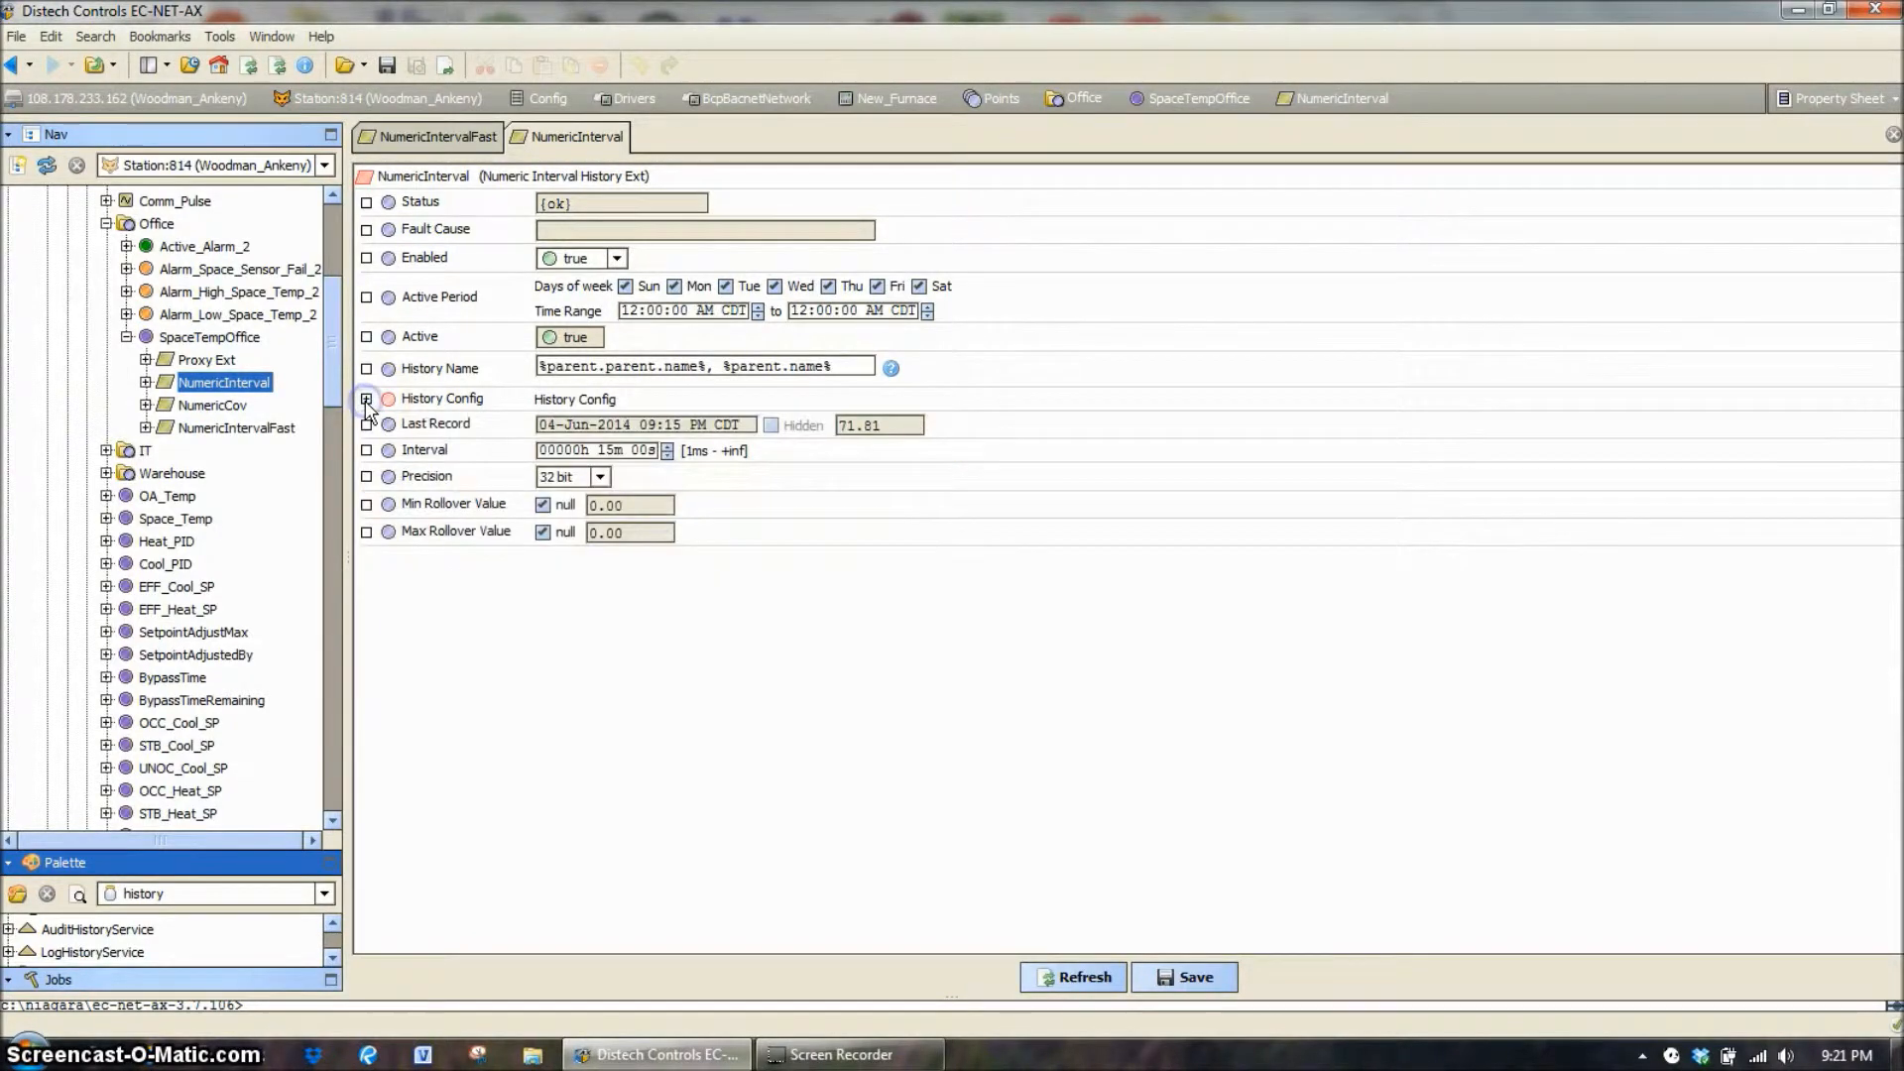
pyautogui.click(367, 399)
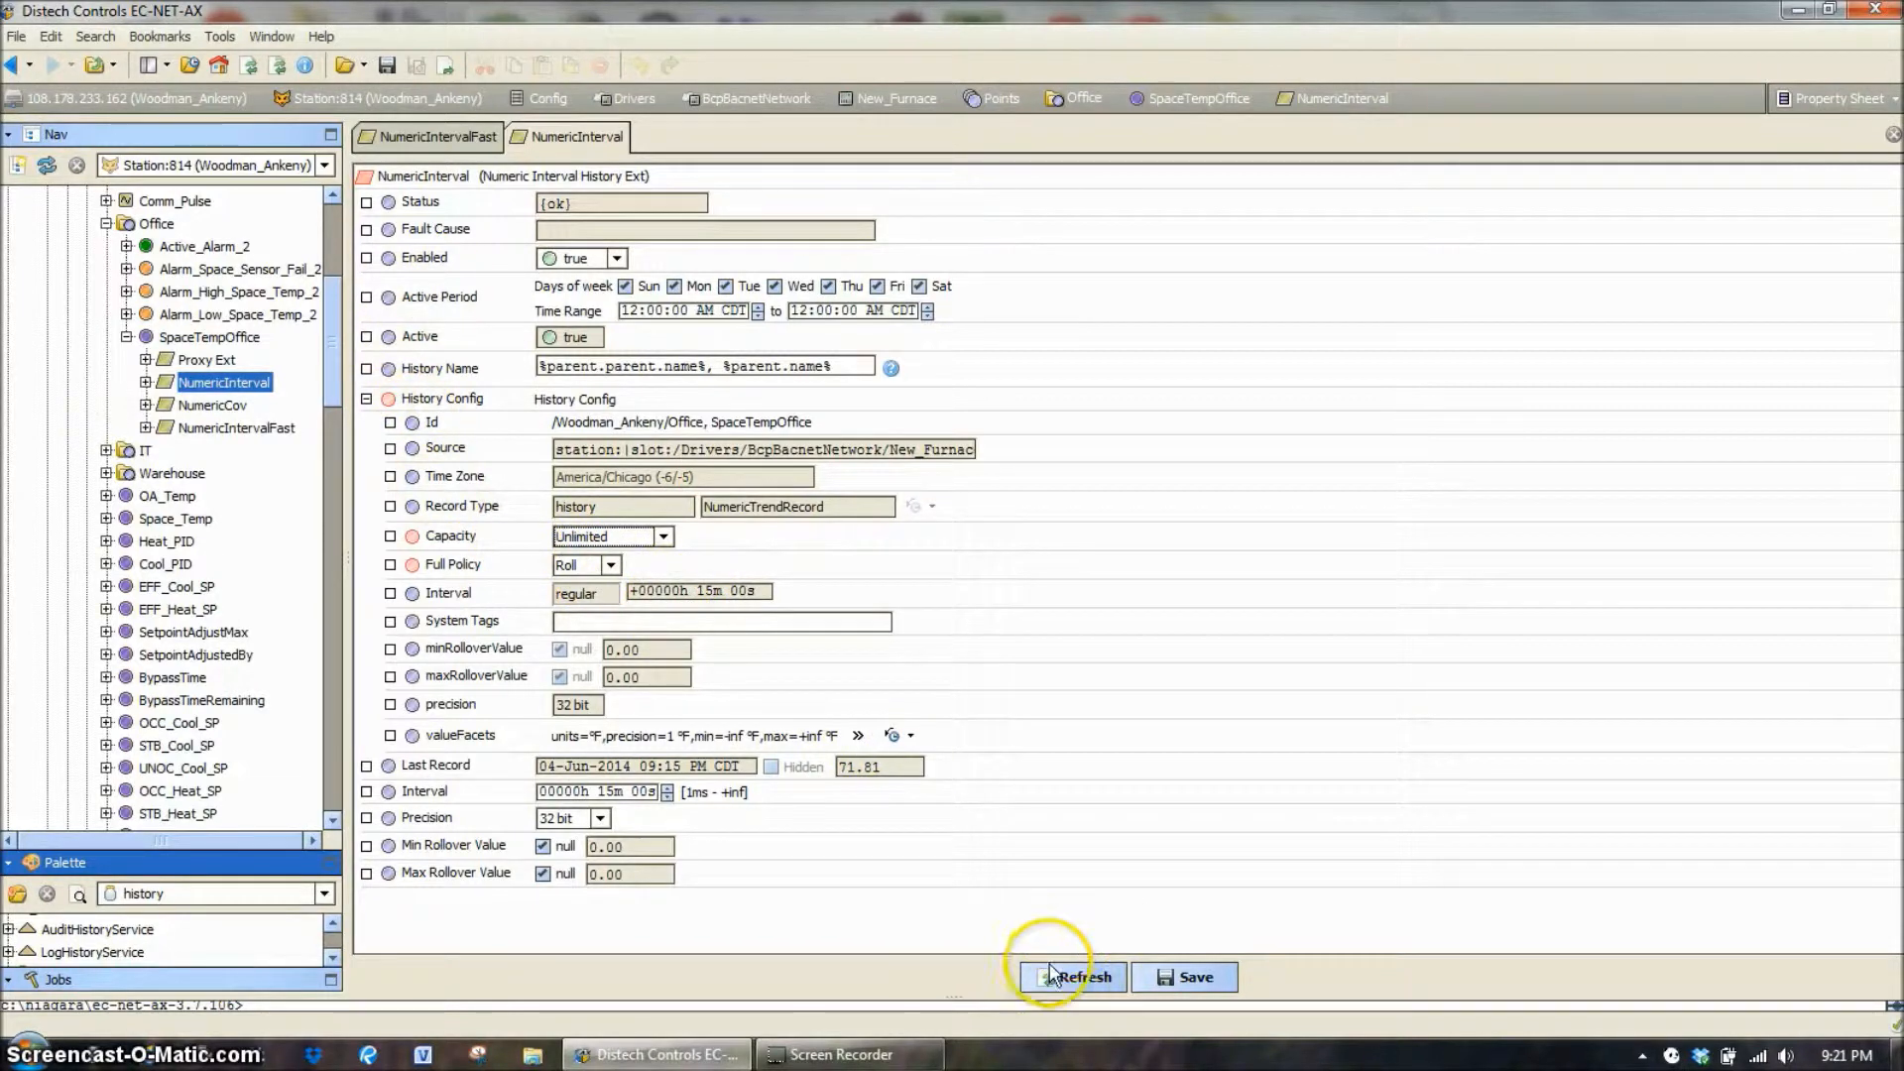
pyautogui.click(1079, 978)
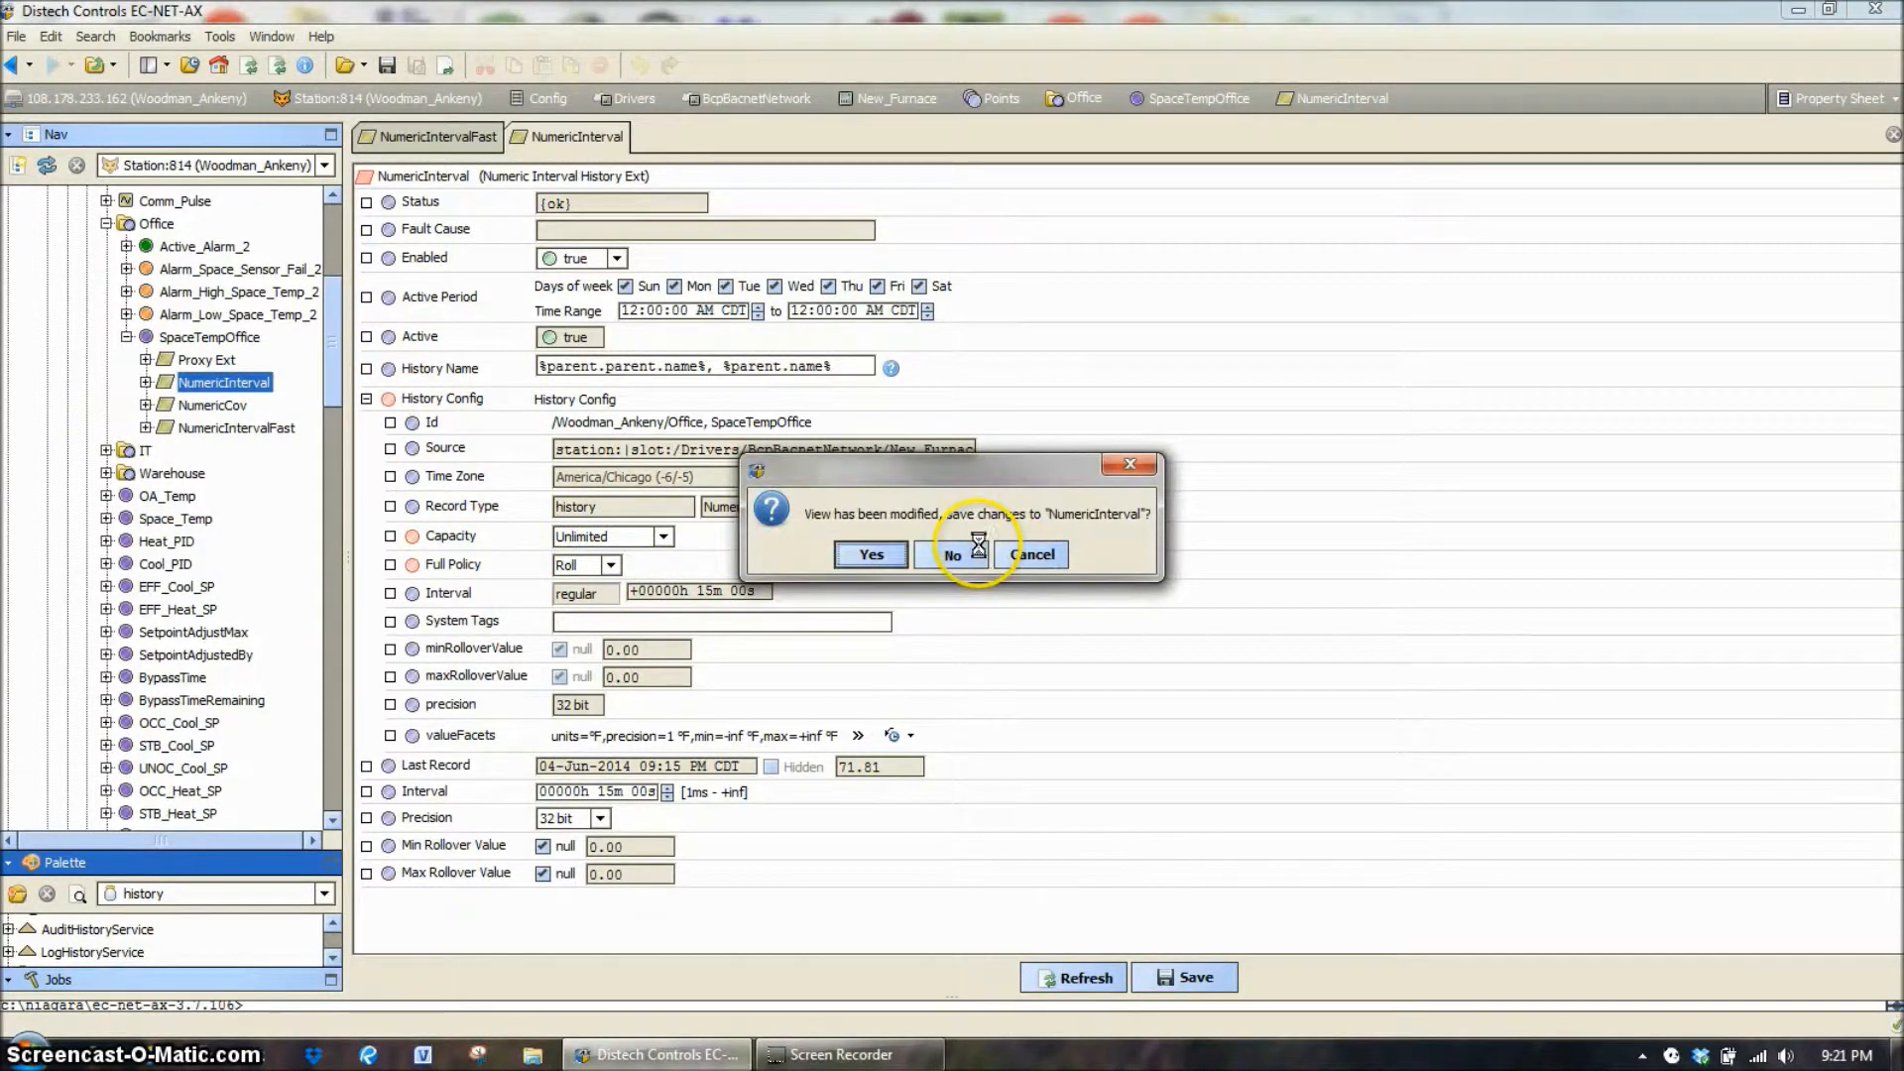
pyautogui.click(954, 553)
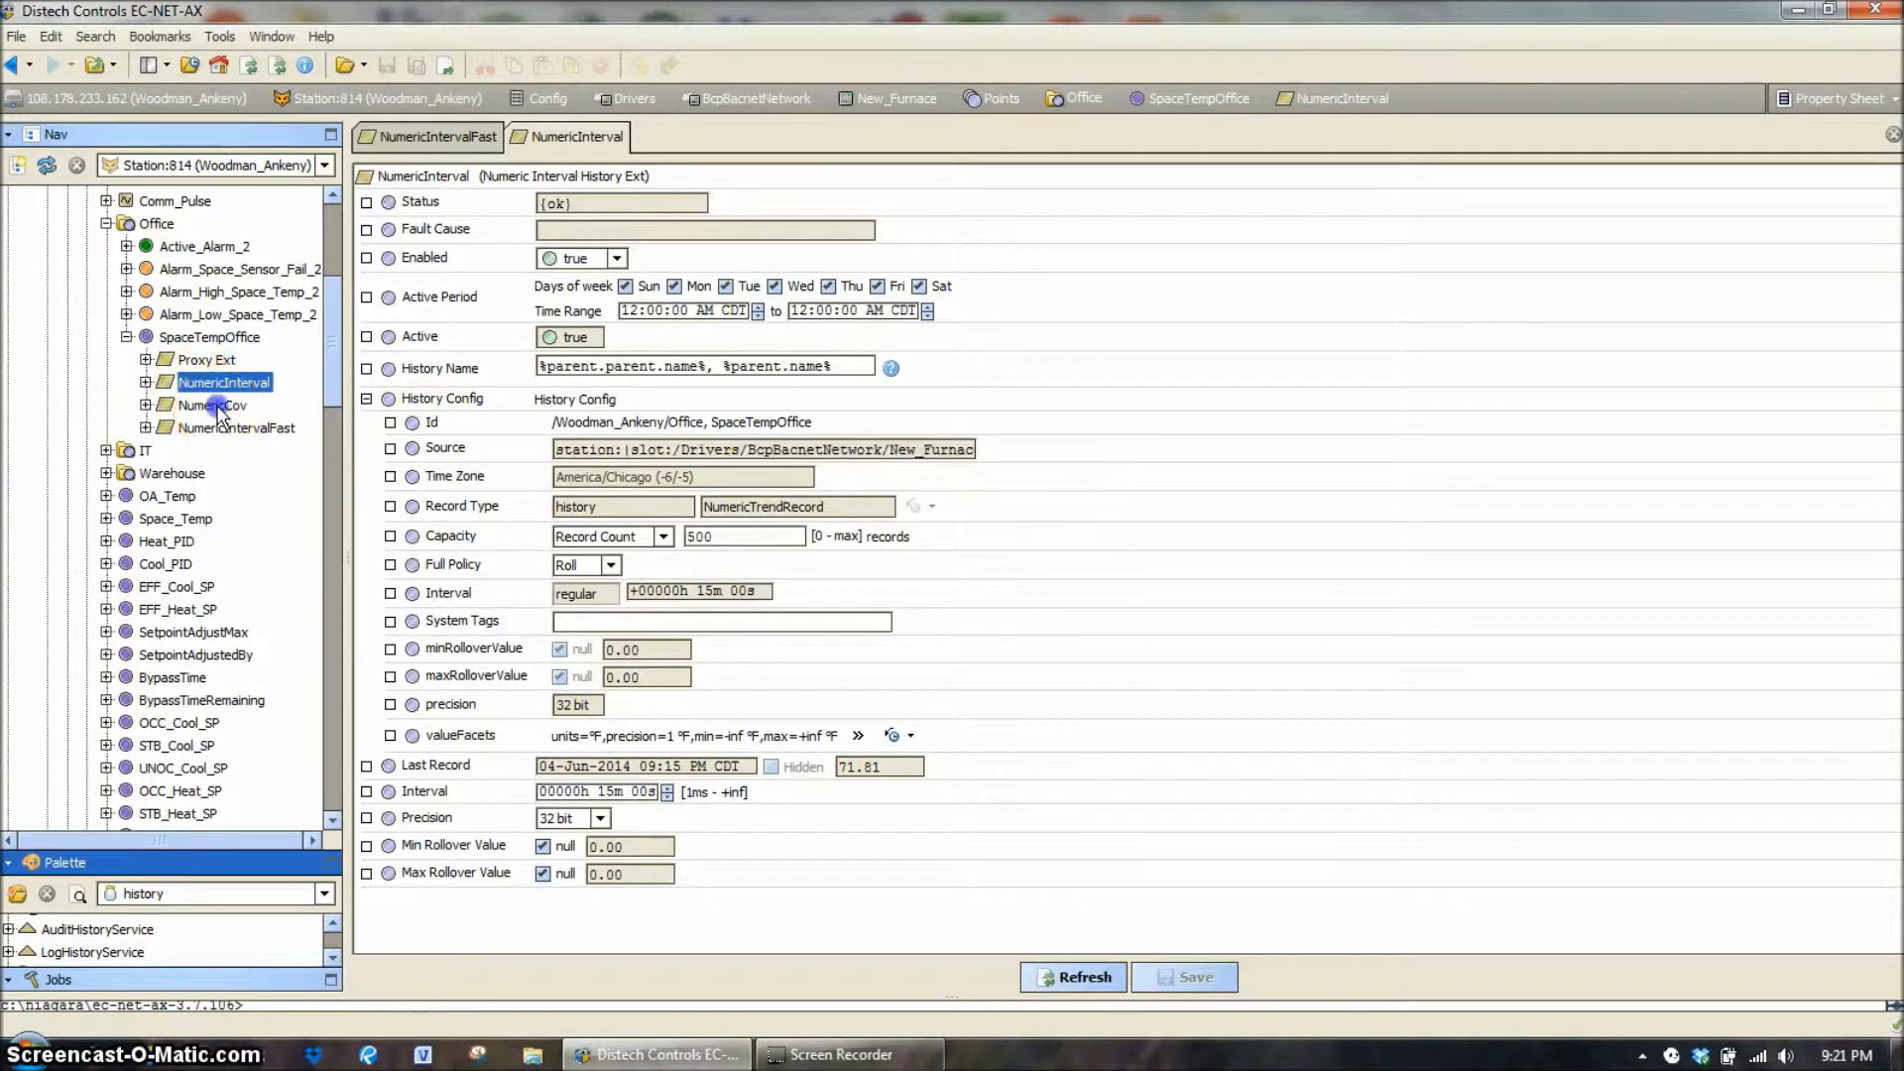
# - Show the NumericCov extension's properties: irregular interval, 0.01 tolerance, 500-record roll
pyautogui.click(214, 405)
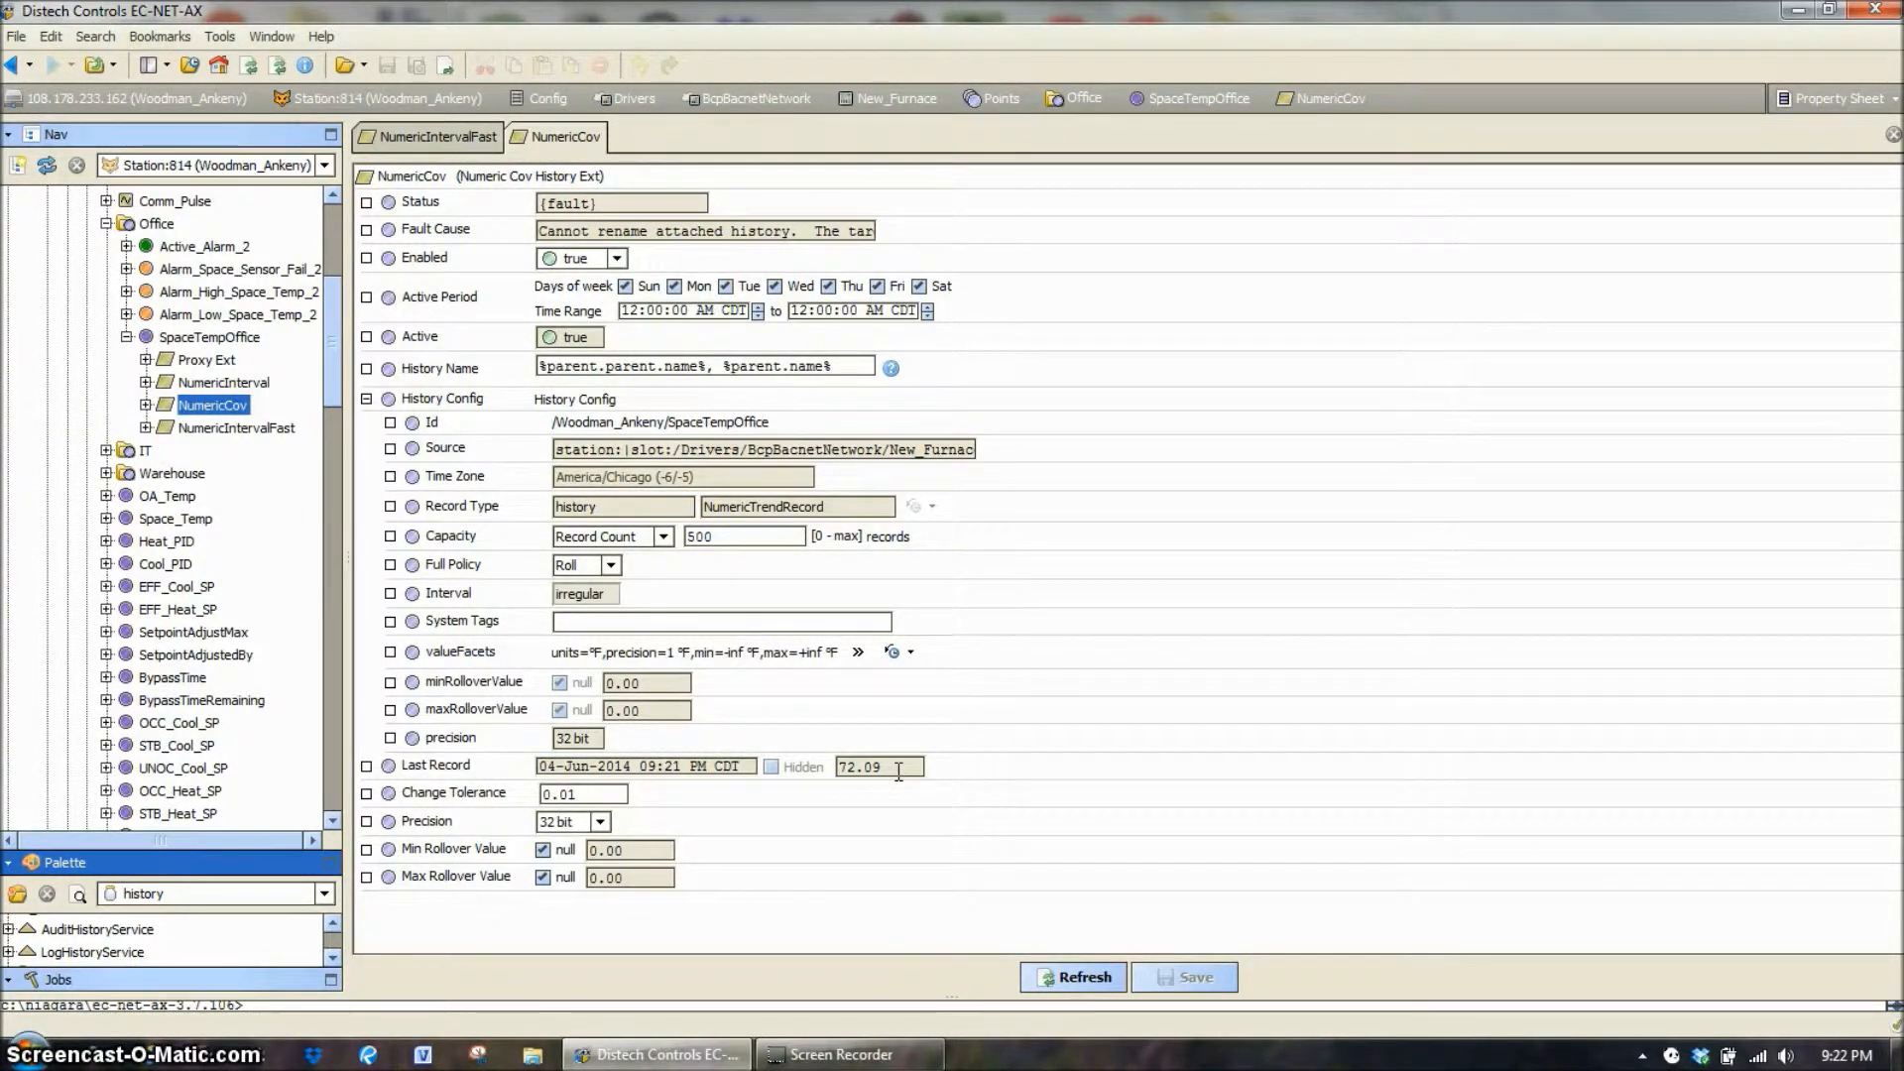
# - View NumericIntervalFast, then reach the History node listing the Woodman_Ankeny histories
pyautogui.click(236, 428)
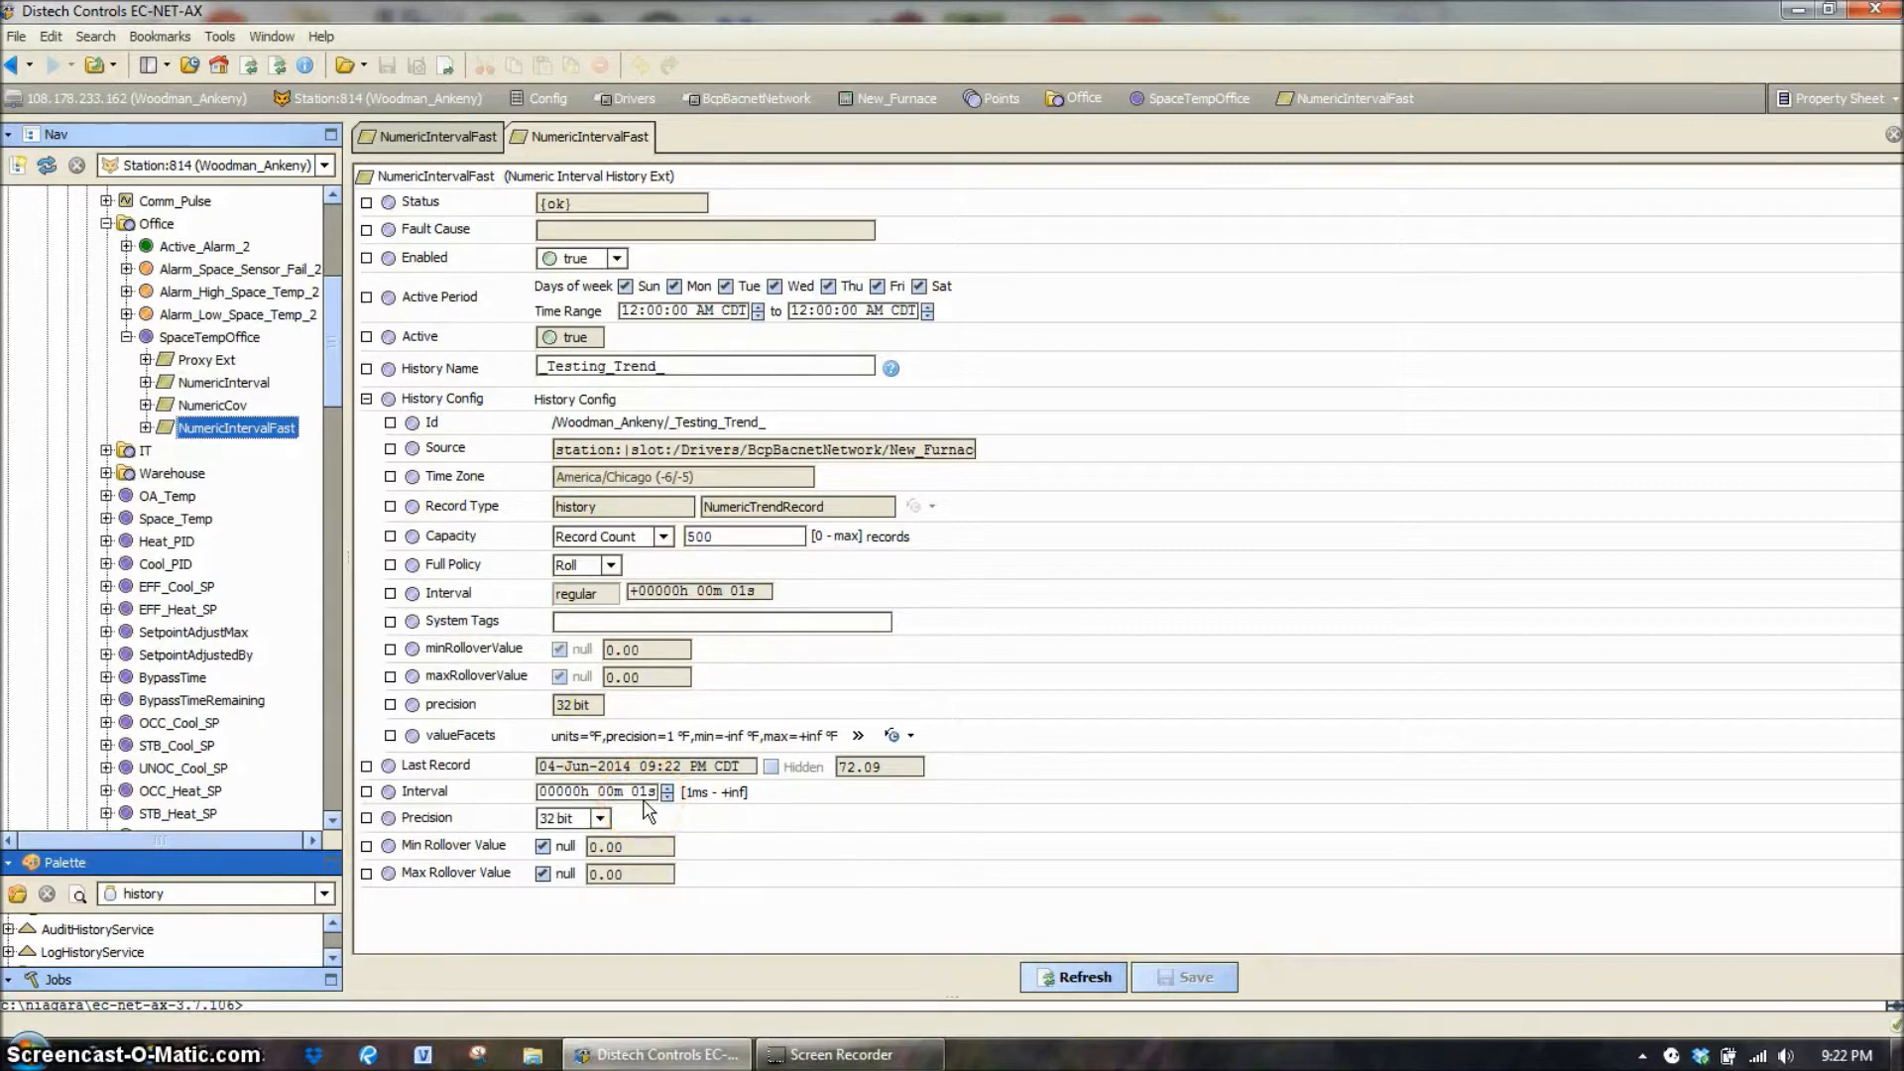
pyautogui.scroll(-3)
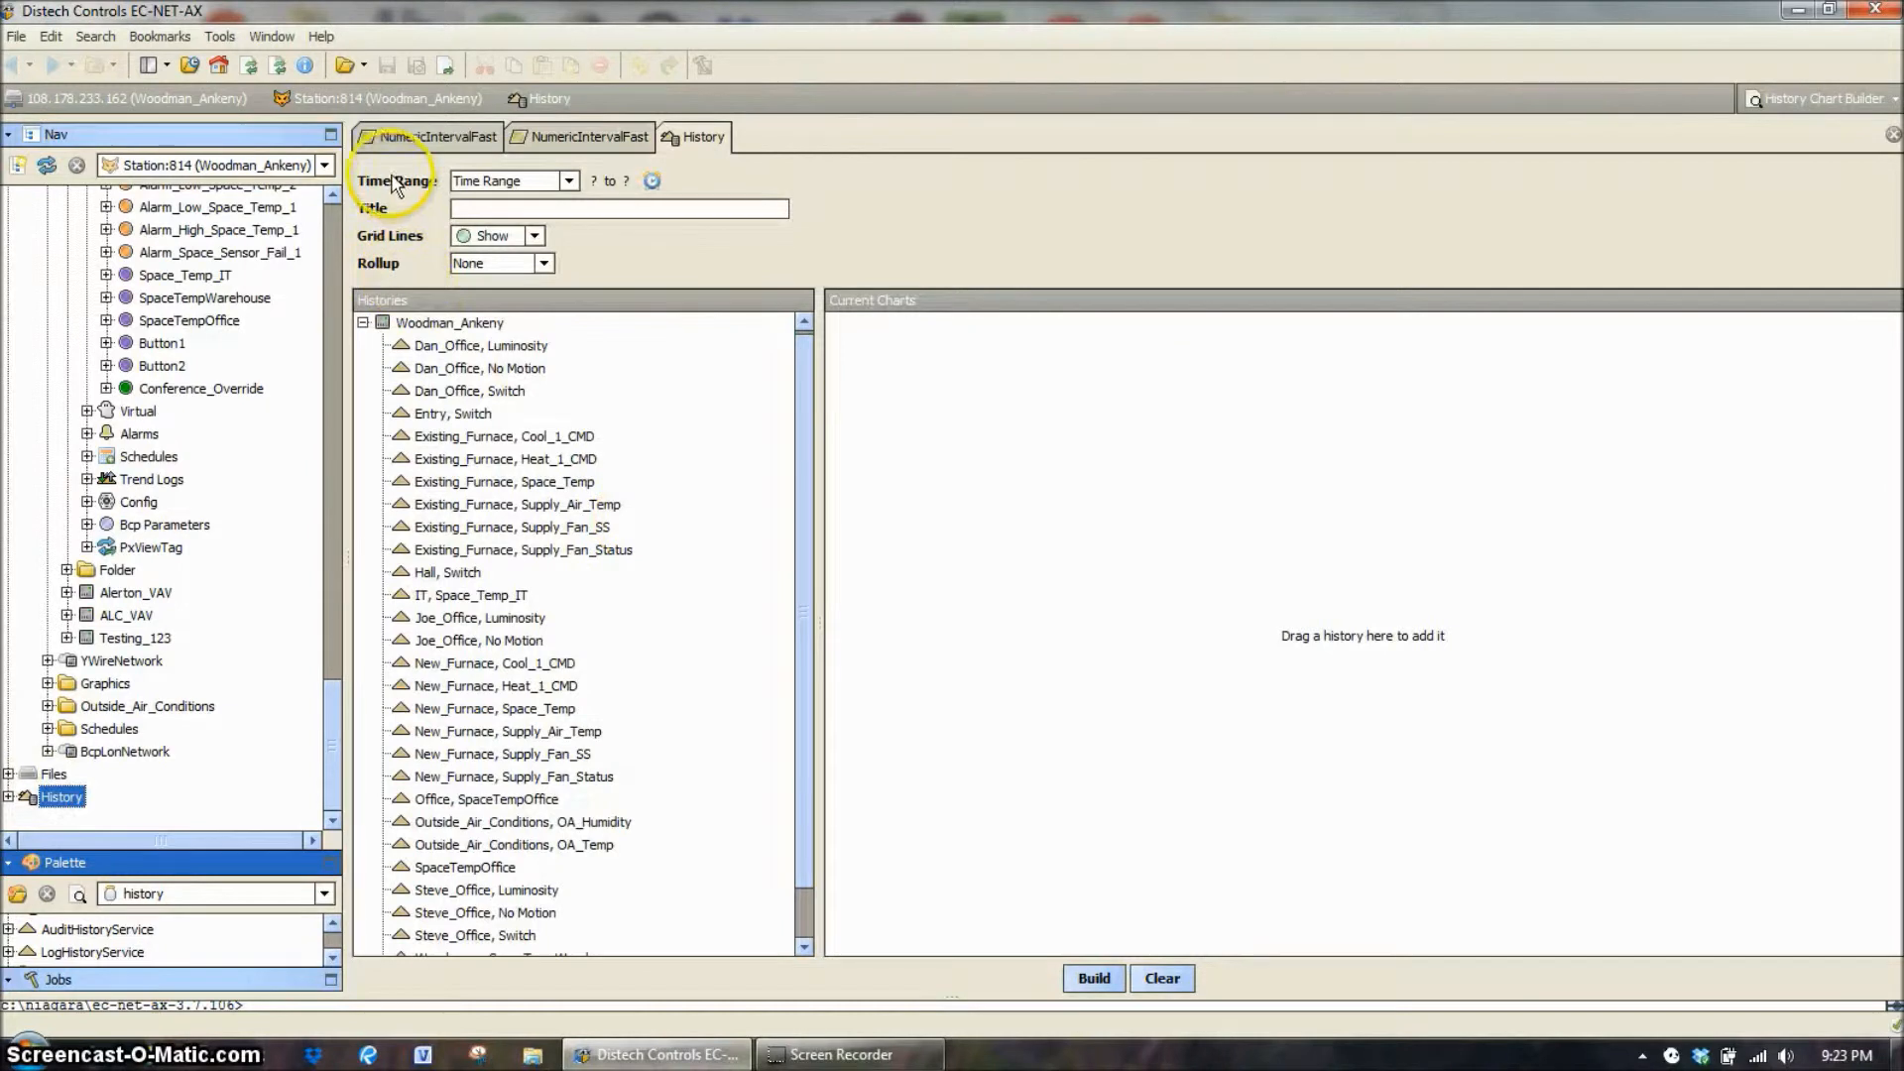
# - Add the _Testing_Trend_ history as a line chart and build its temperature graph
pyautogui.scroll(-3)
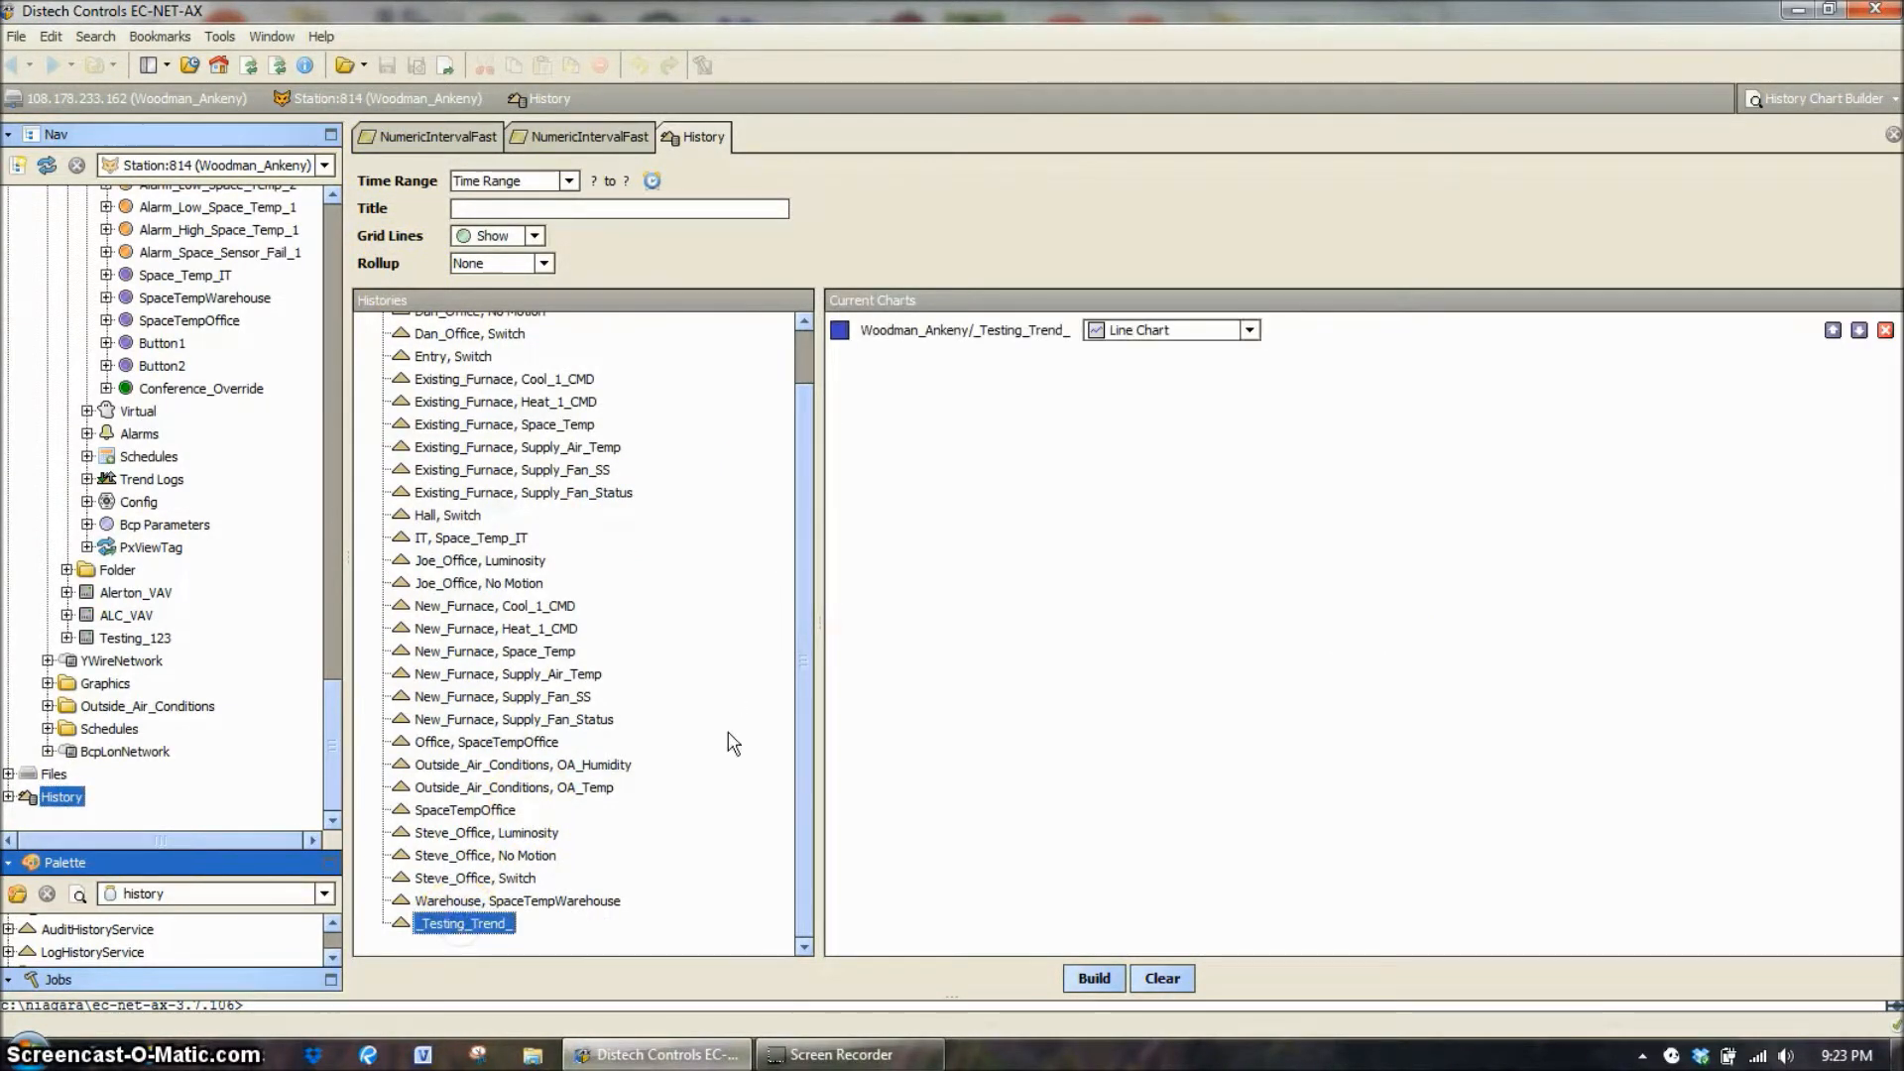
pyautogui.click(1091, 978)
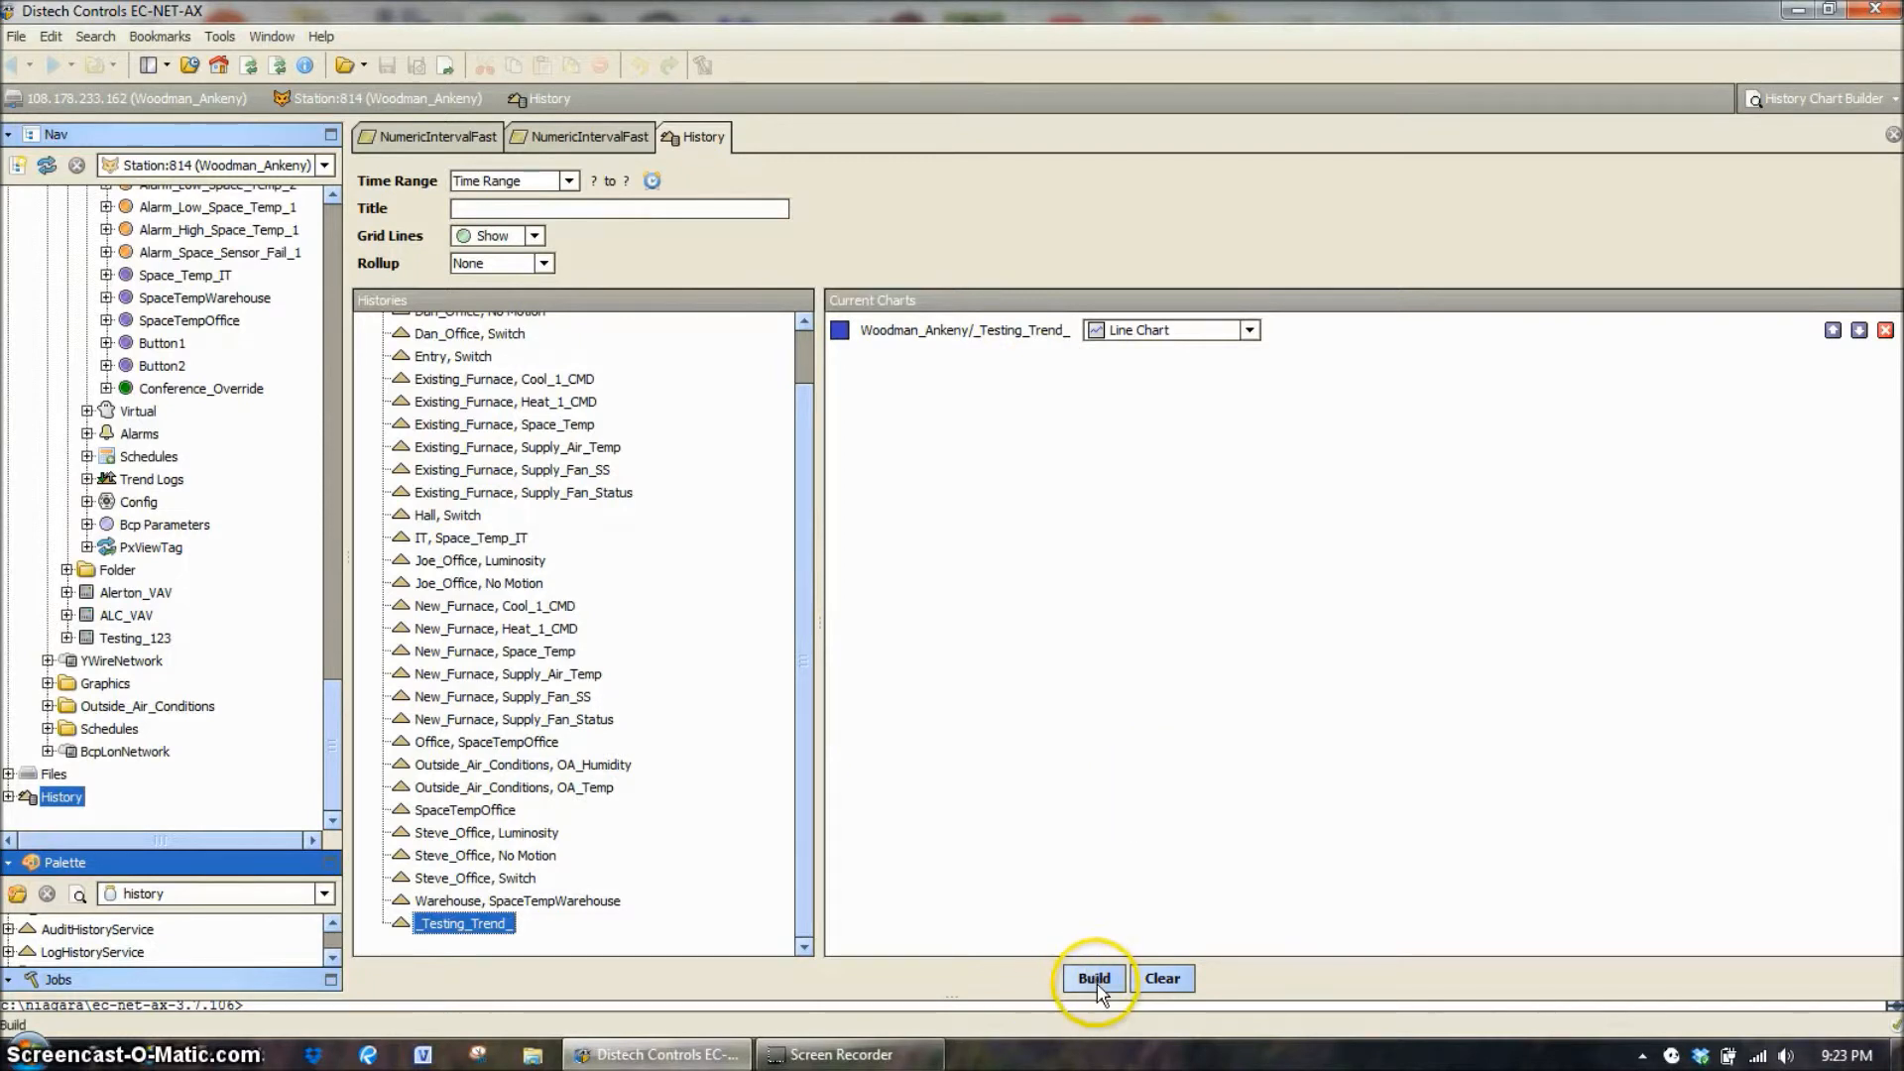
pyautogui.click(1091, 978)
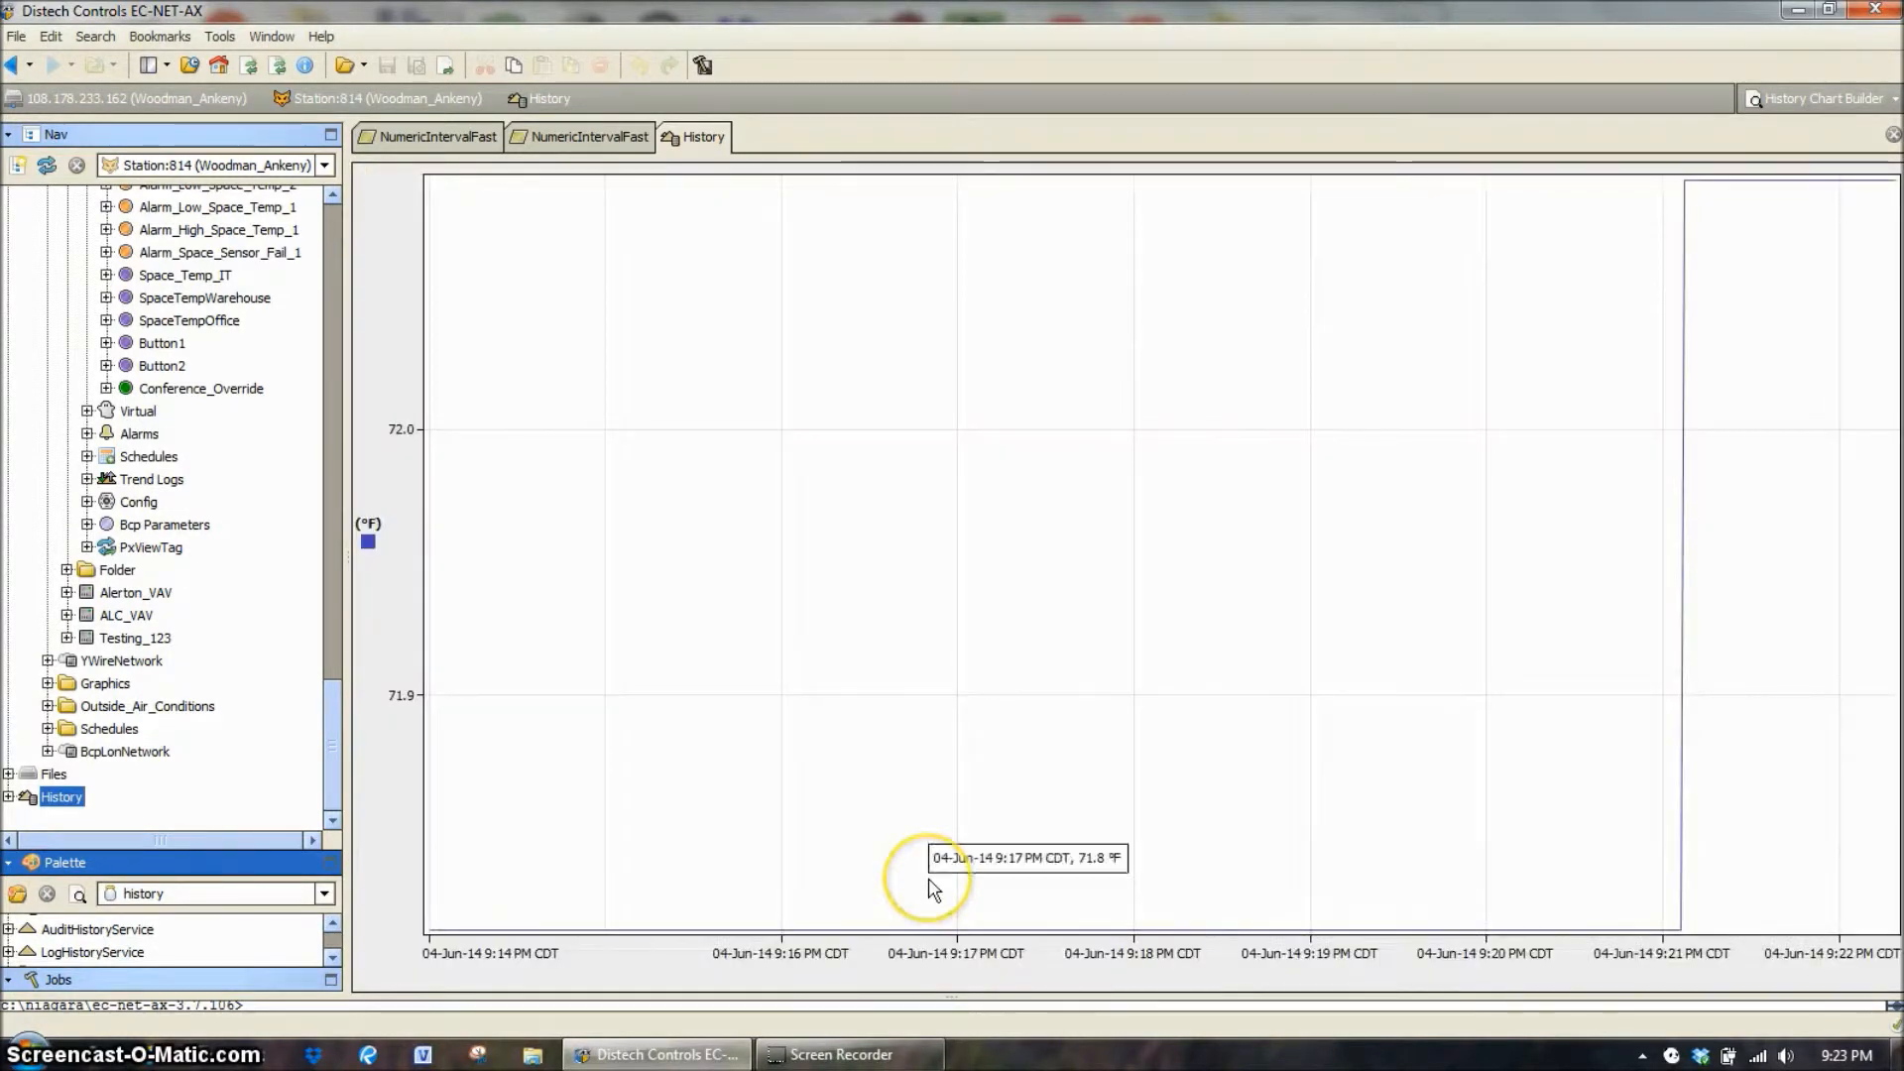
pyautogui.moveTo(1652, 428)
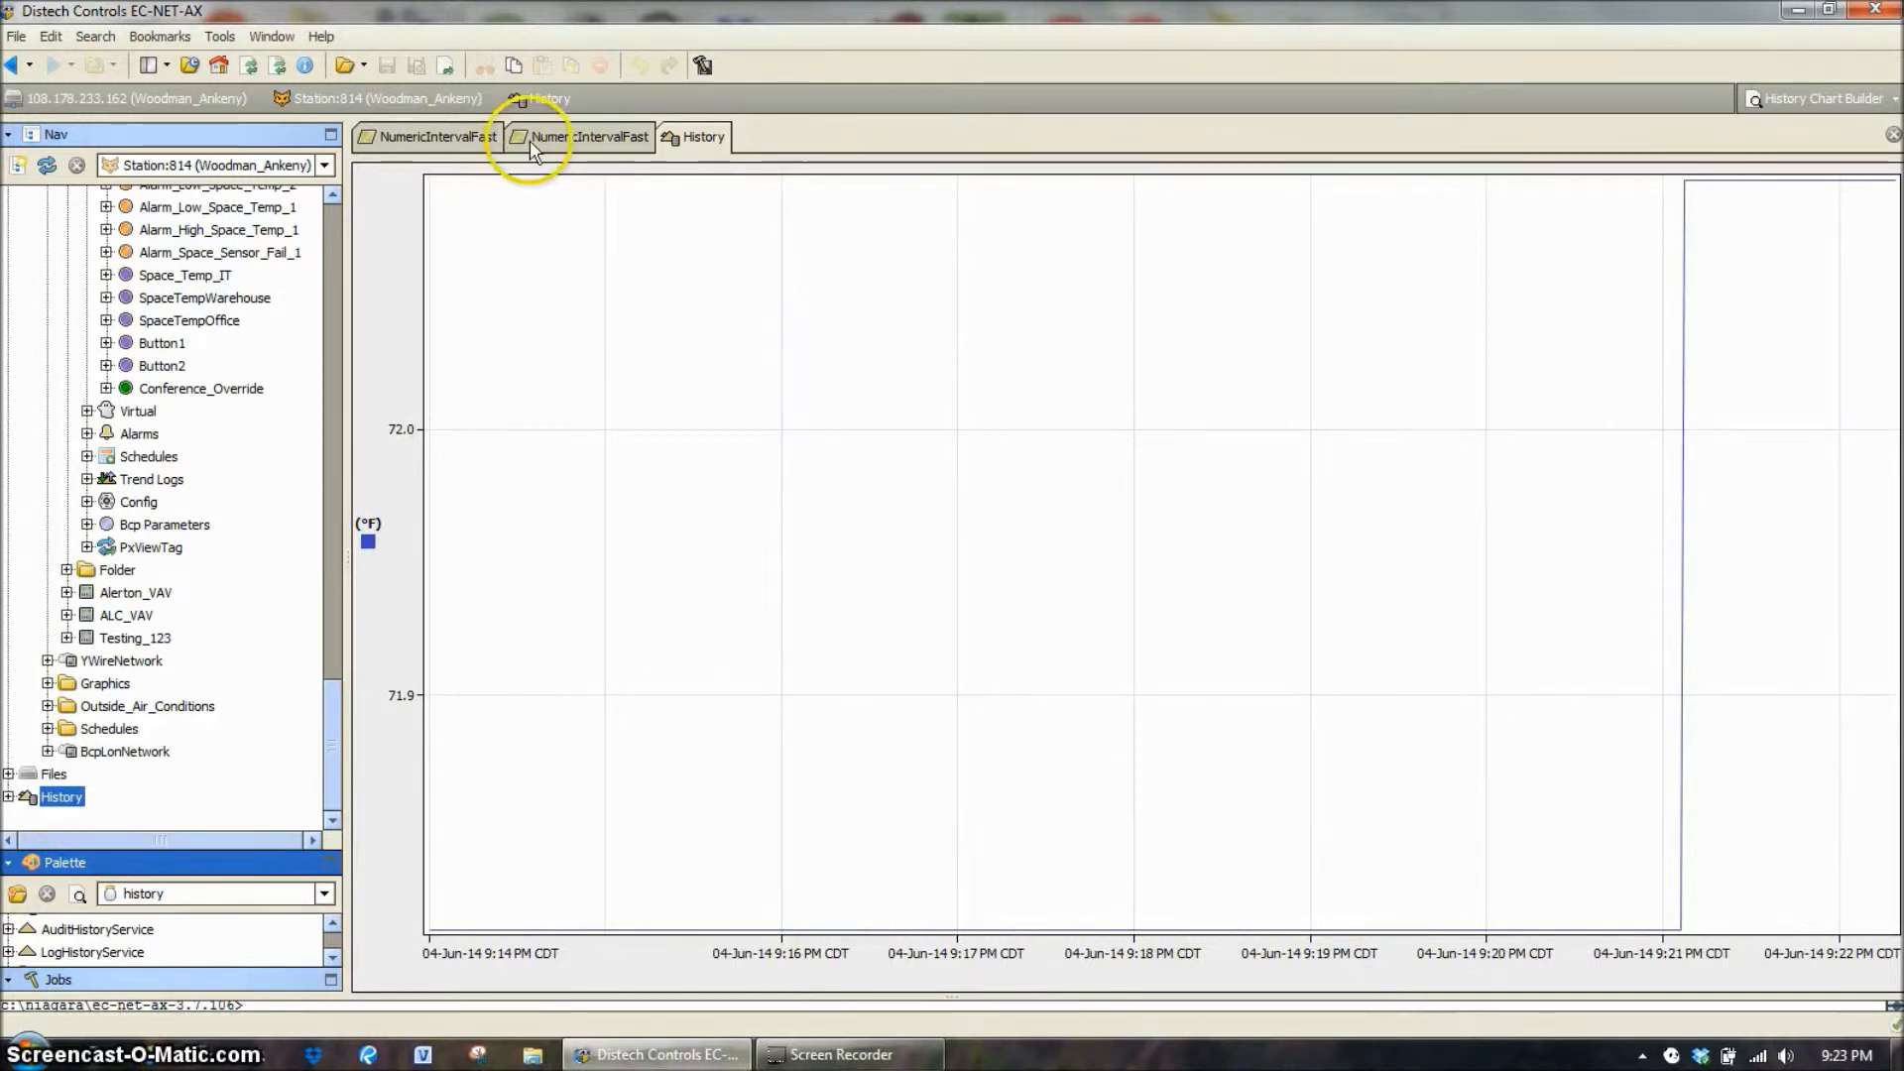
# - Return to NumericIntervalFast and set the _Testing_Trend_ interval to 00m 05s
pyautogui.click(434, 137)
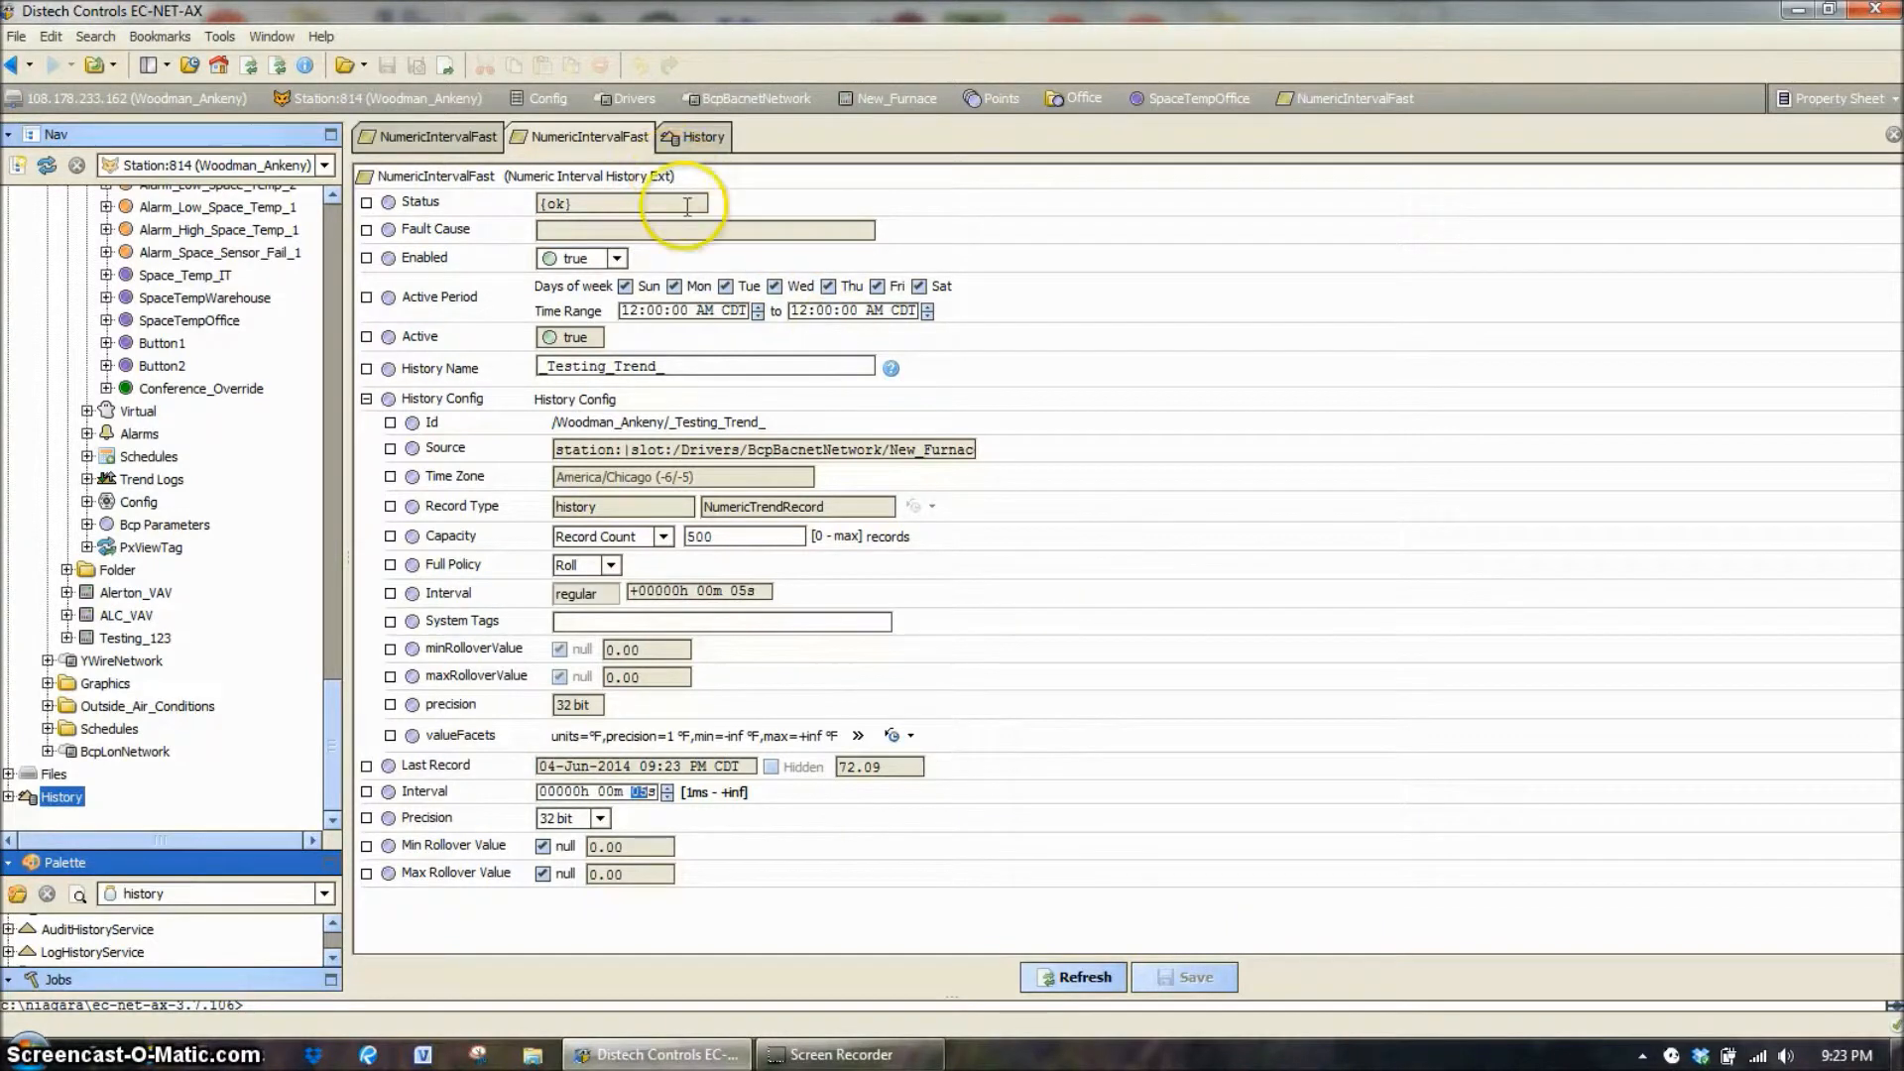
# - In the Chart Builder add _Testing_Trend_ and _Testing_Trend__cfg0 as line charts
pyautogui.click(698, 137)
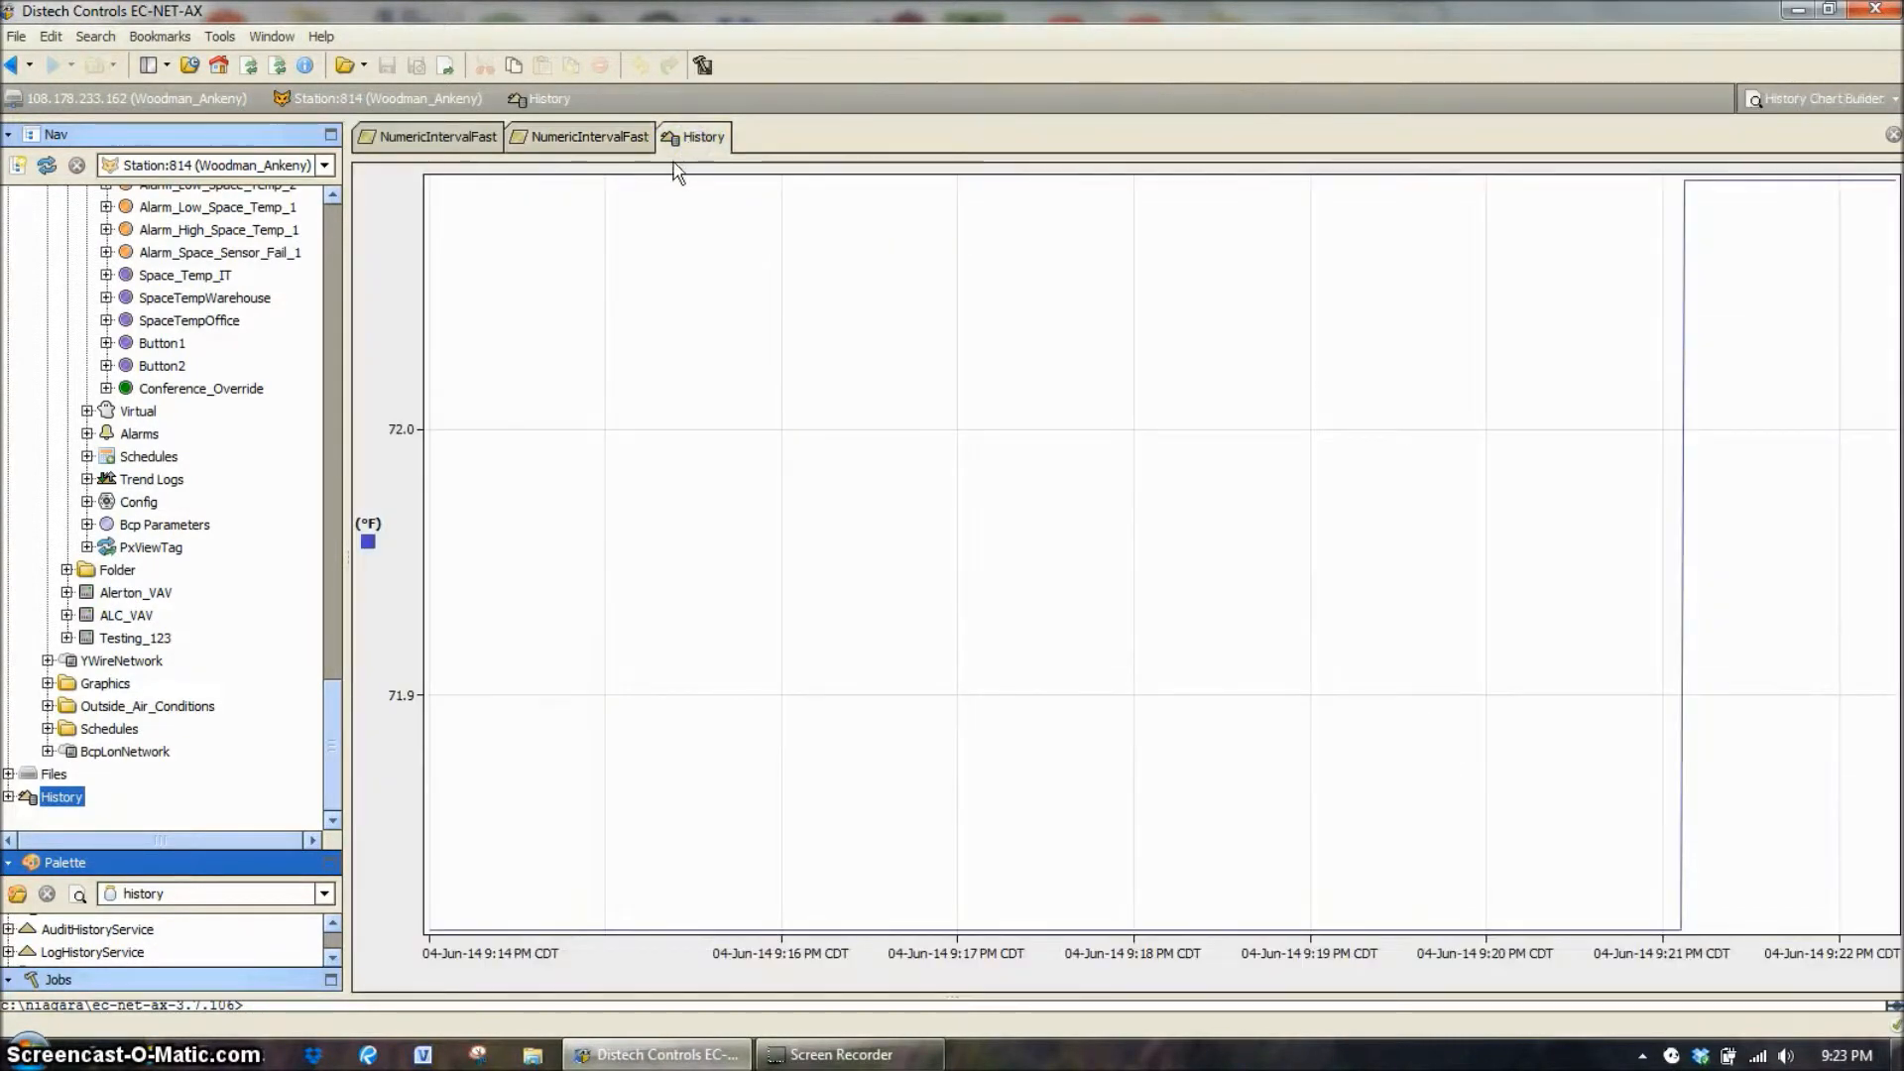
pyautogui.moveTo(91, 761)
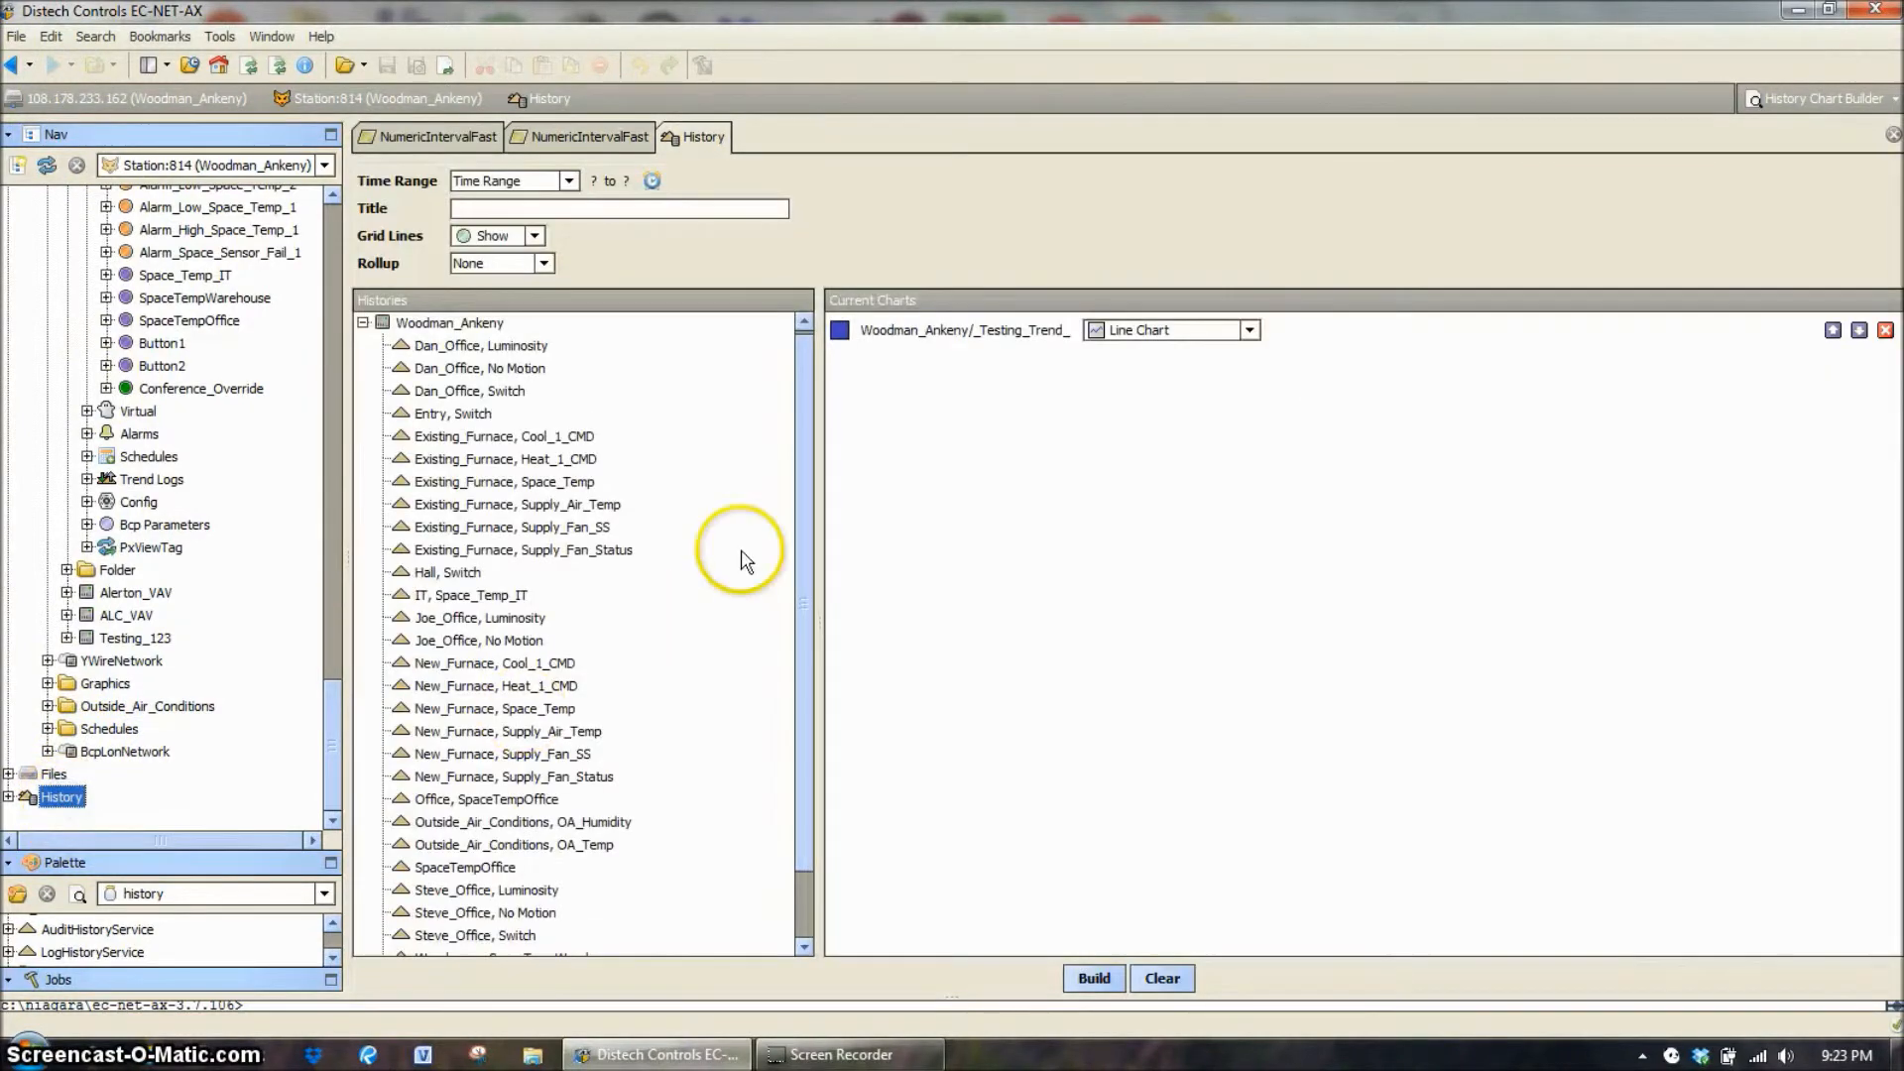
pyautogui.scroll(-3)
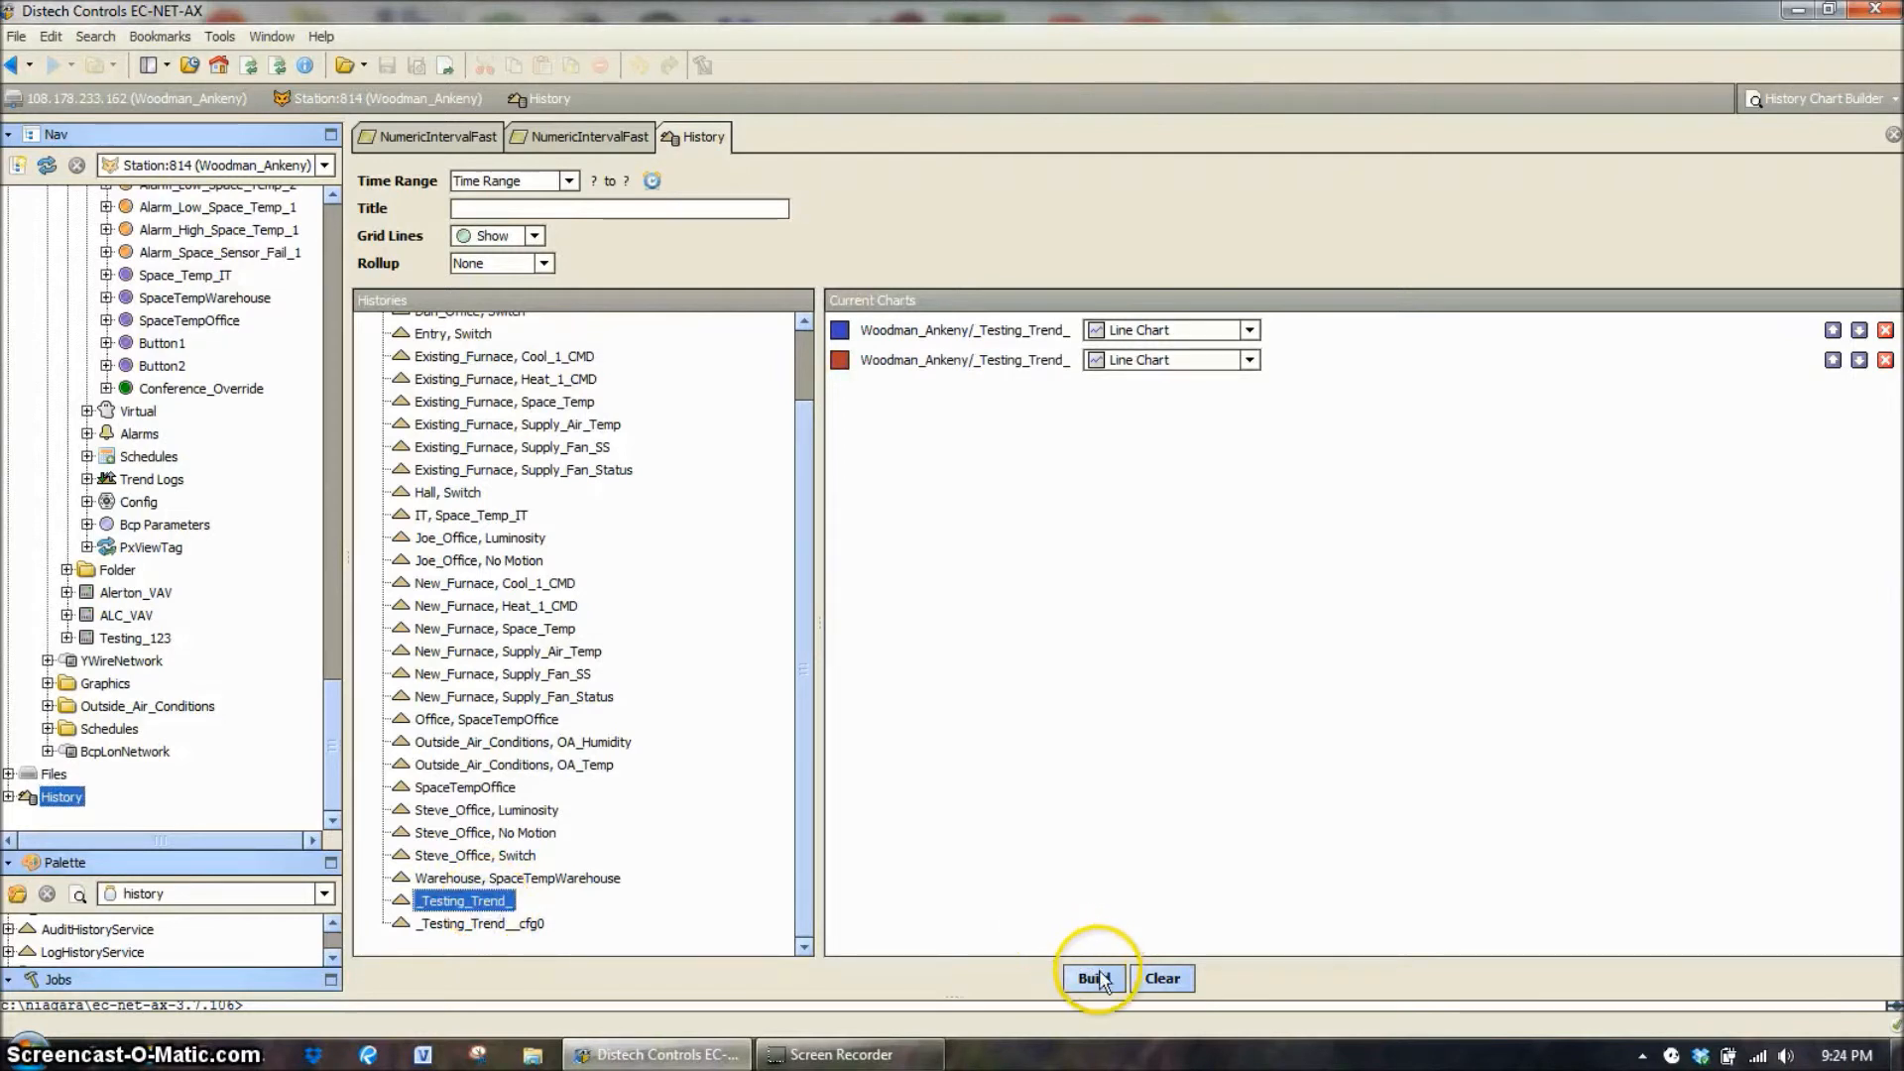
pyautogui.click(1090, 978)
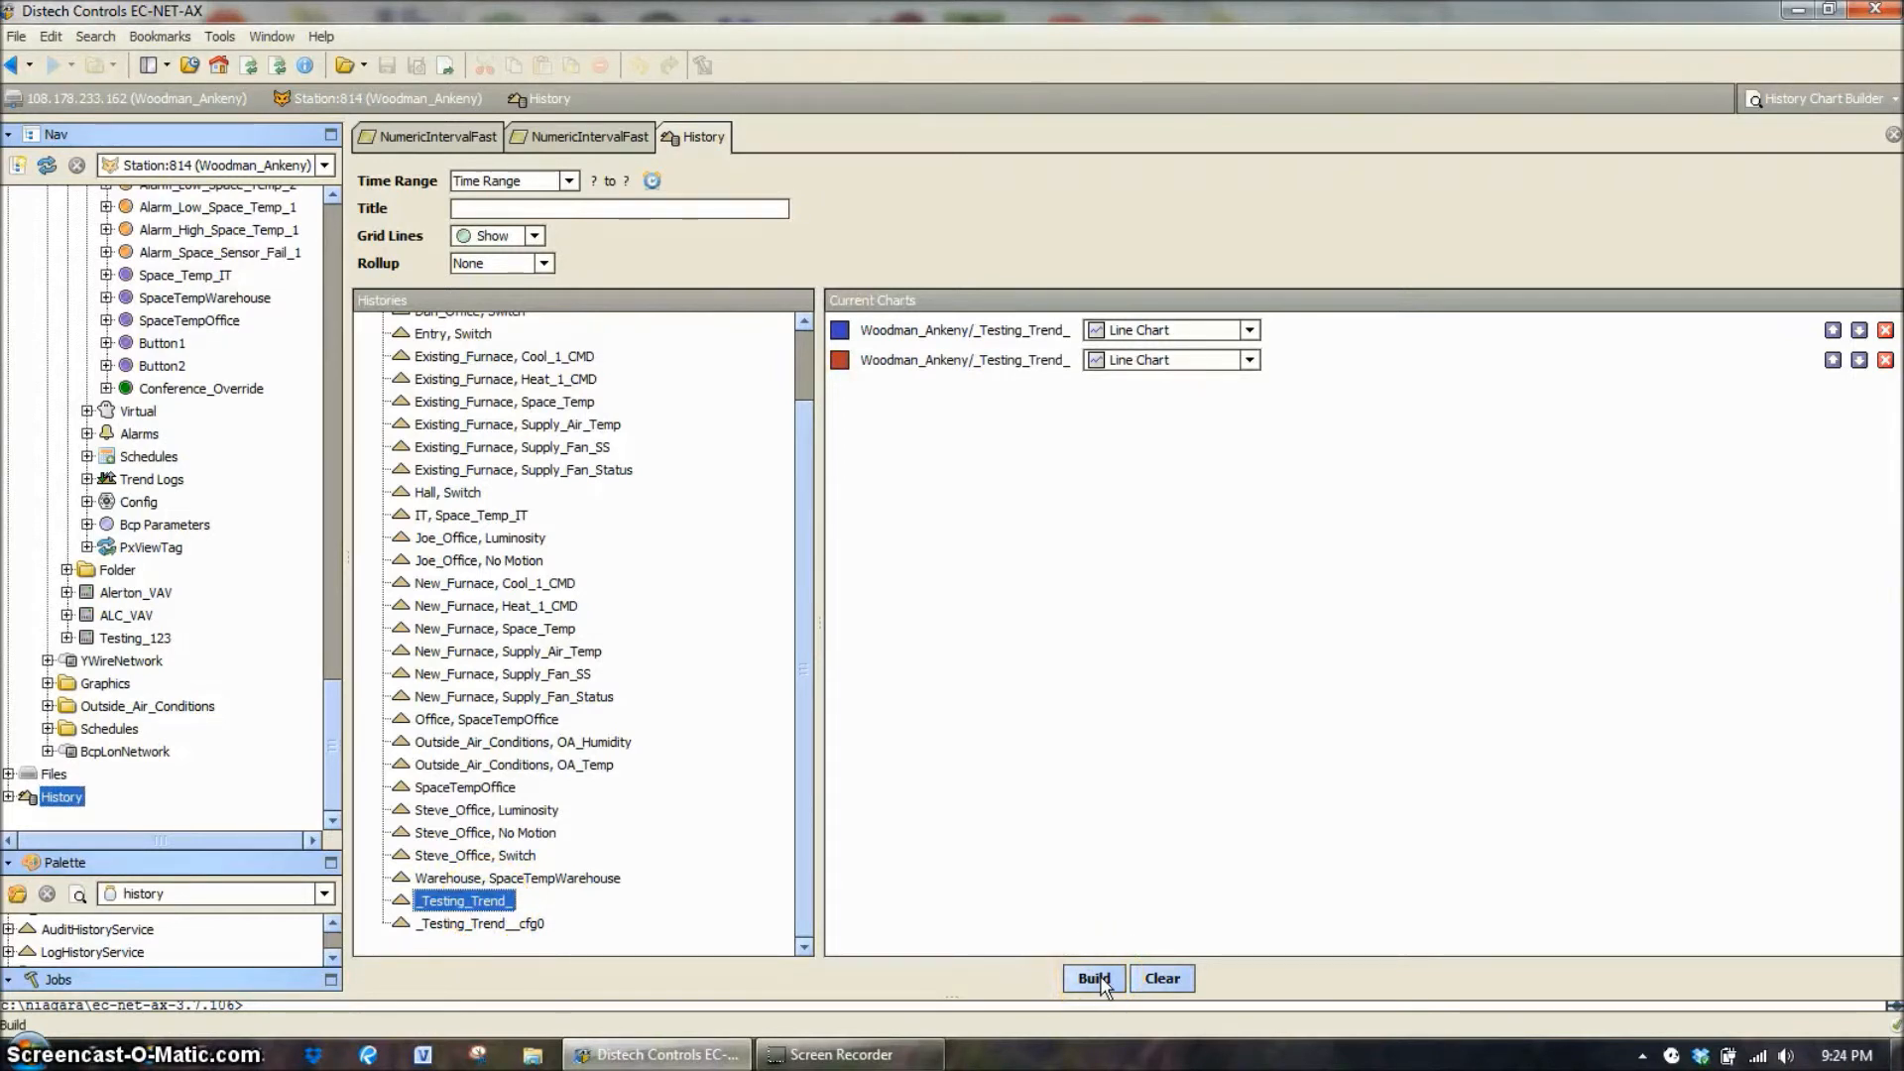
# - Build the chart showing both Testing_Trend histories as flat lines near 72 °F
pyautogui.click(1091, 977)
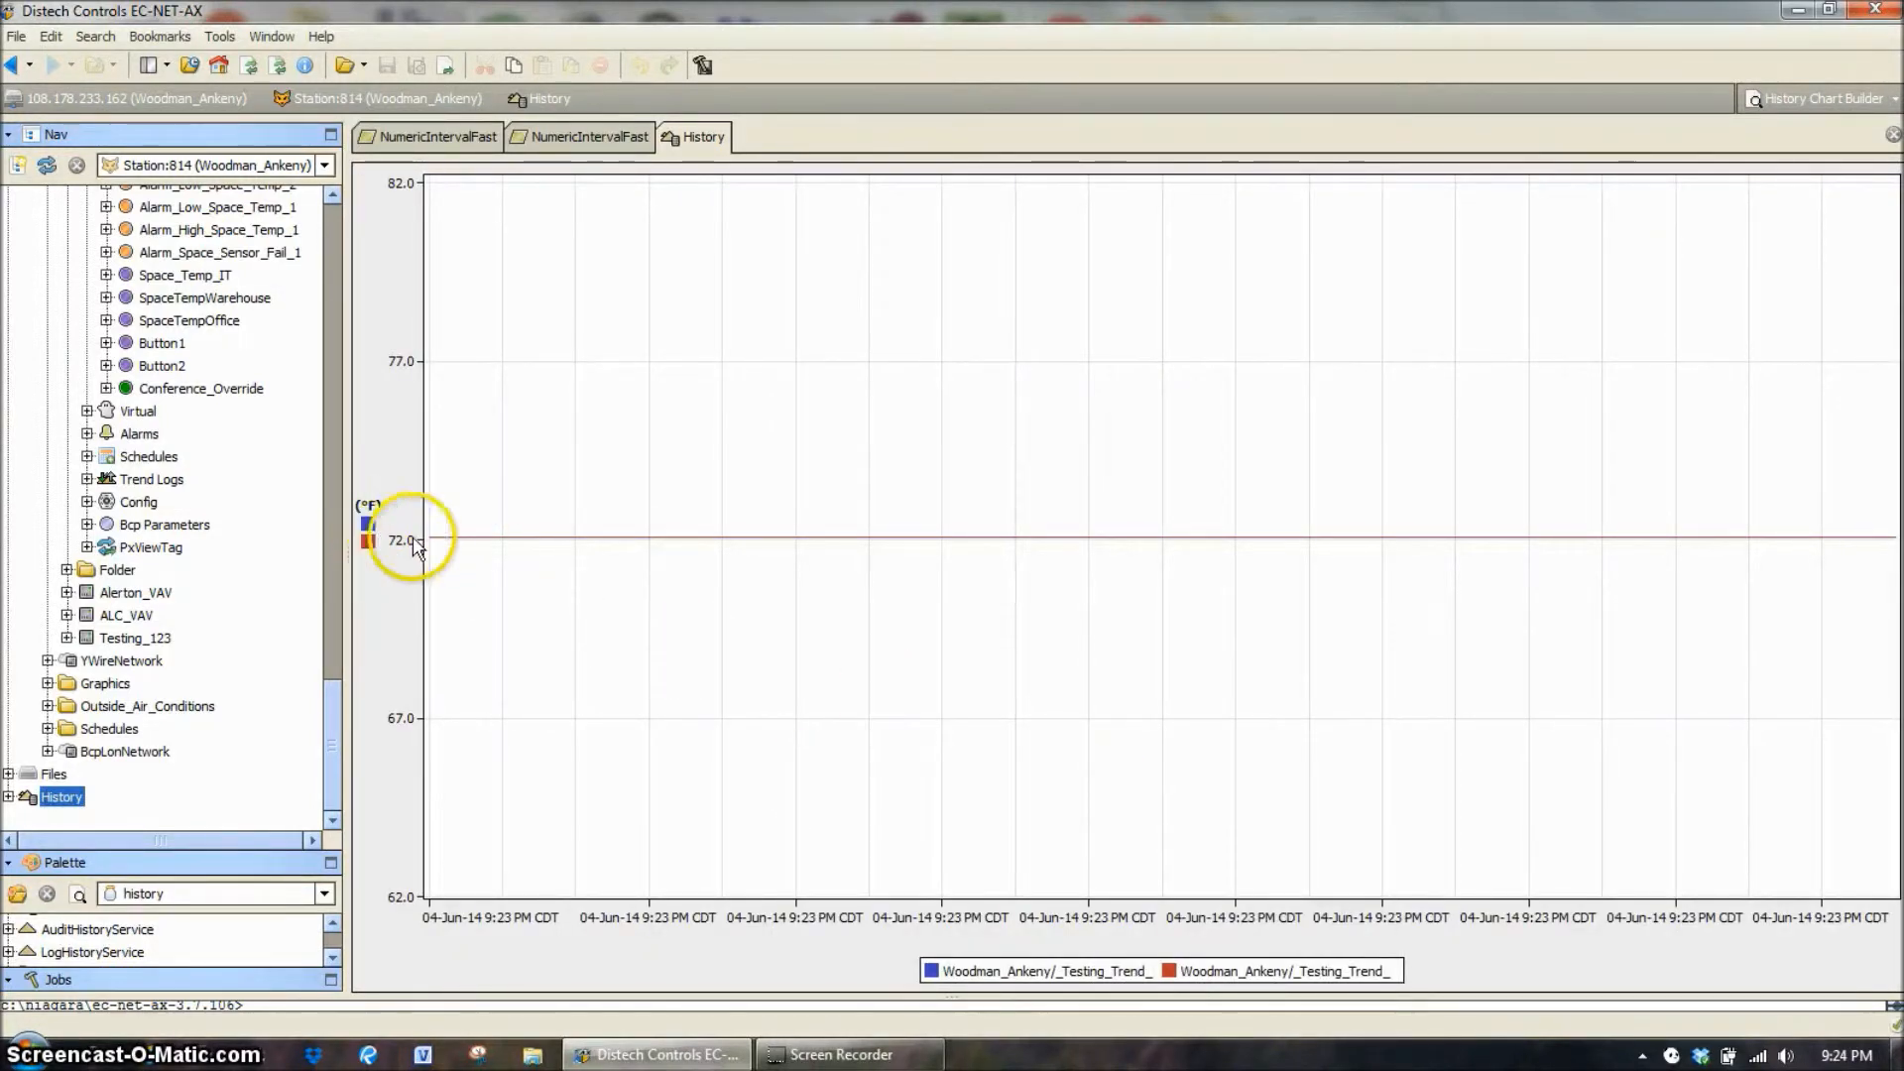
pyautogui.moveTo(1321, 571)
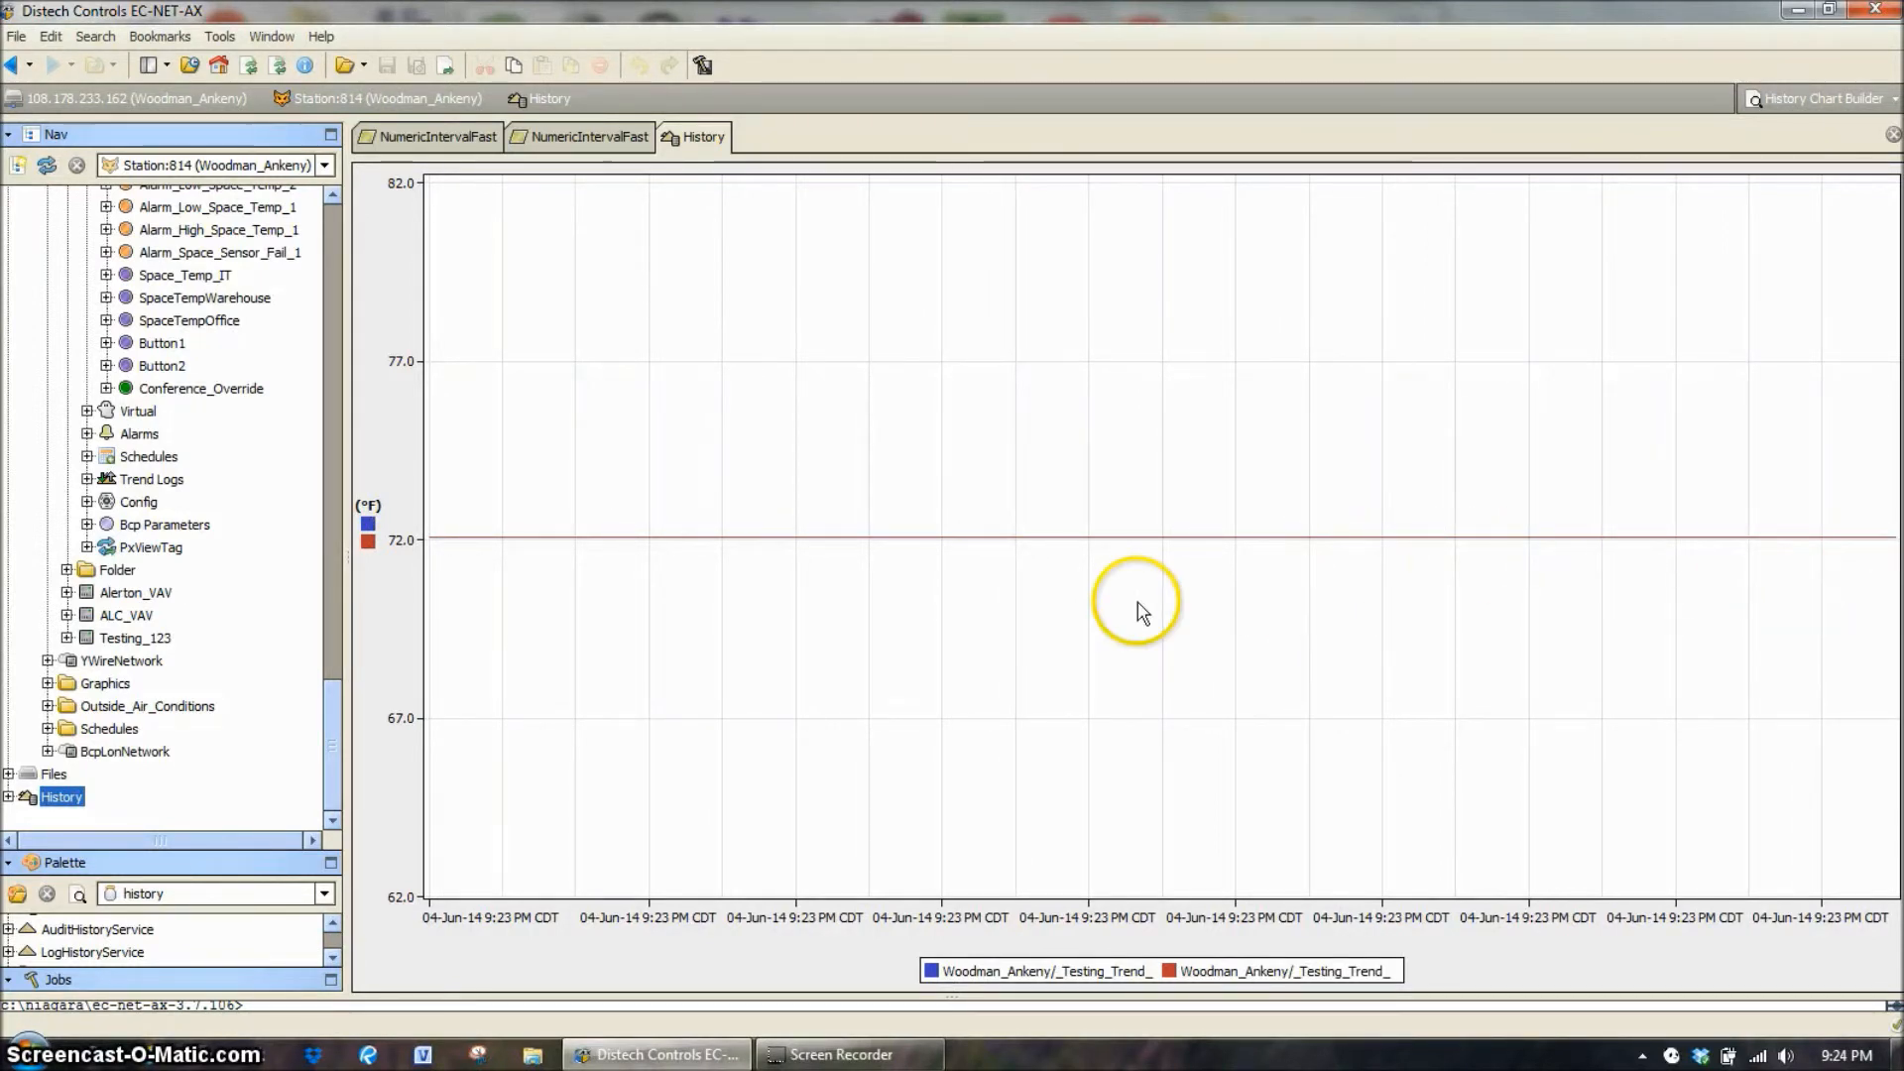
pyautogui.moveTo(1142, 613)
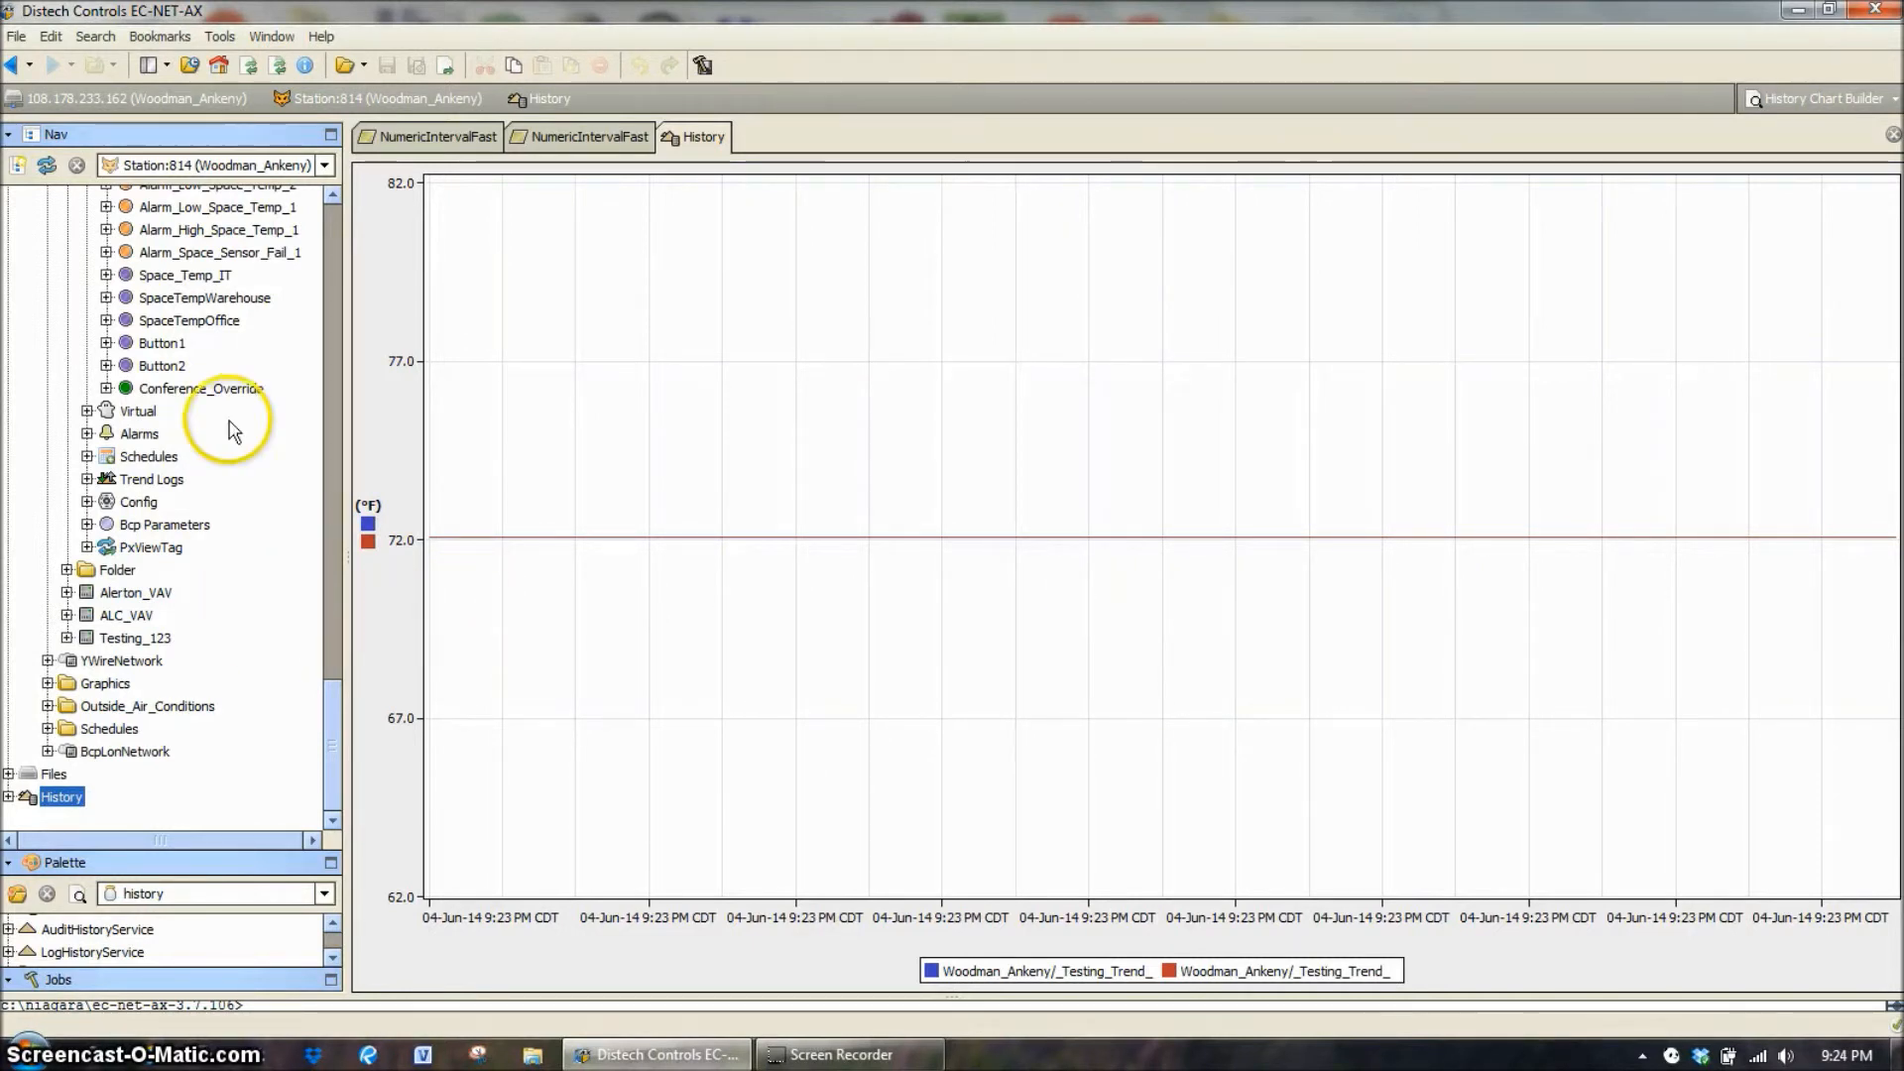
pyautogui.scroll(-3)
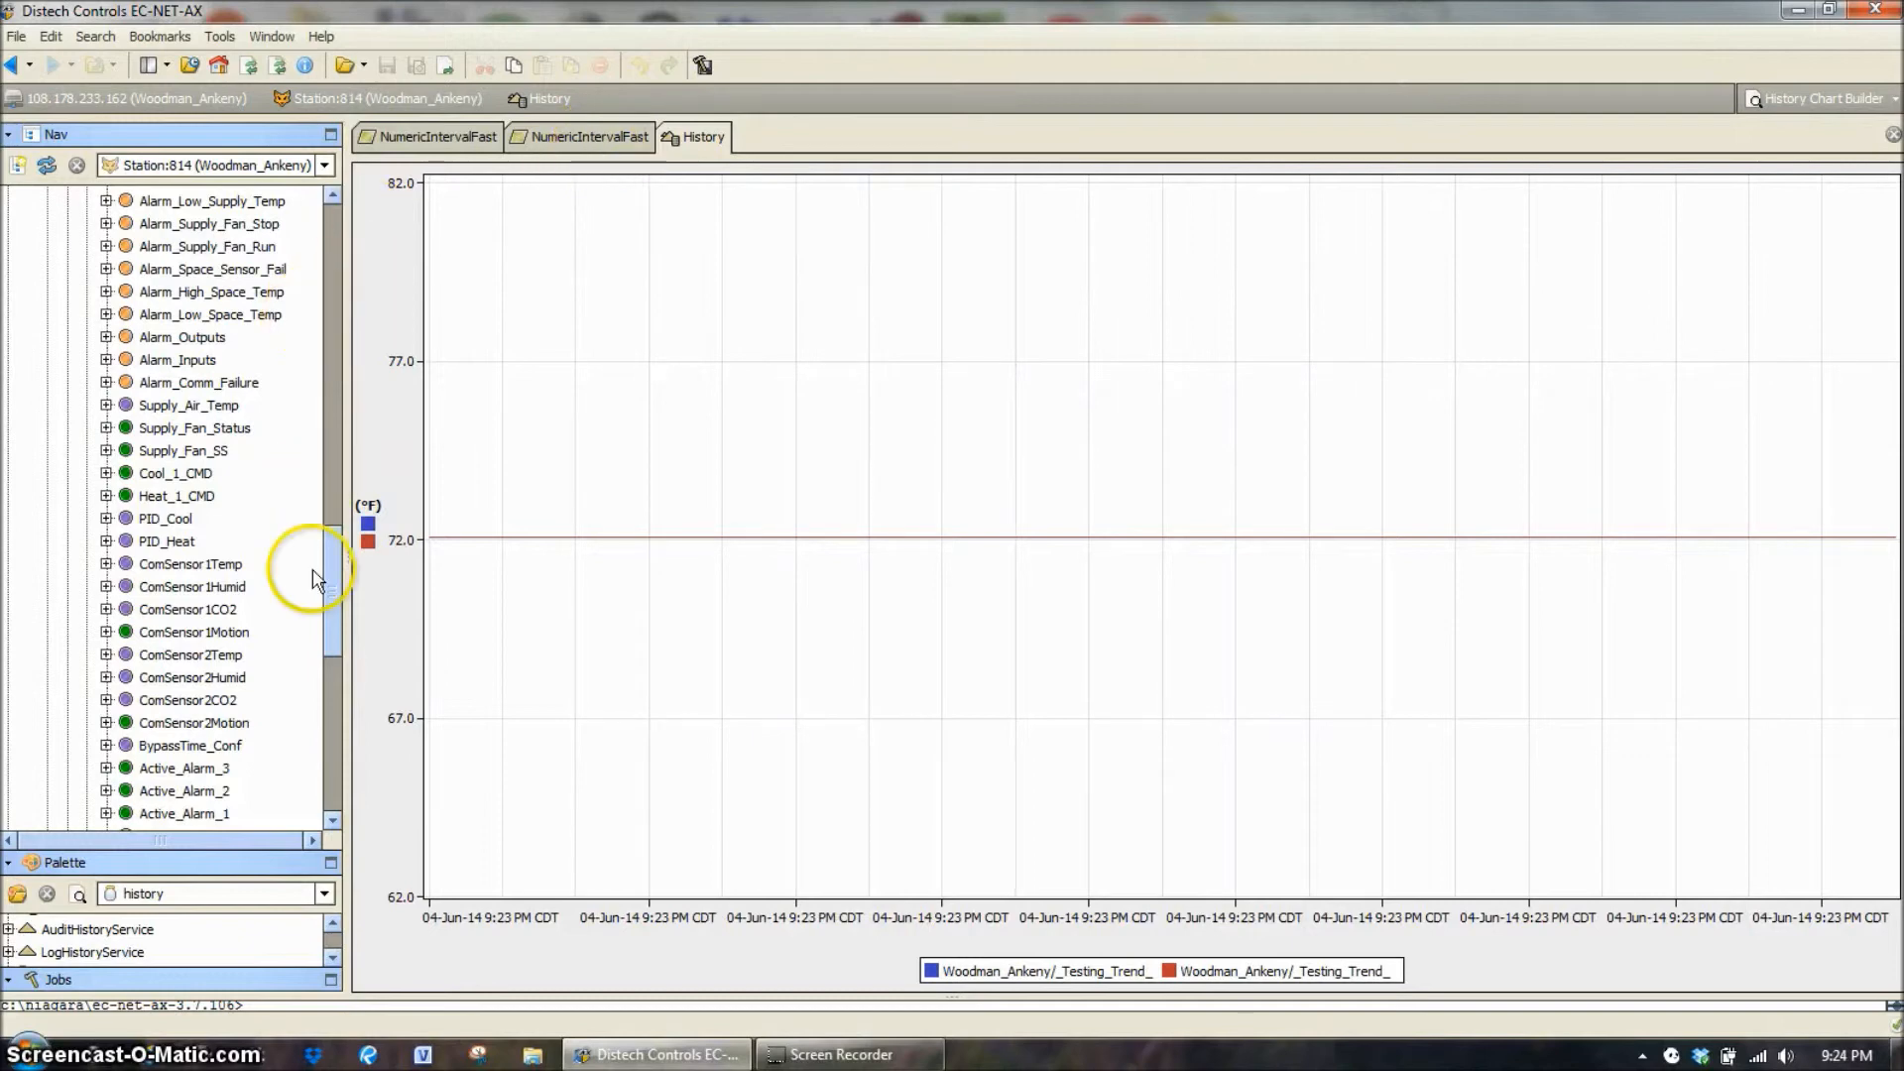
pyautogui.moveTo(311, 577); pyautogui.dragTo(349, 387)
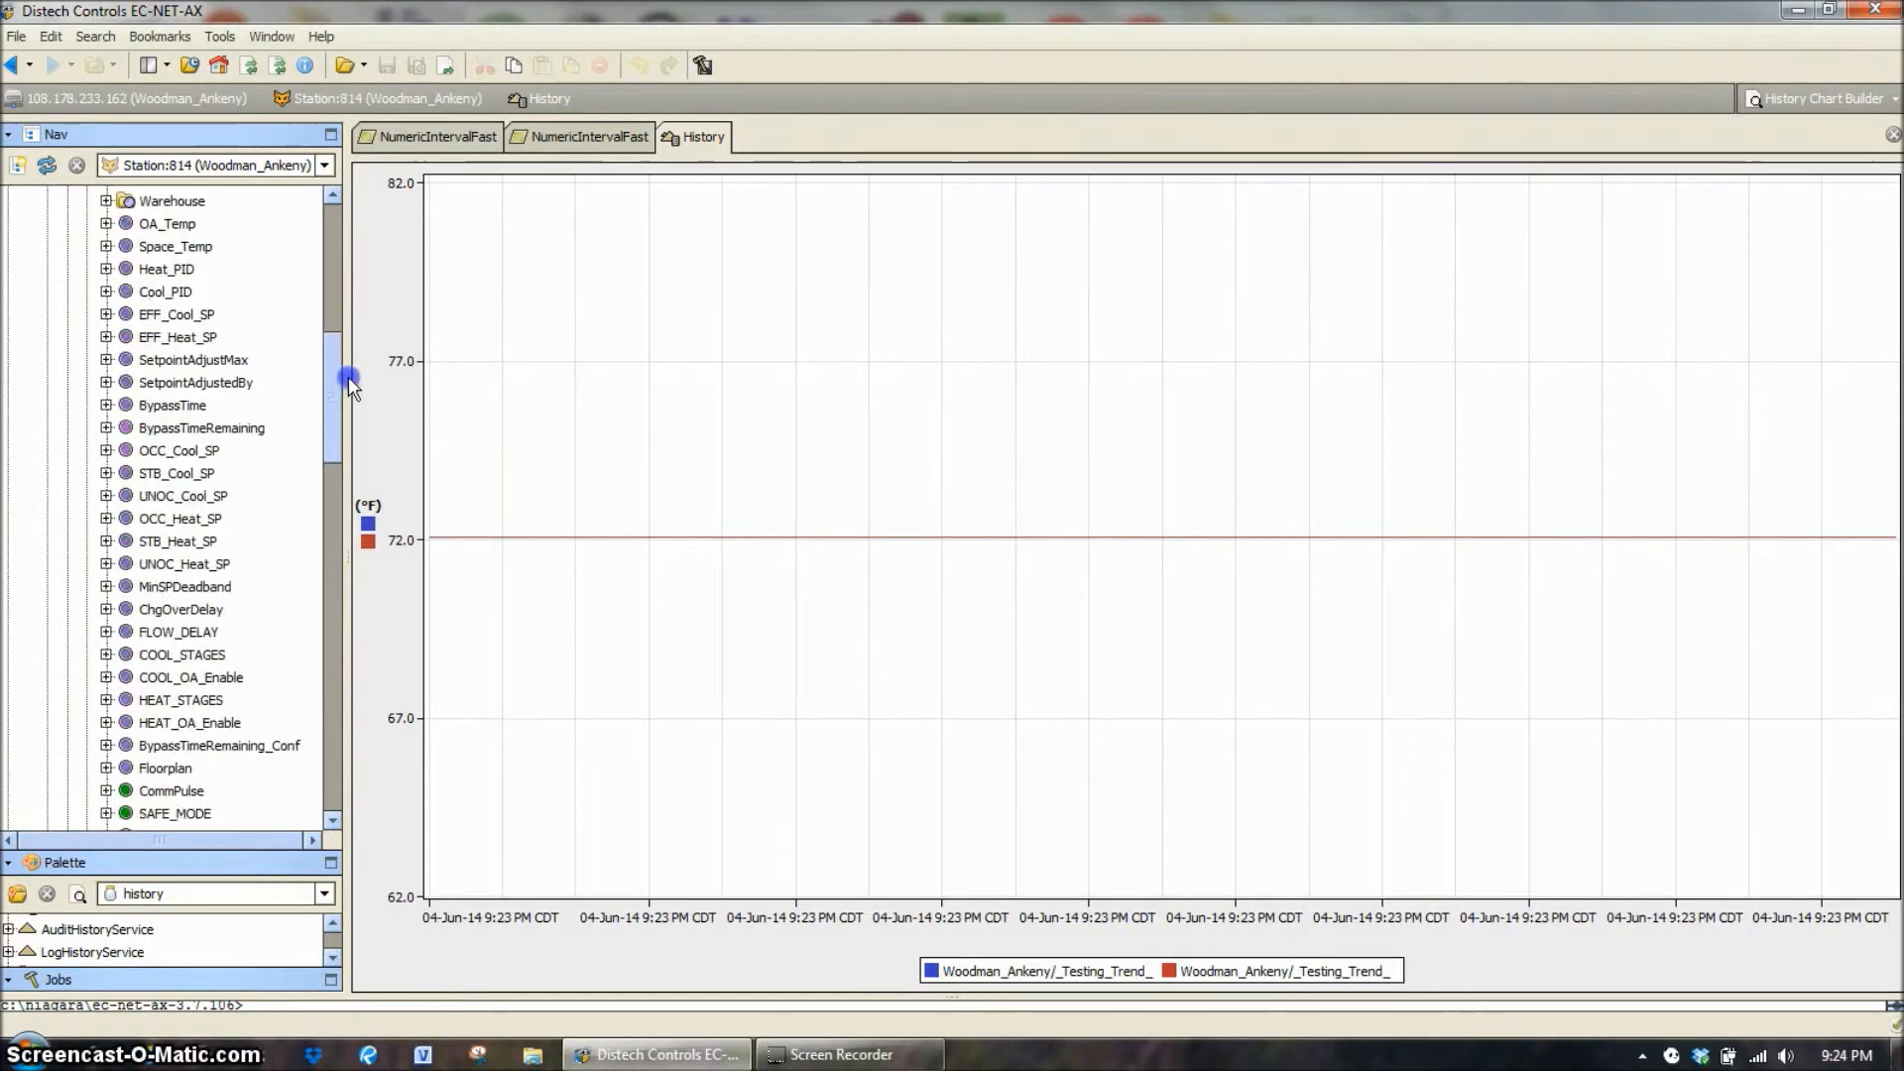